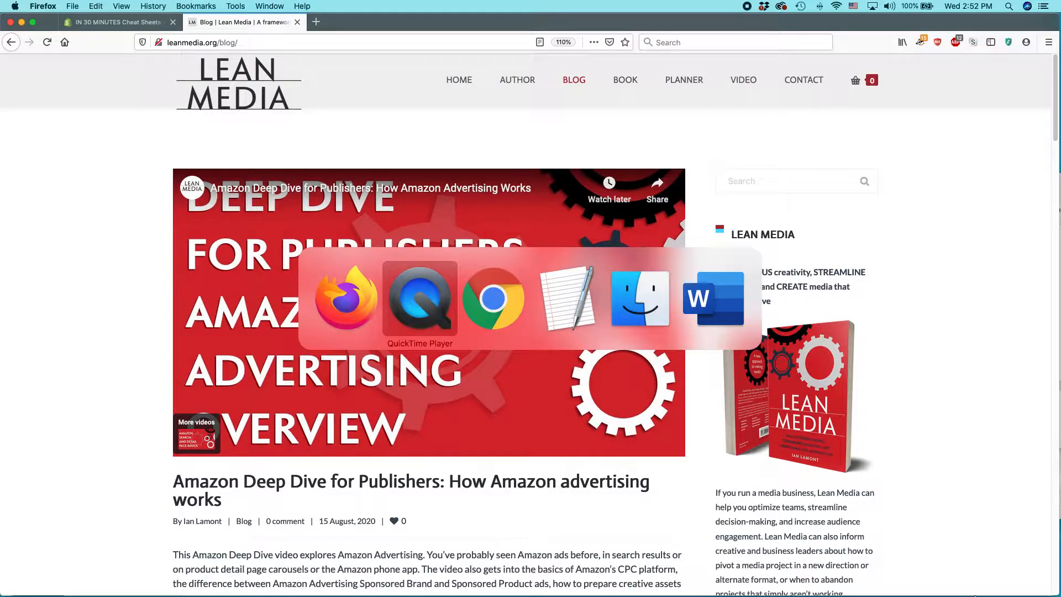
# Switch from the Firefox blog post to the Chrome window showing Seller Central.
pyautogui.click(493, 297)
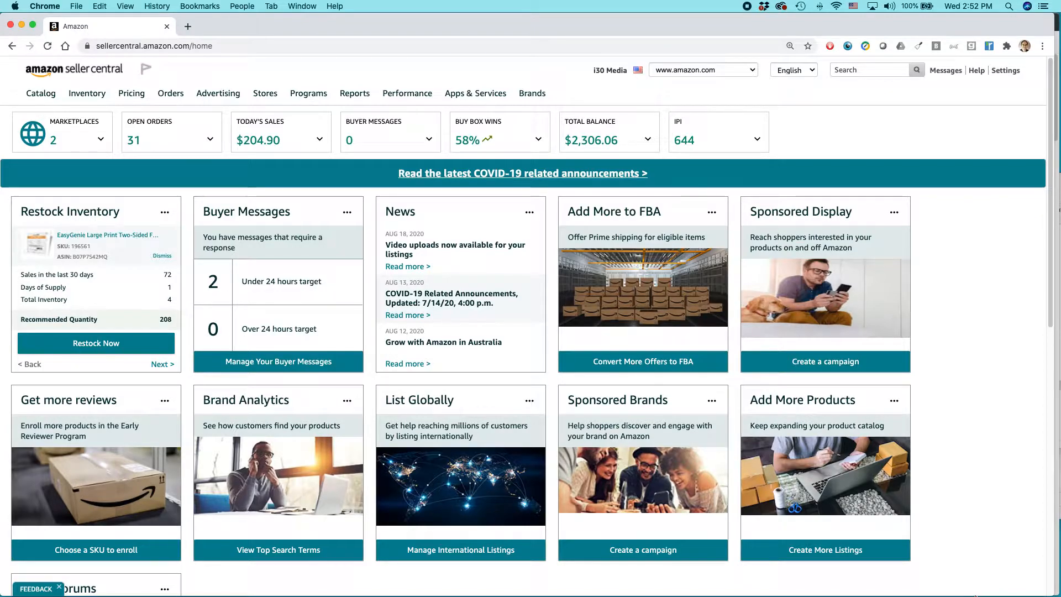
pyautogui.moveTo(565, 389)
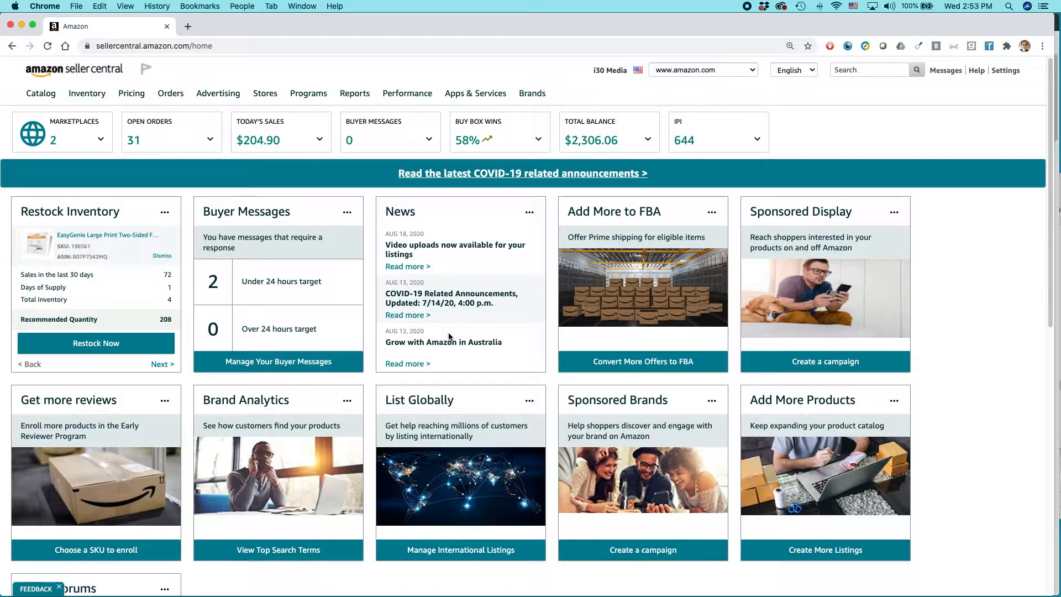
pyautogui.moveTo(490, 232)
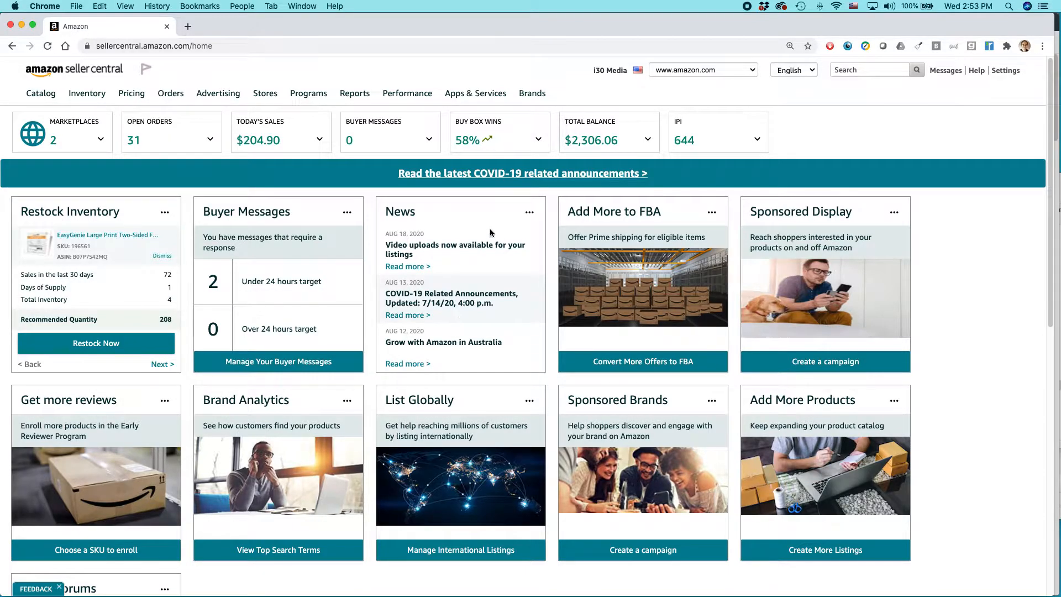
# Go from the Seller Central dashboard to the Manage Stores page via the Stores menu.
pyautogui.click(264, 93)
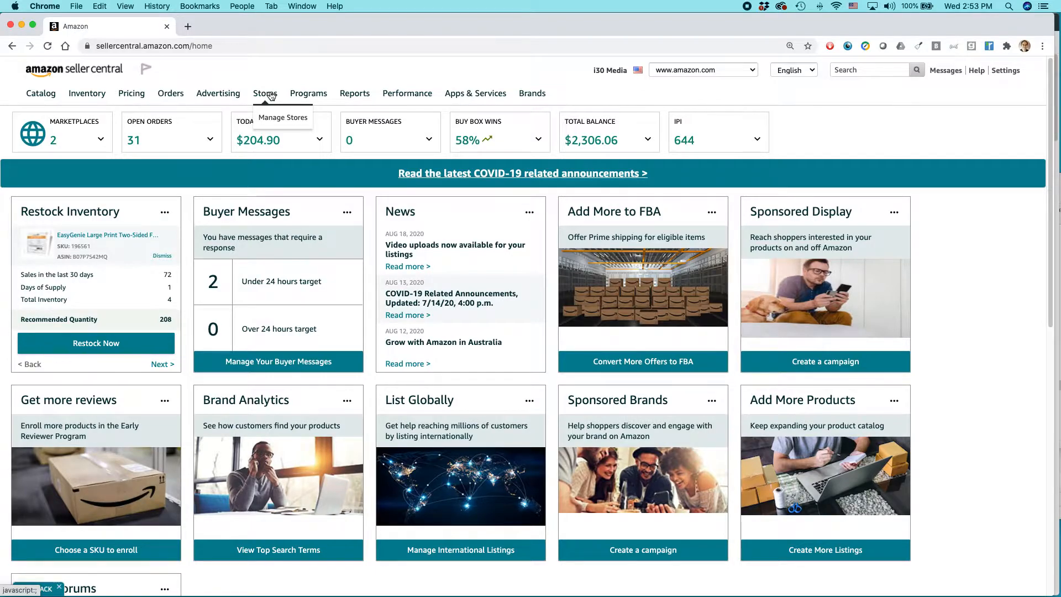
pyautogui.moveTo(283, 122)
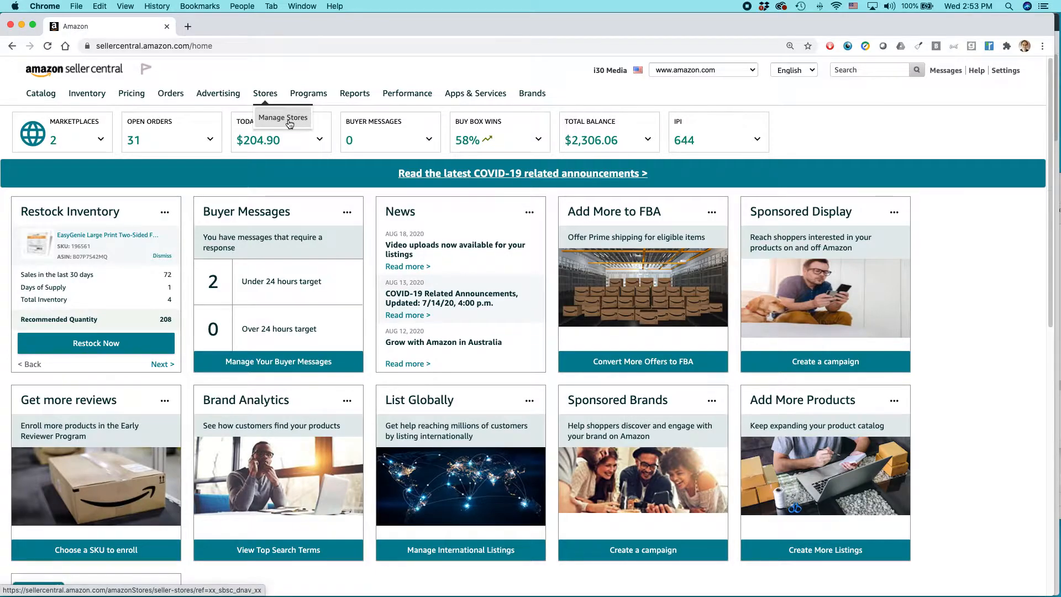
pyautogui.click(282, 117)
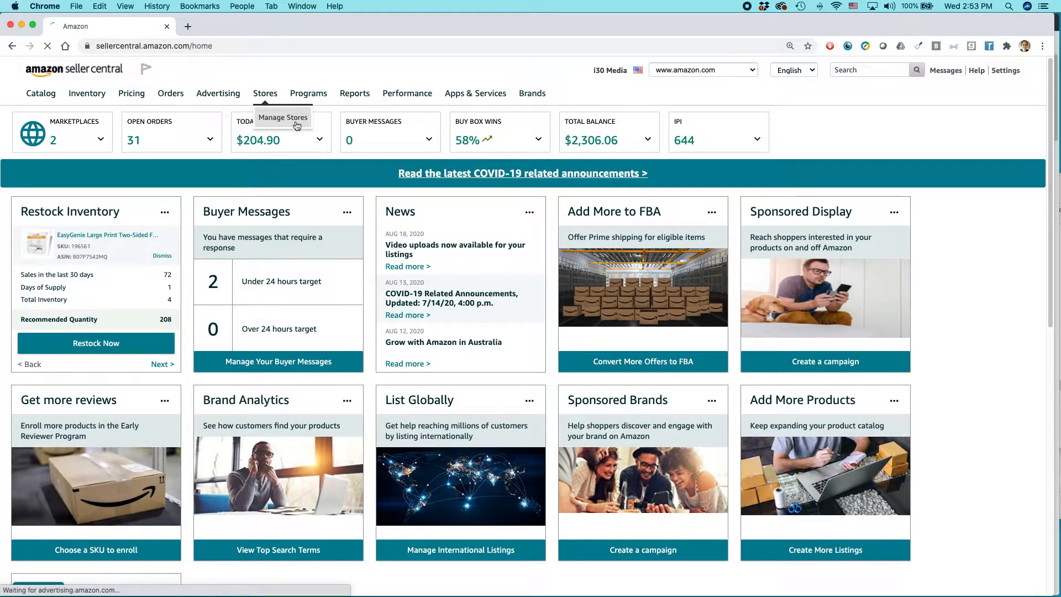
pyautogui.click(281, 117)
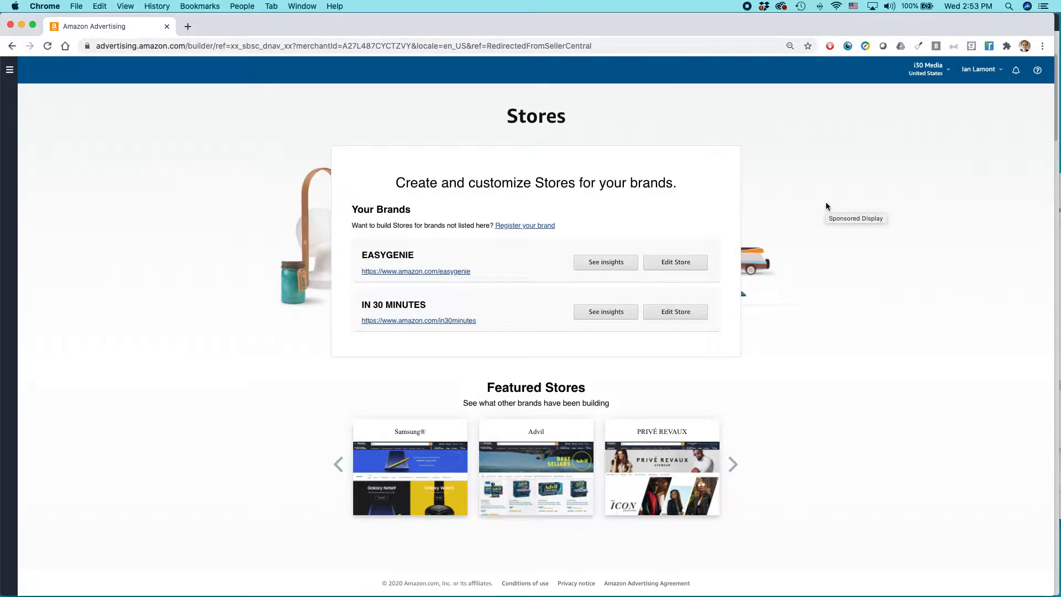
# Wait on the Stores page, then start editing the IN 30 MINUTES store.
pyautogui.click(732, 464)
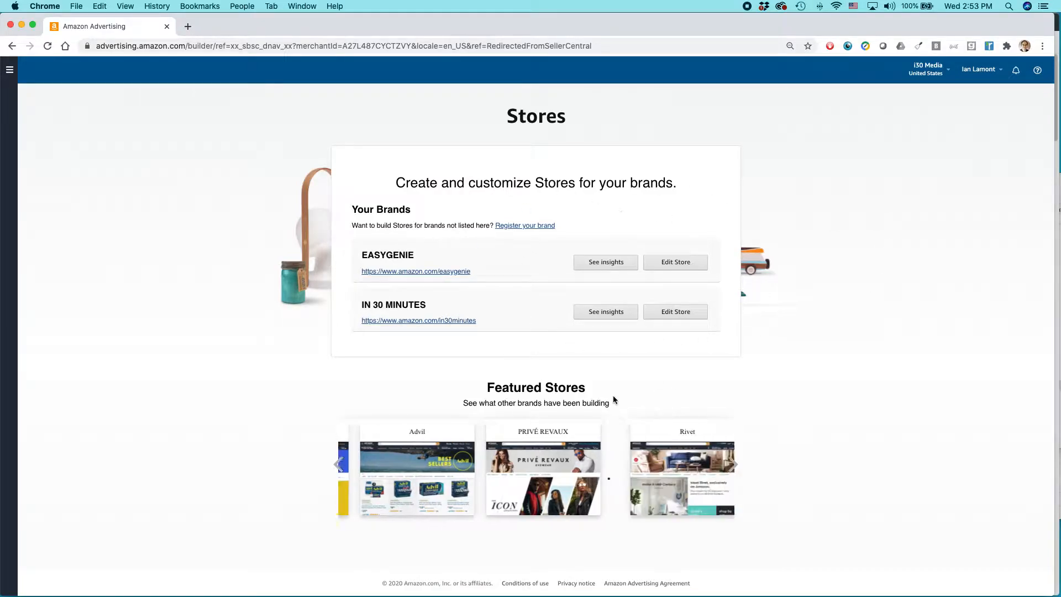
pyautogui.click(731, 463)
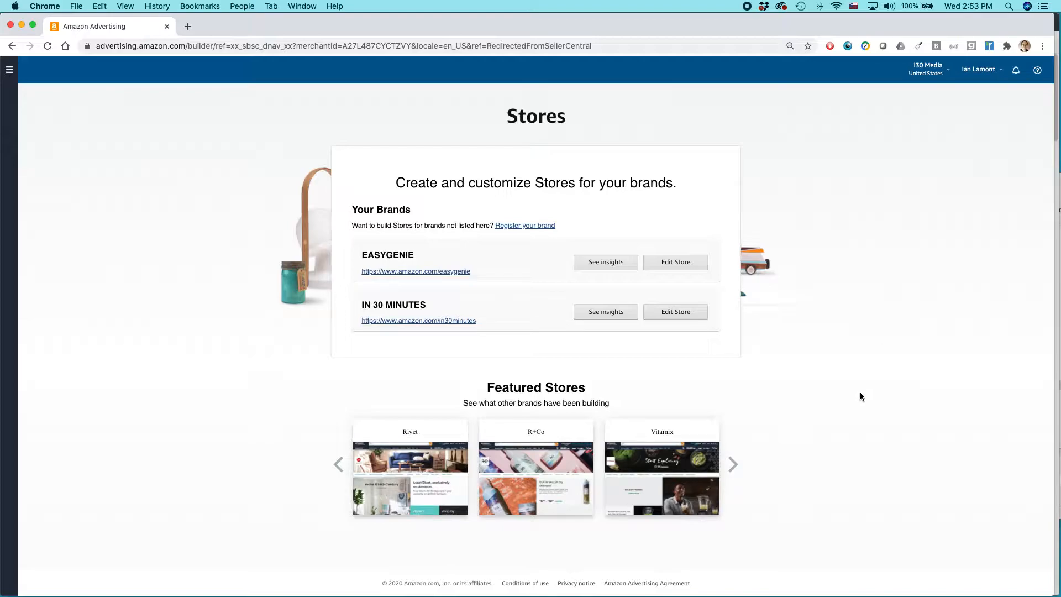
pyautogui.moveTo(511, 316)
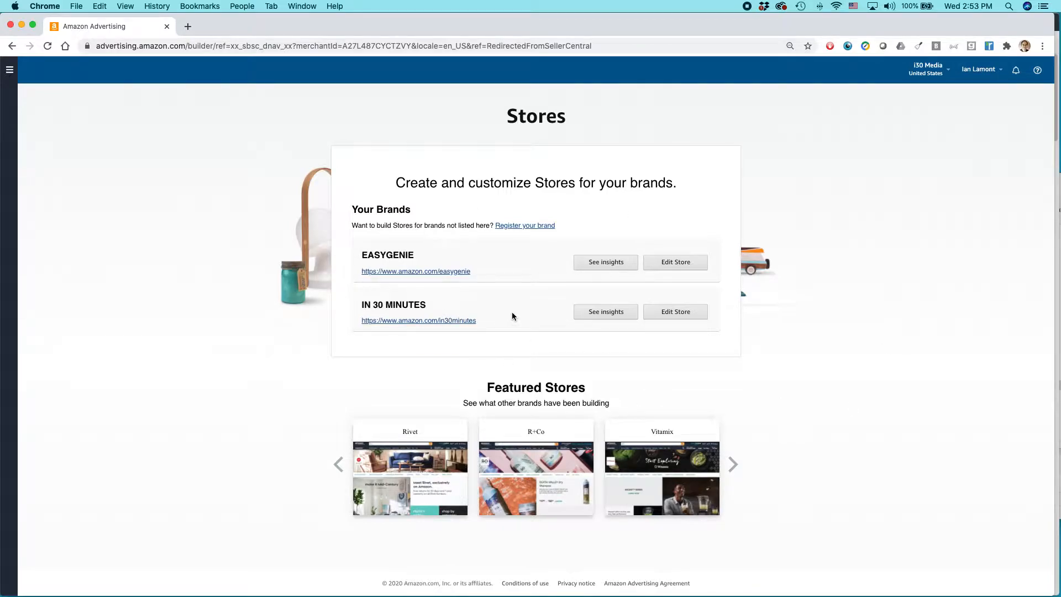
pyautogui.click(732, 464)
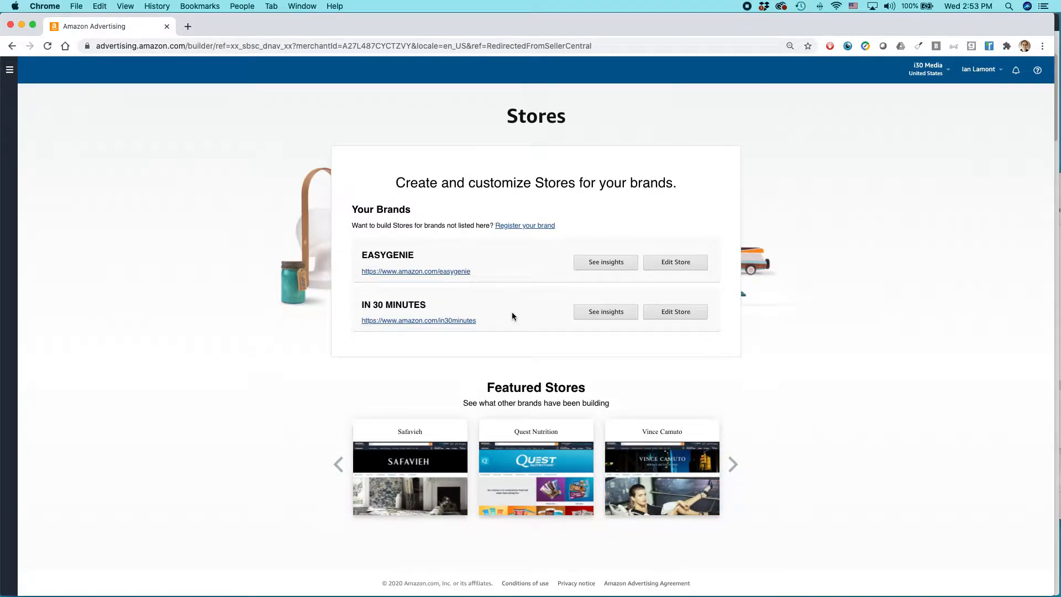
pyautogui.click(732, 464)
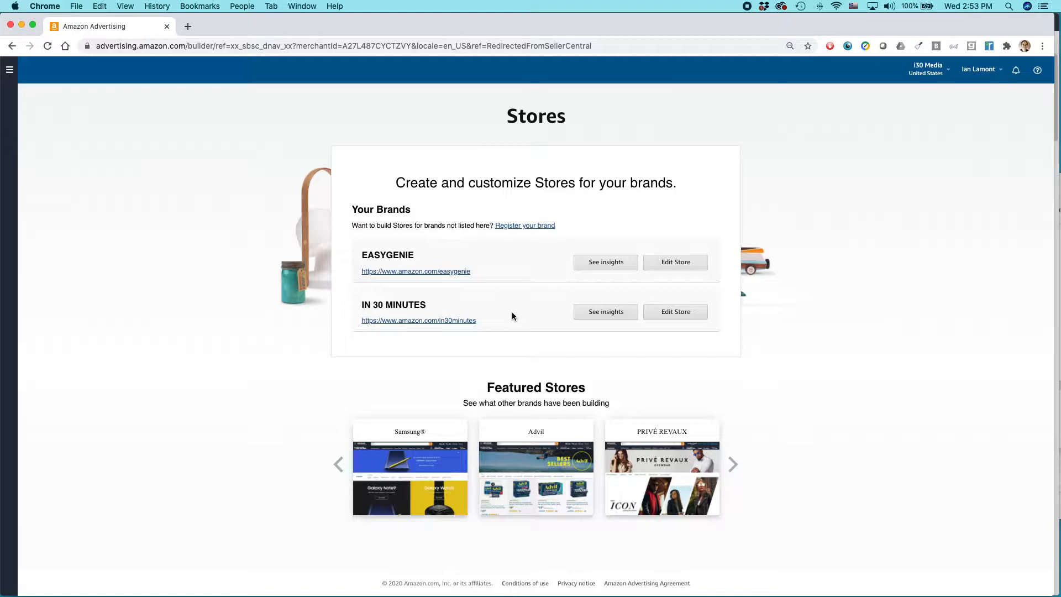
pyautogui.click(731, 464)
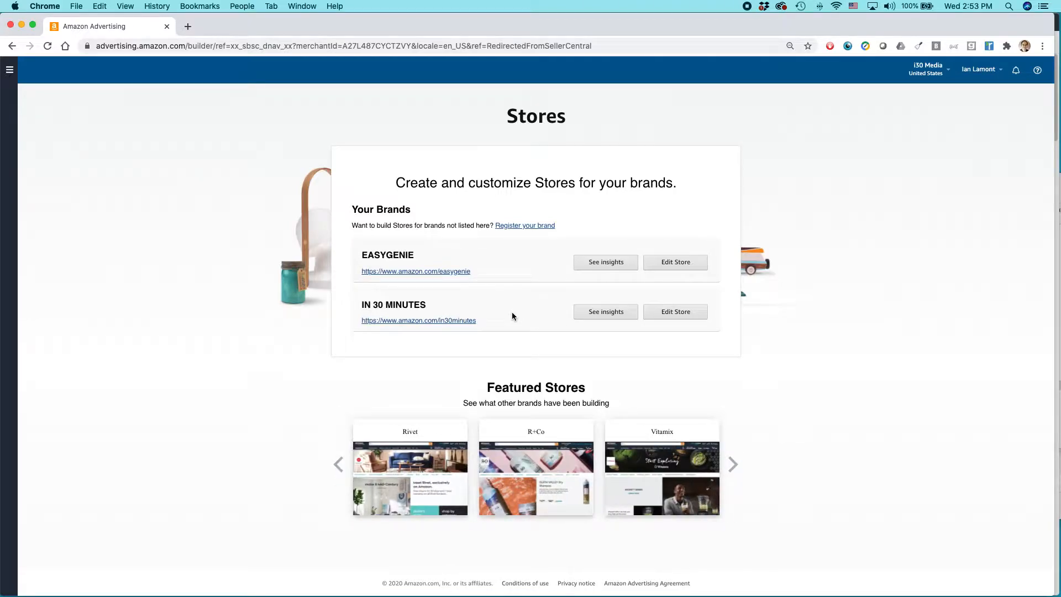
pyautogui.moveTo(514, 270)
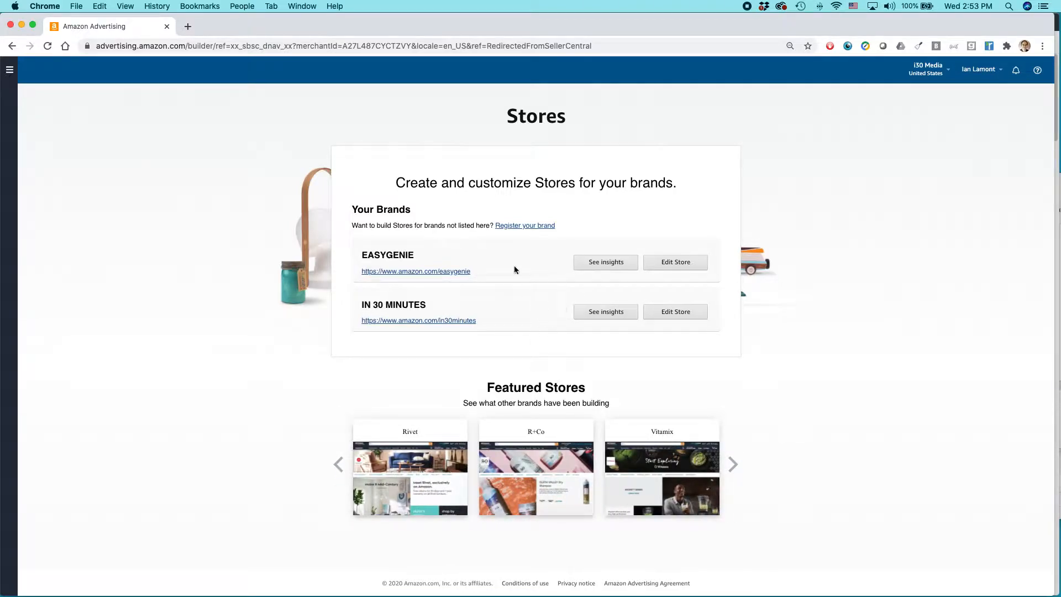
pyautogui.click(732, 463)
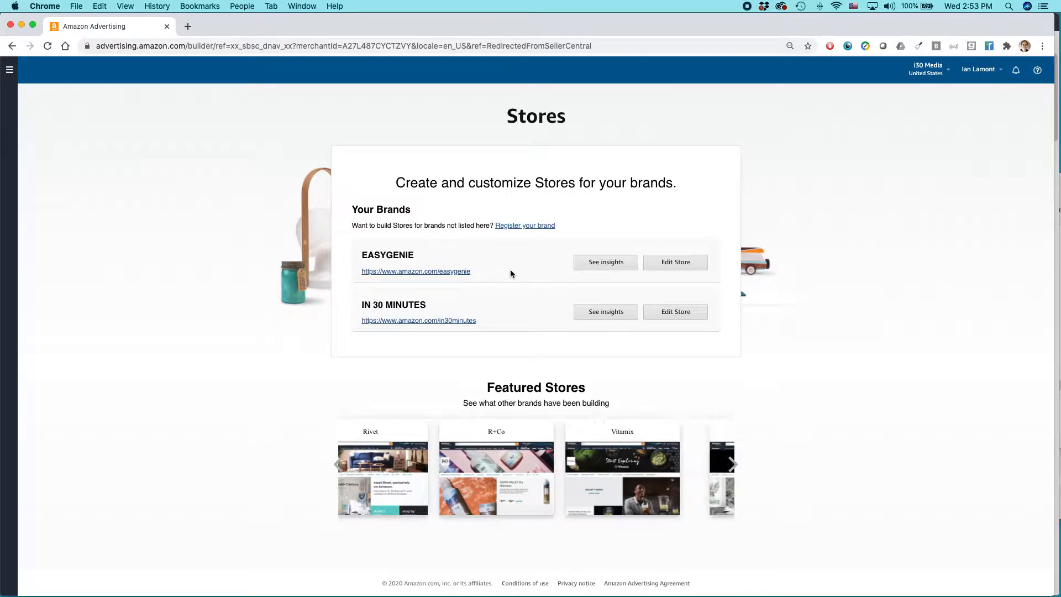
pyautogui.click(731, 463)
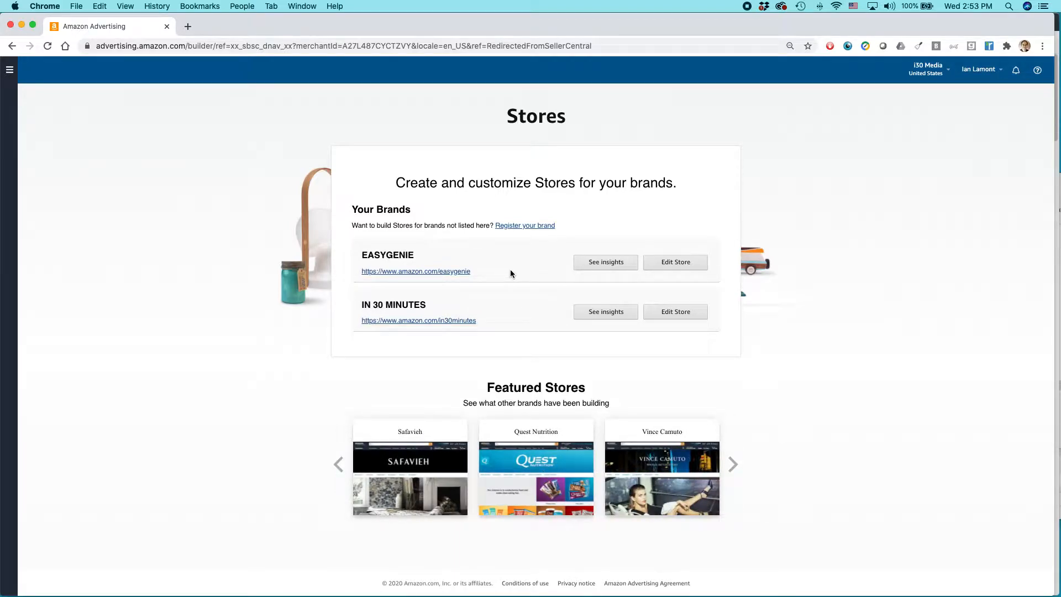
pyautogui.click(732, 465)
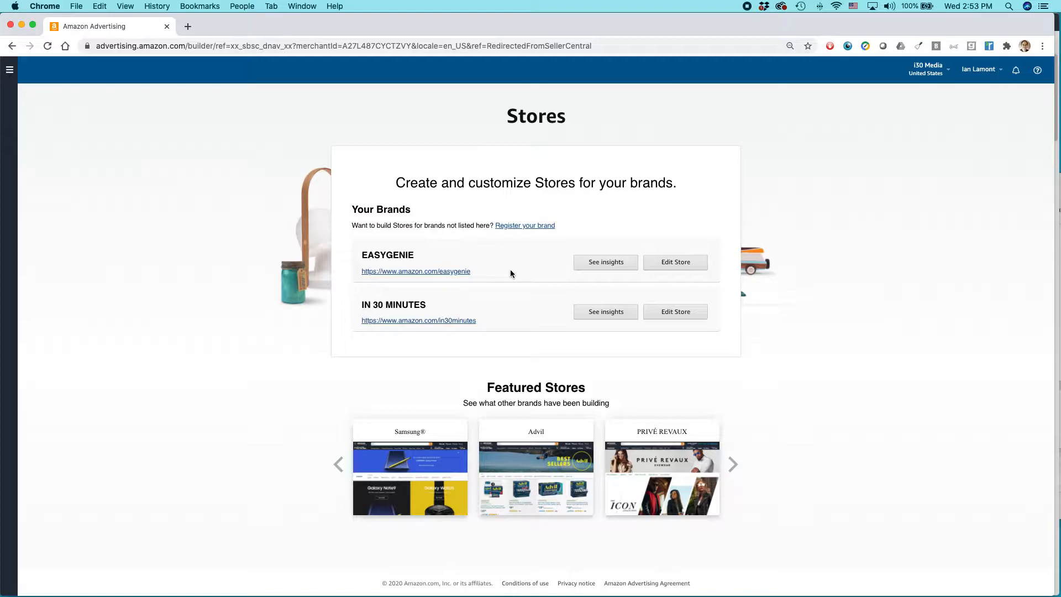
pyautogui.click(732, 464)
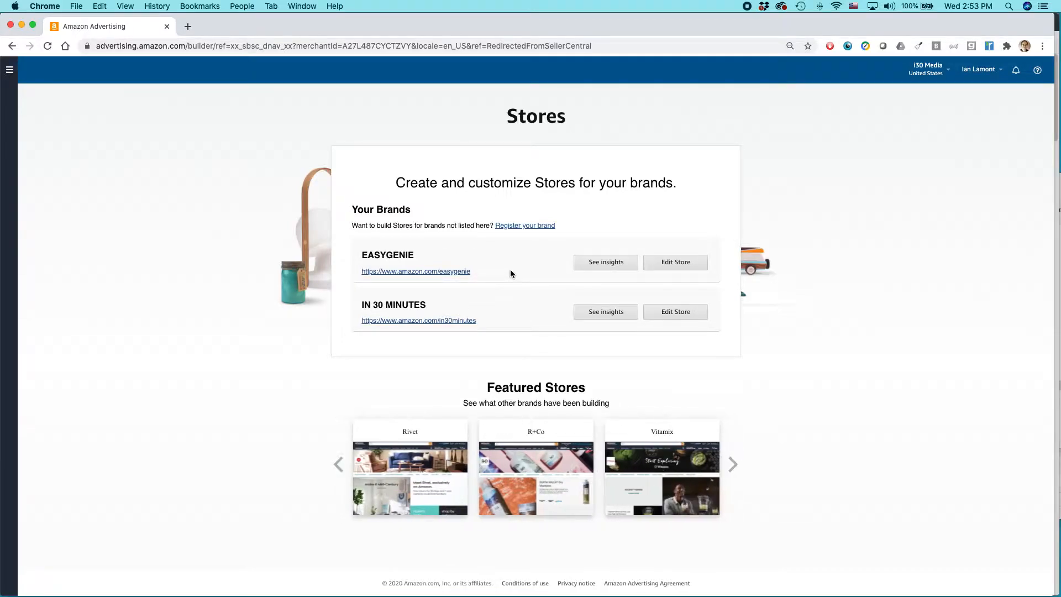
pyautogui.moveTo(545, 351)
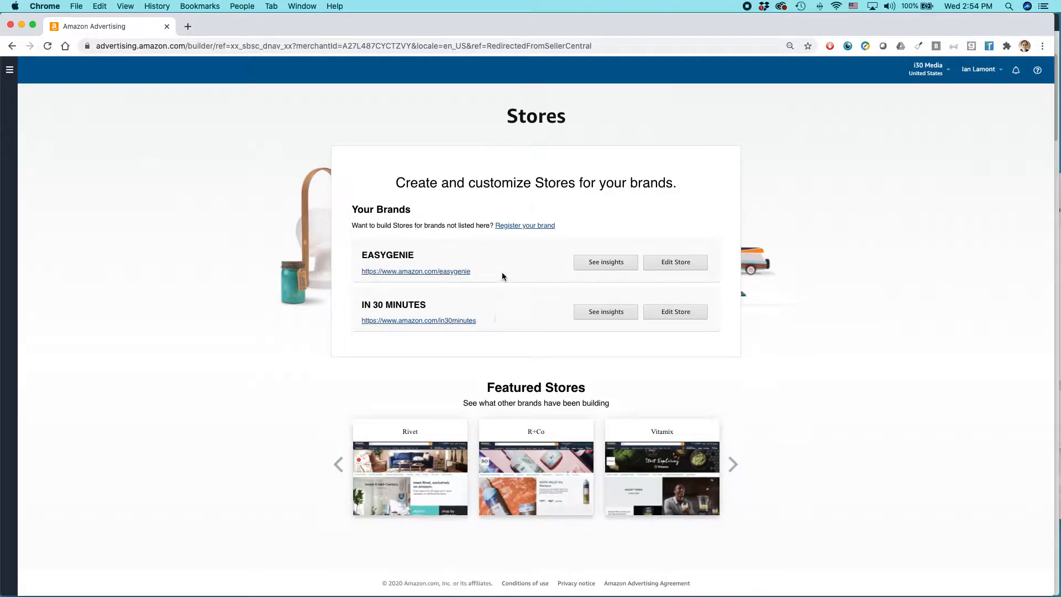
pyautogui.click(731, 464)
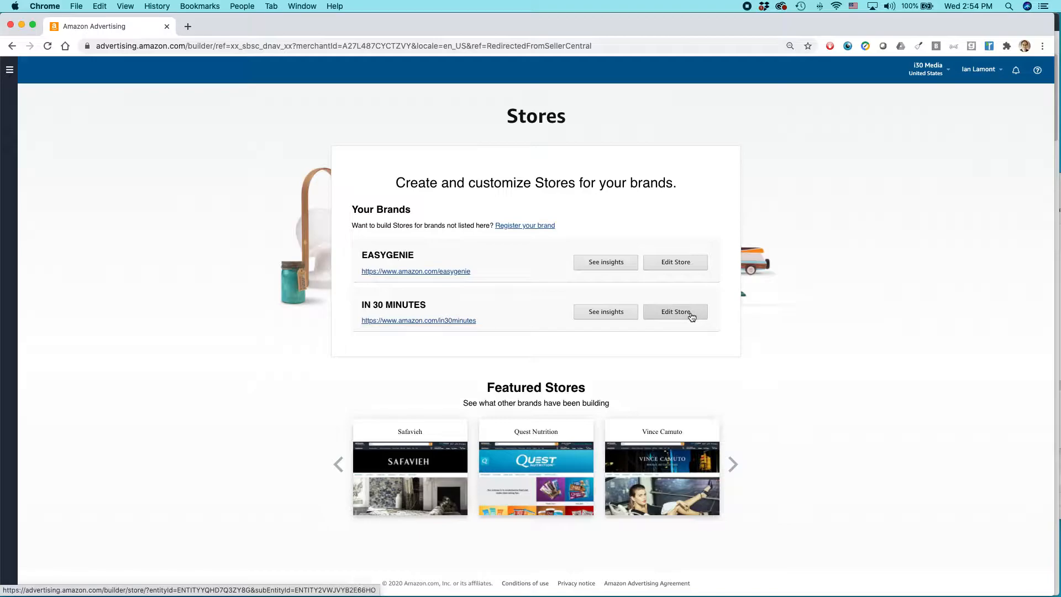
pyautogui.click(675, 312)
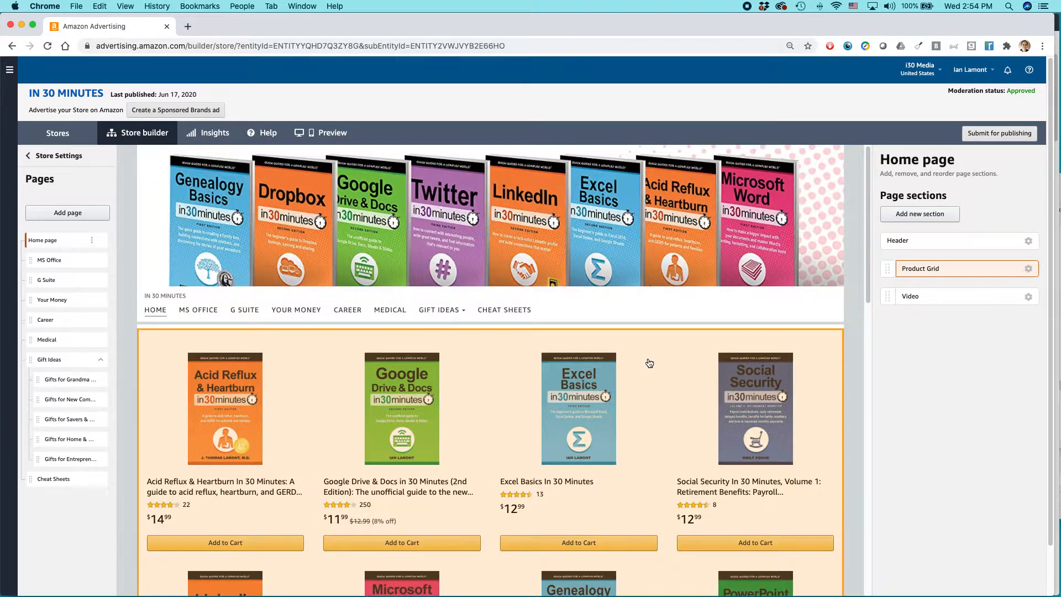
pyautogui.moveTo(682, 360)
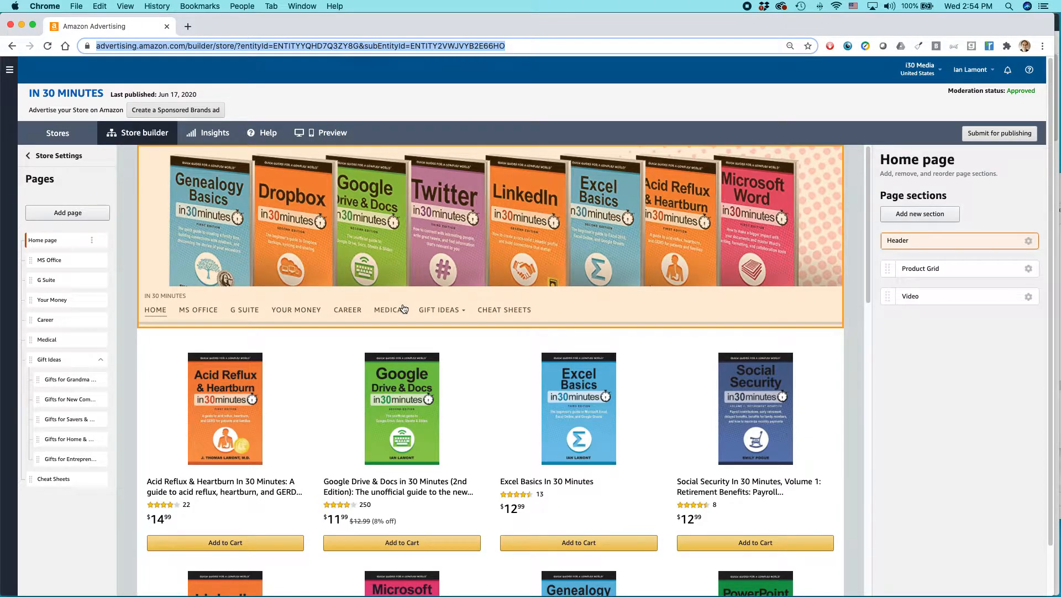
pyautogui.moveTo(341, 309)
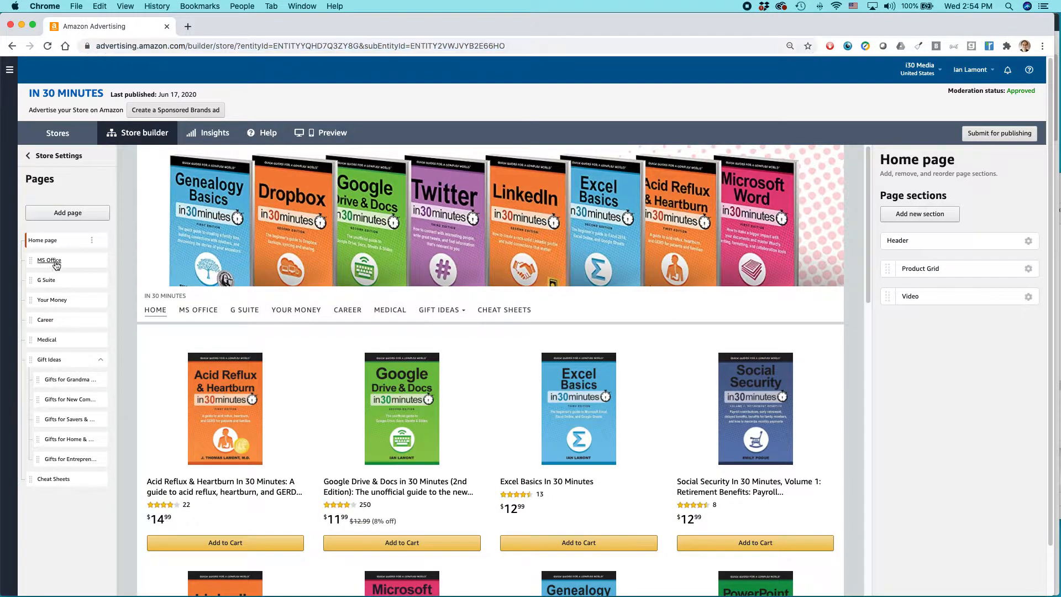
# Review the MS Office and Your Money pages, then switch to the Cheat Sheets page.
pyautogui.click(49, 259)
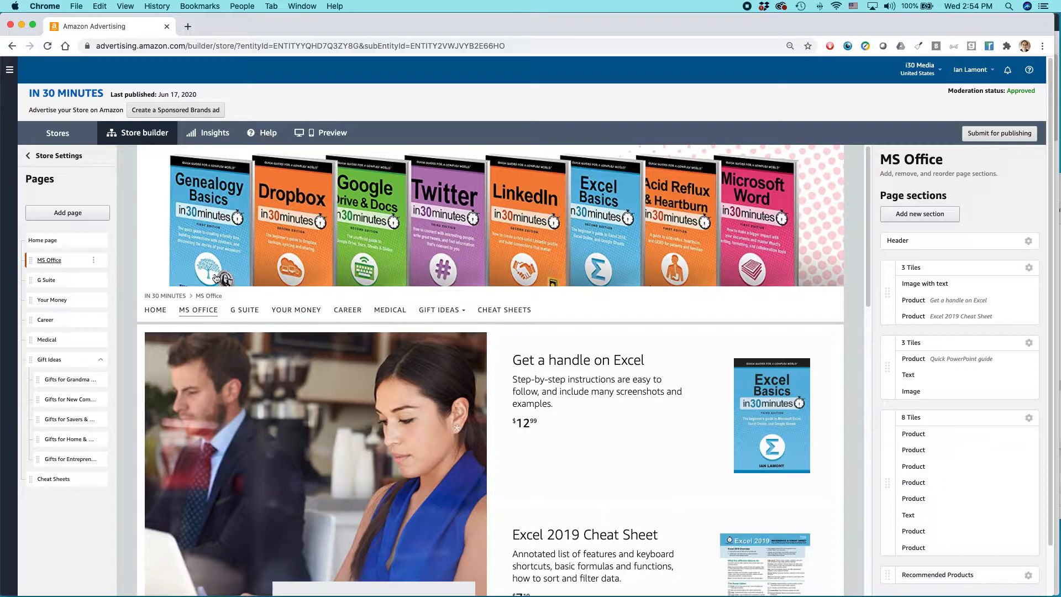
pyautogui.click(959, 299)
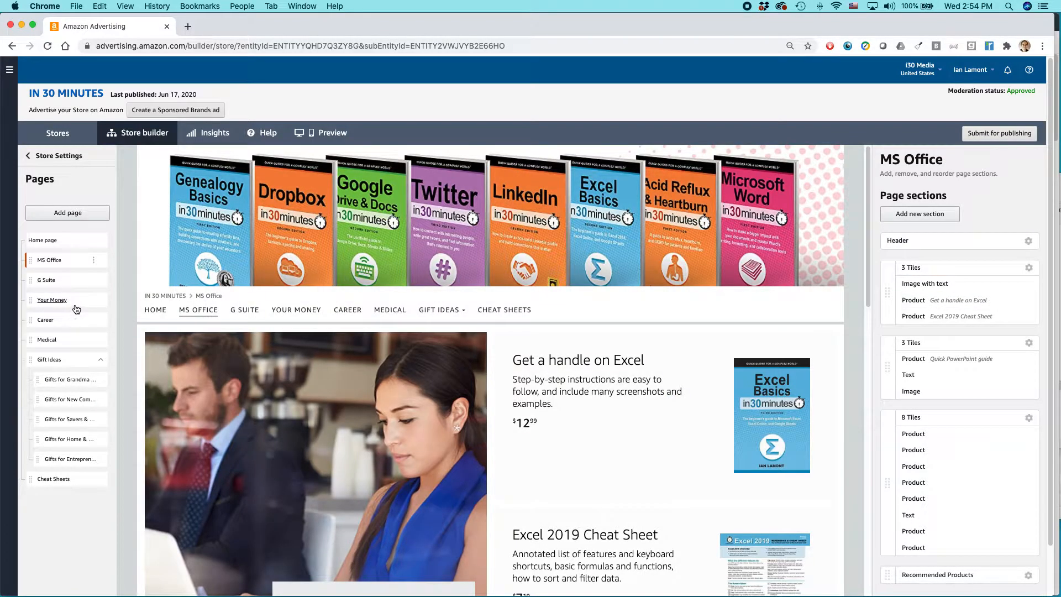
pyautogui.click(53, 300)
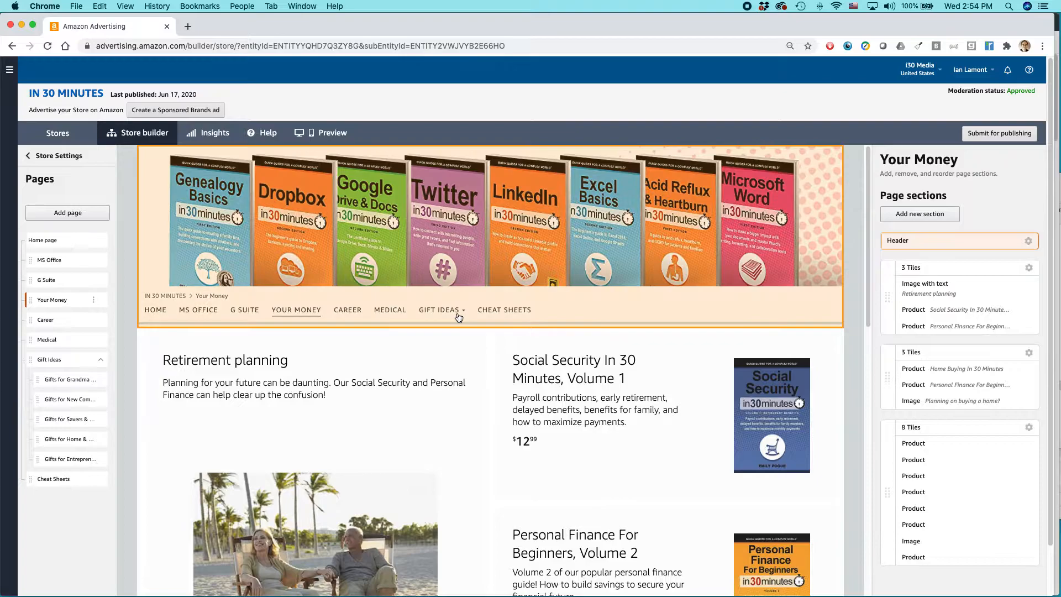
pyautogui.scroll(-3)
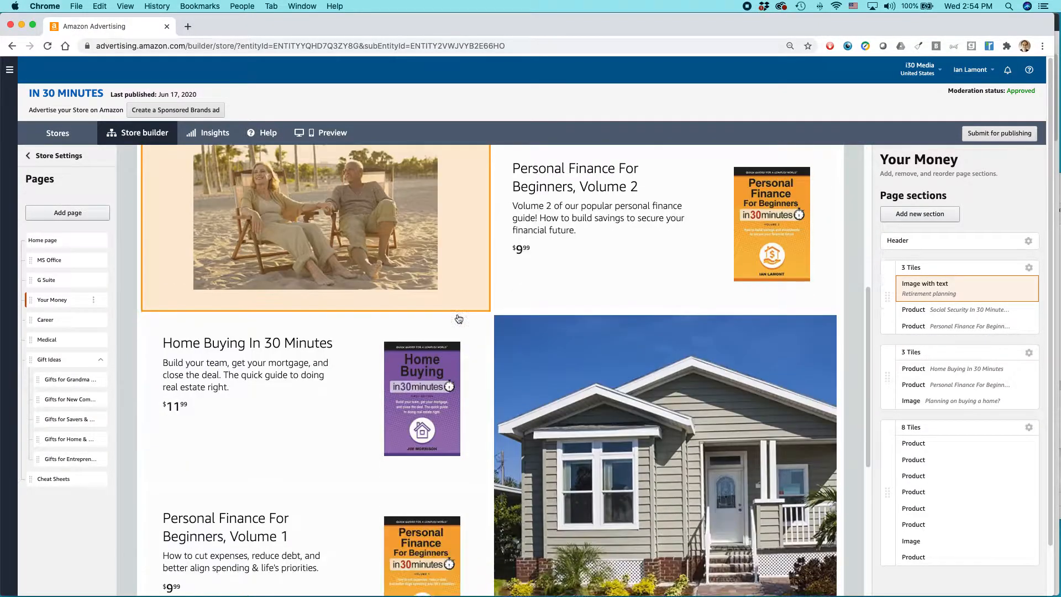
pyautogui.scroll(3)
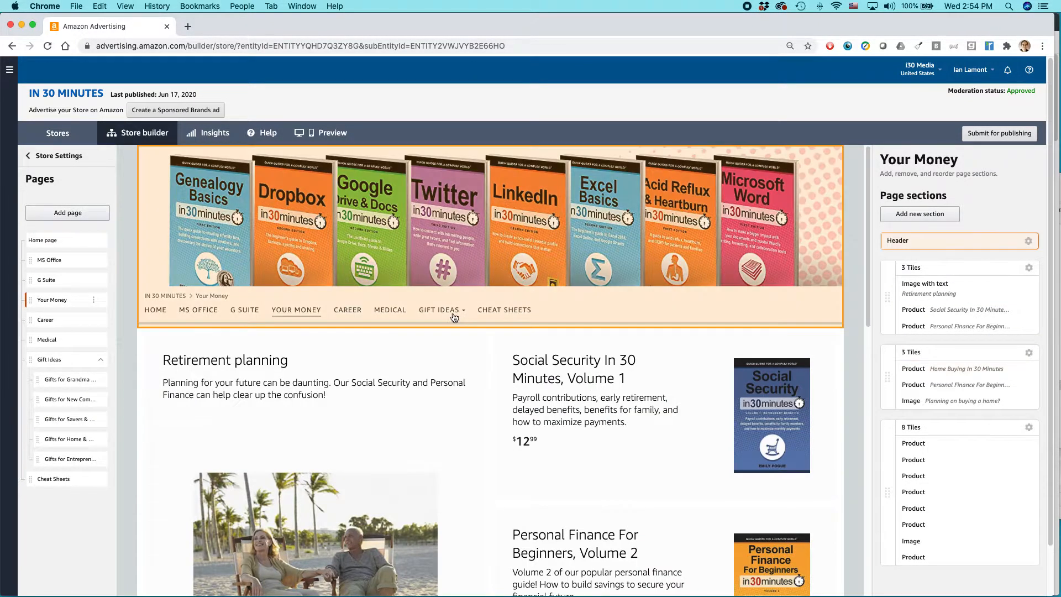
pyautogui.click(53, 479)
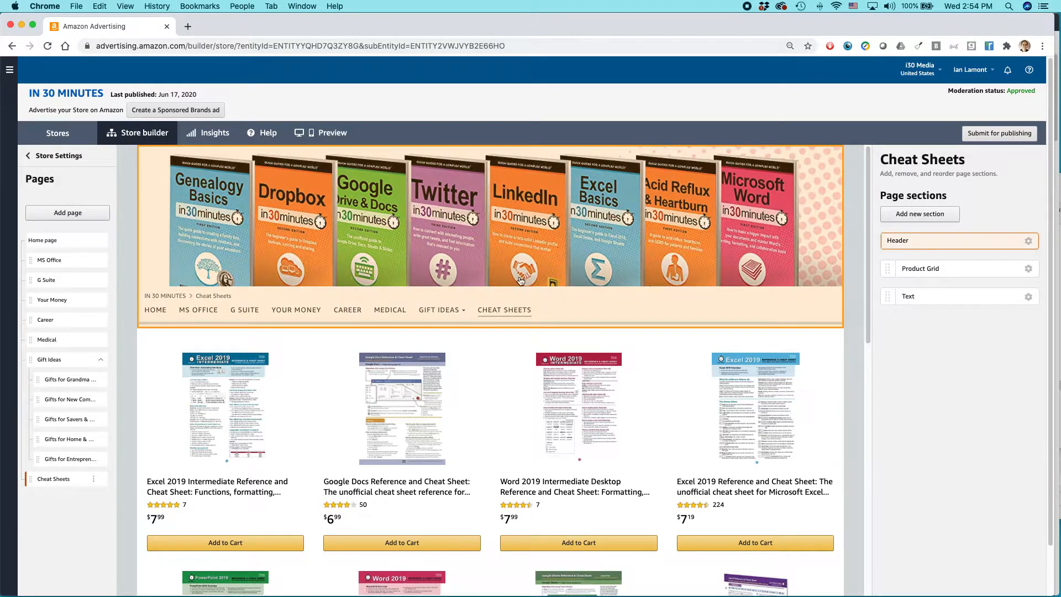
pyautogui.scroll(-3)
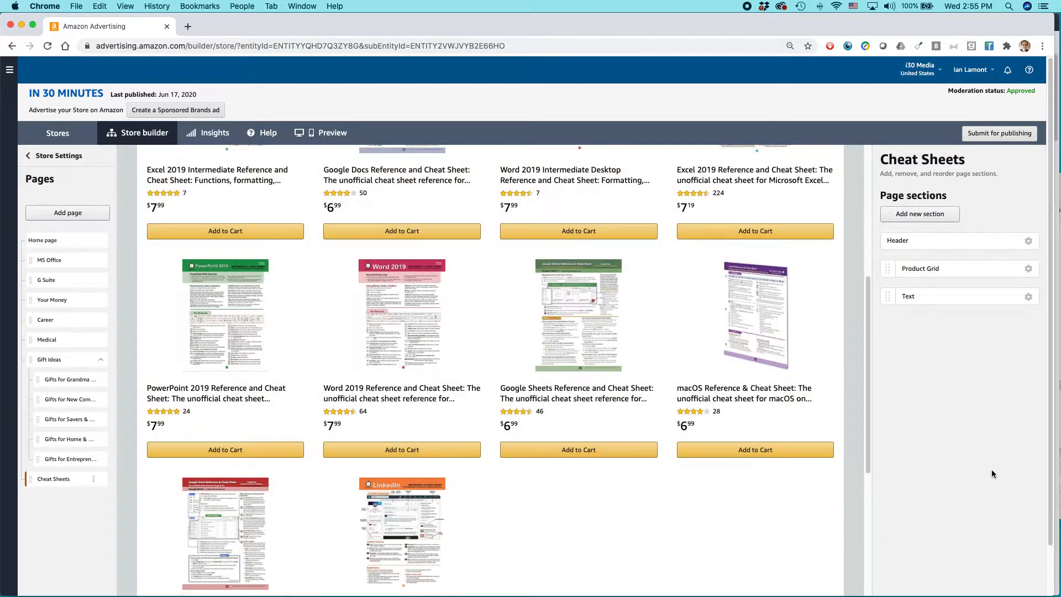
pyautogui.click(921, 268)
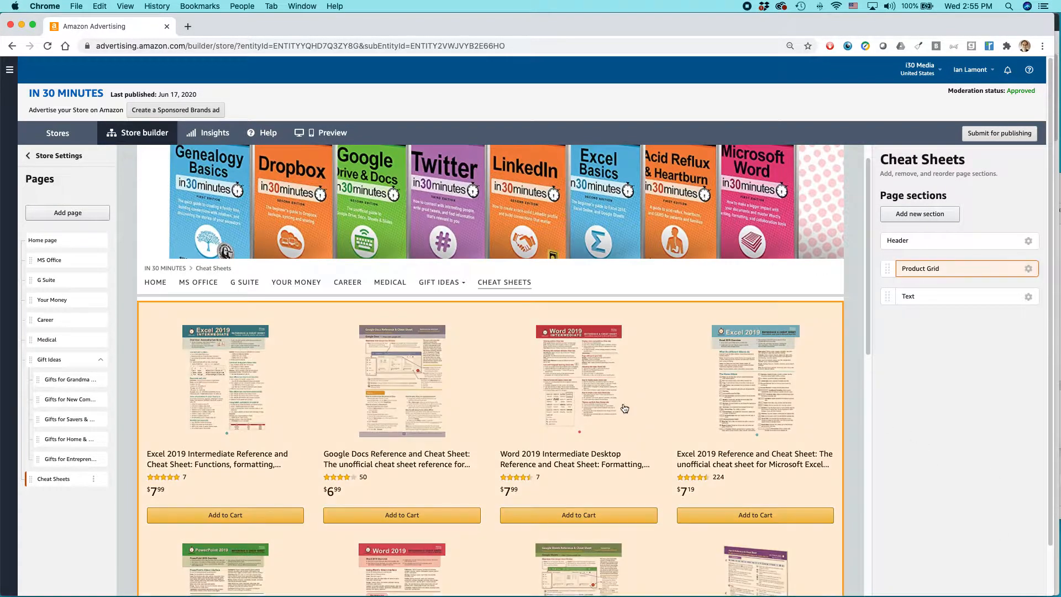
pyautogui.moveTo(586, 467)
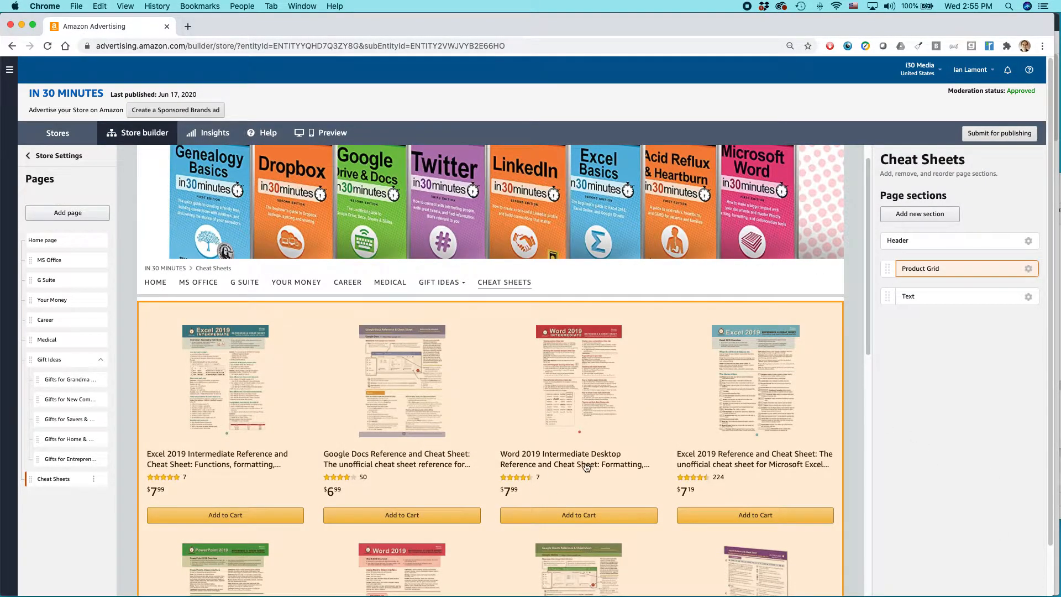
pyautogui.moveTo(561, 482)
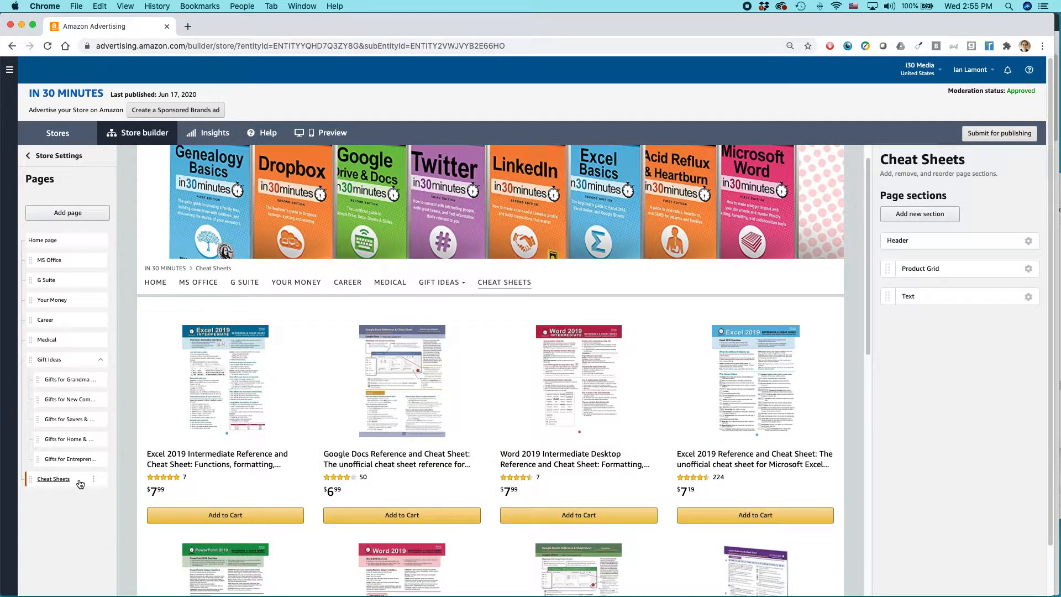
pyautogui.click(93, 478)
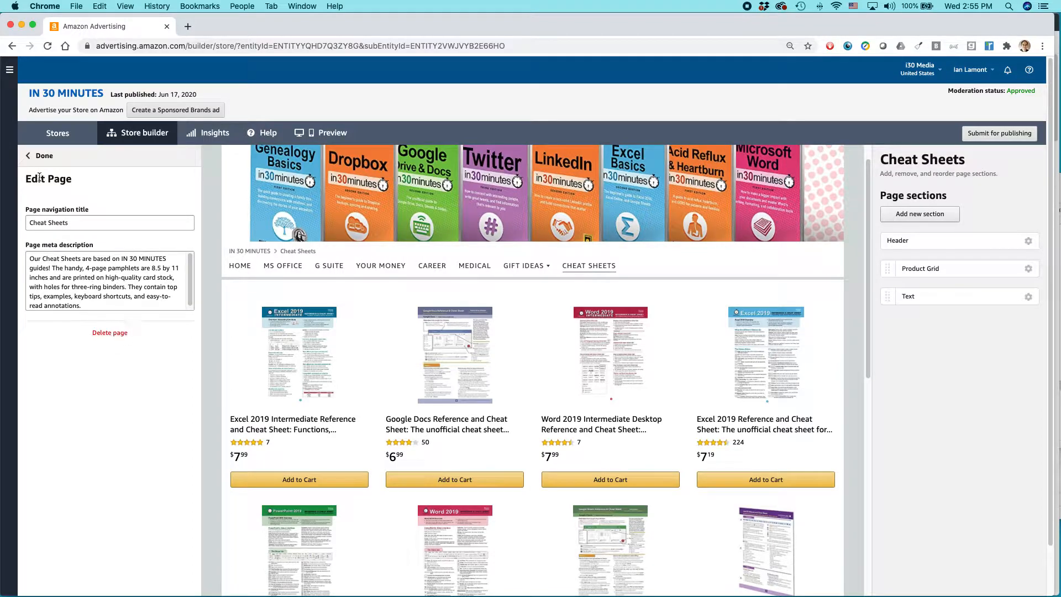
pyautogui.click(27, 156)
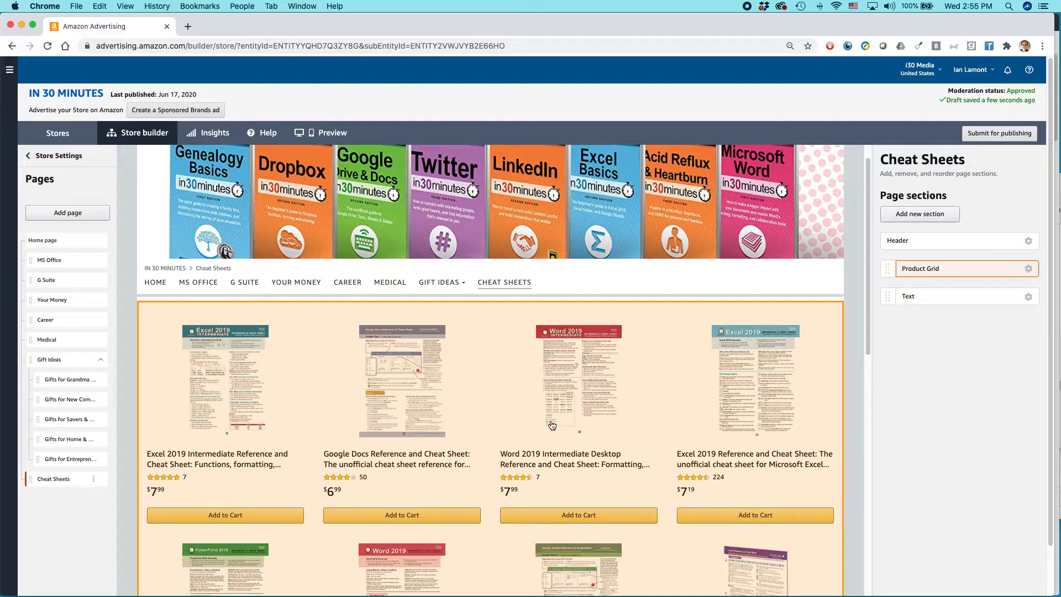
# Bring up the Cheat Sheets product grid settings to reorder Google Docs first.
pyautogui.click(947, 240)
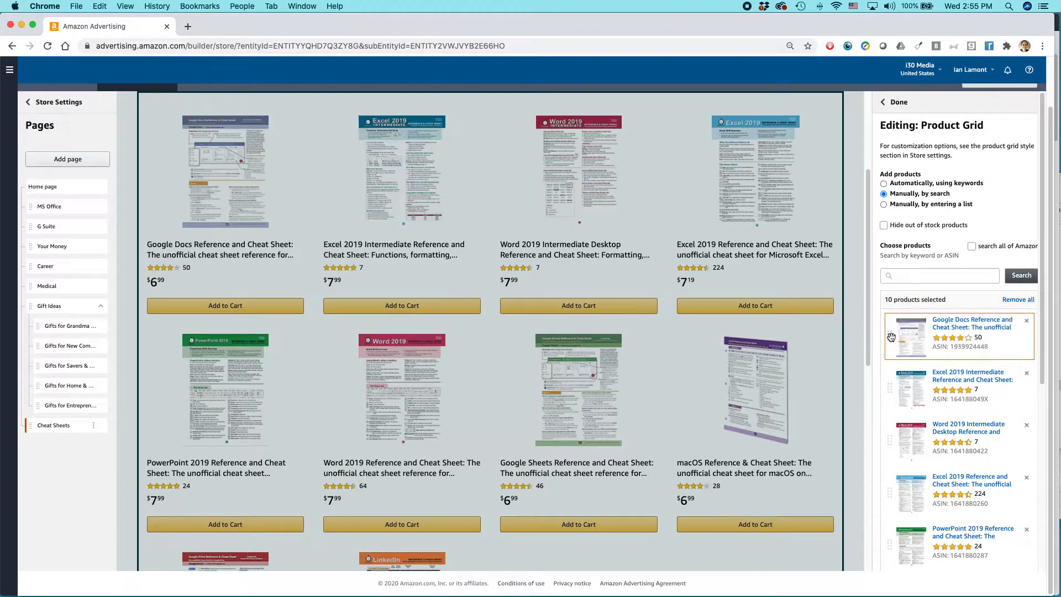
pyautogui.moveTo(412, 223)
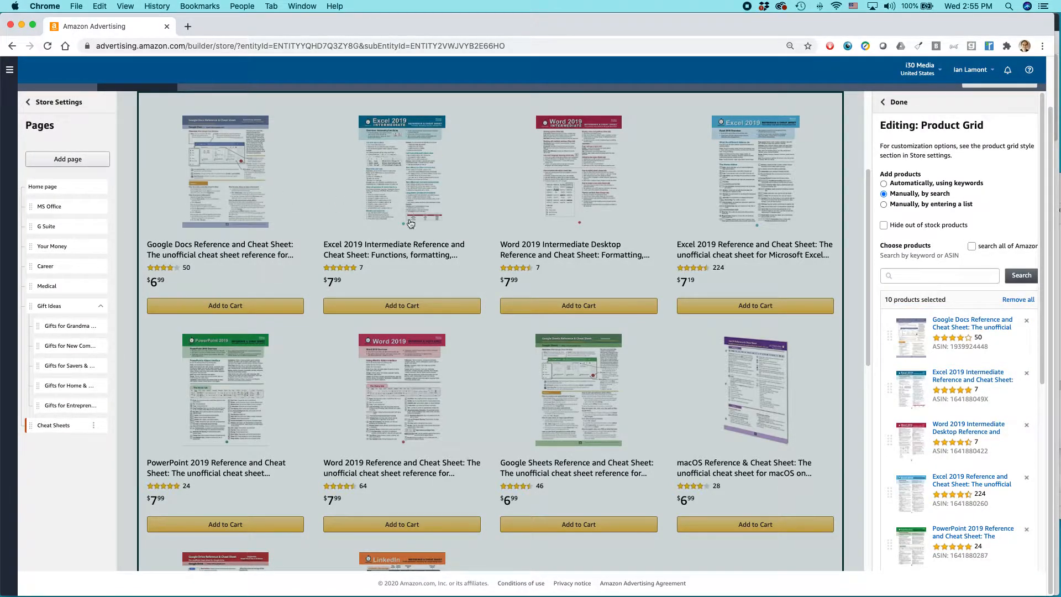
pyautogui.moveTo(553, 152)
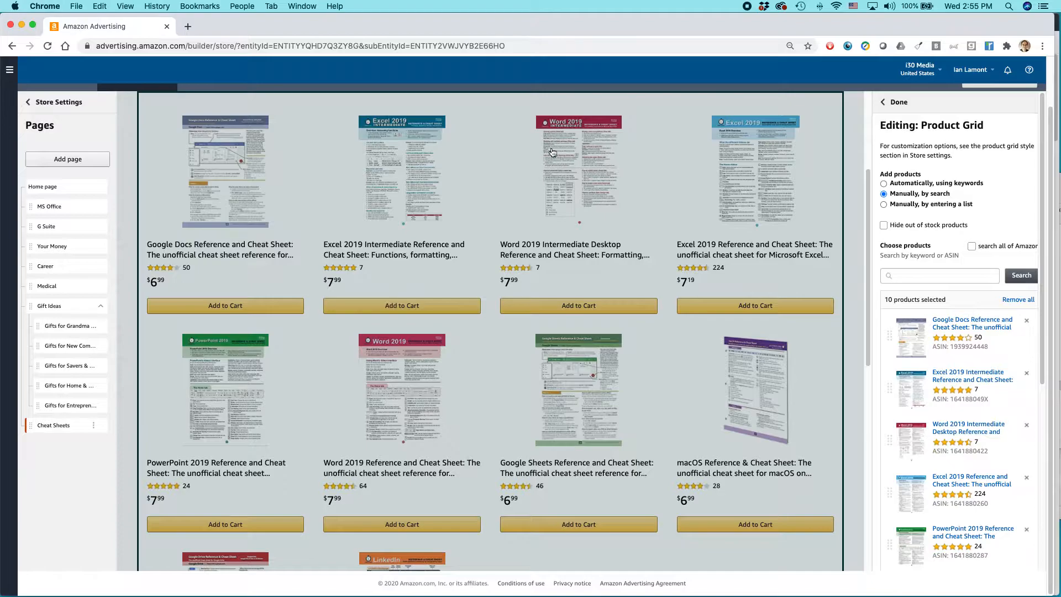
pyautogui.moveTo(902, 466)
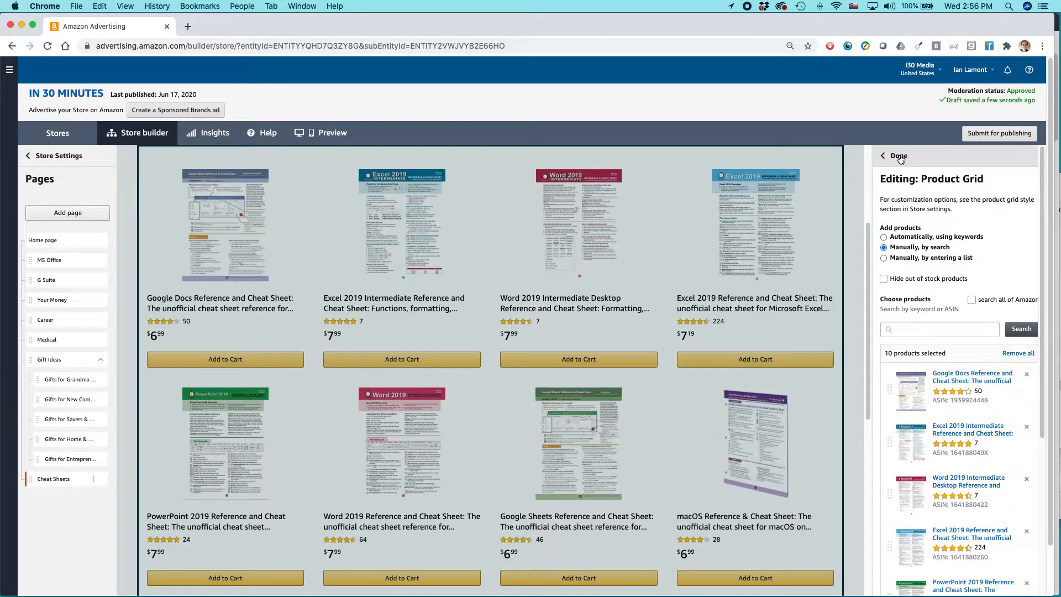
# Finish the product grid and add a new Split Section, reaching its layout choices.
pyautogui.click(897, 156)
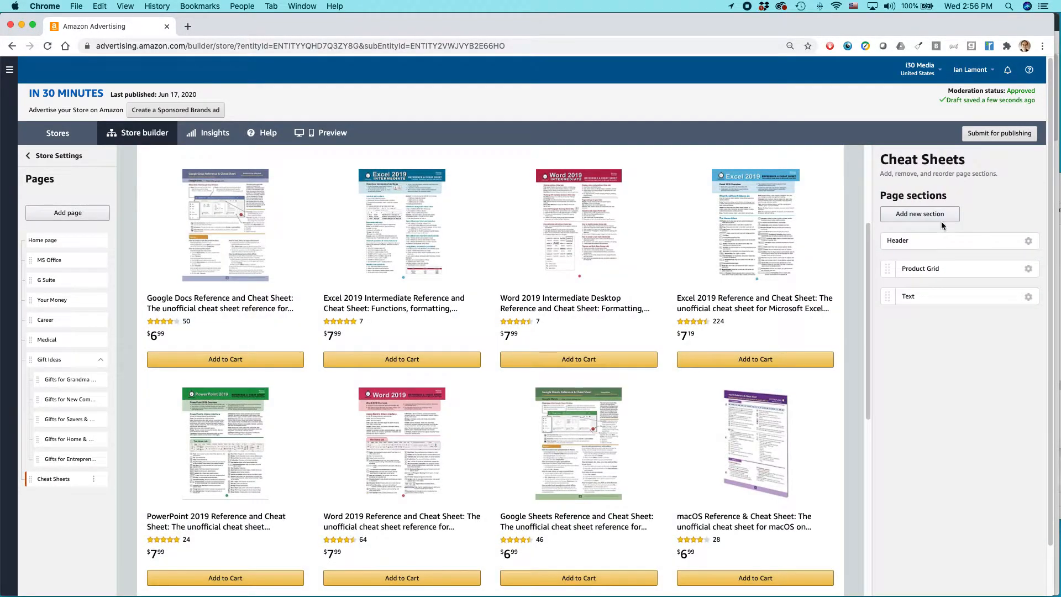
pyautogui.click(918, 213)
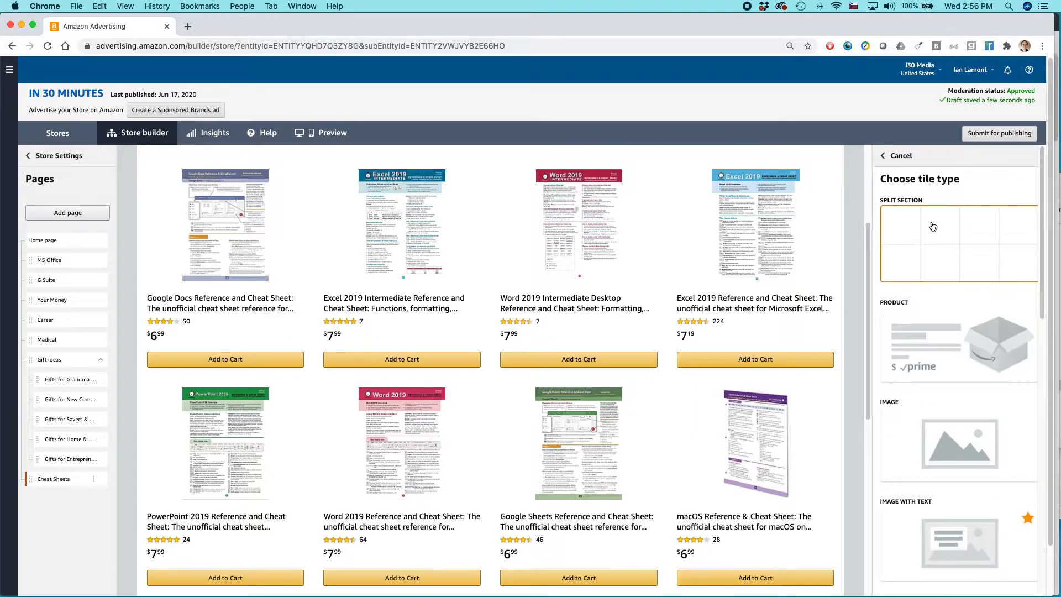
pyautogui.scroll(-3)
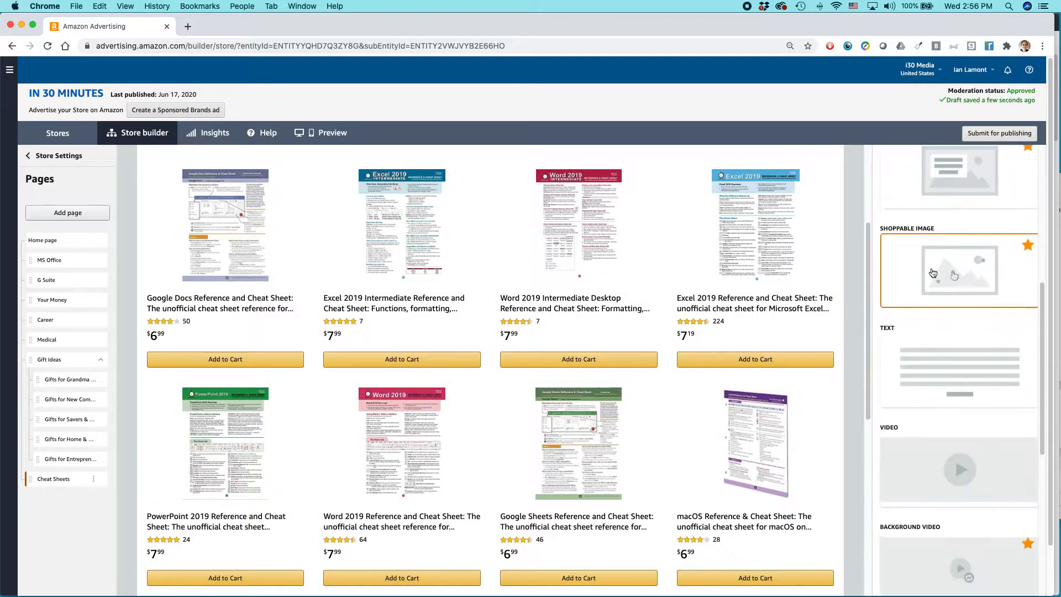
pyautogui.scroll(-3)
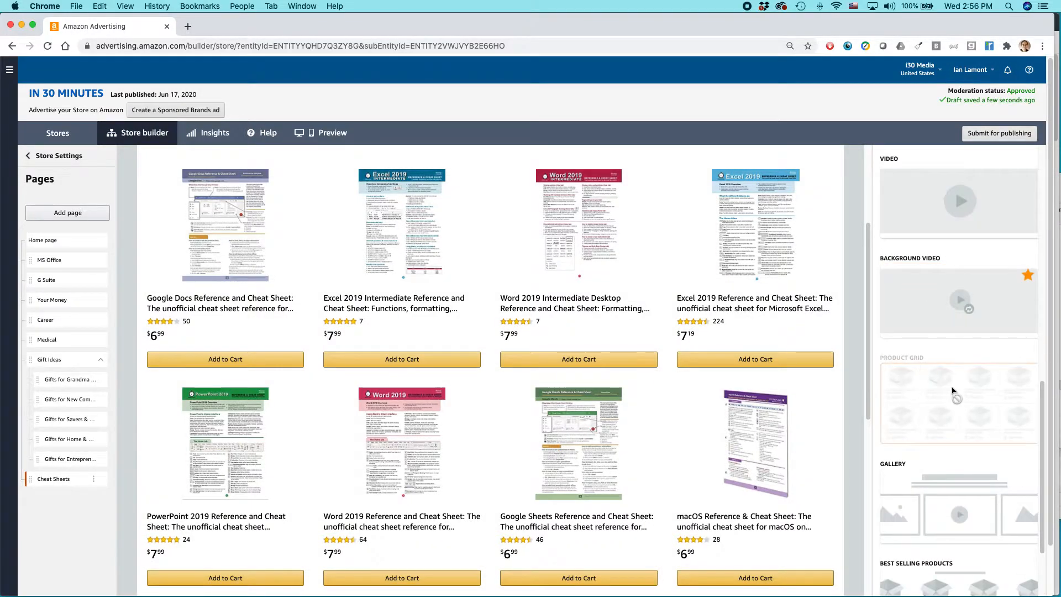
pyautogui.moveTo(903, 412)
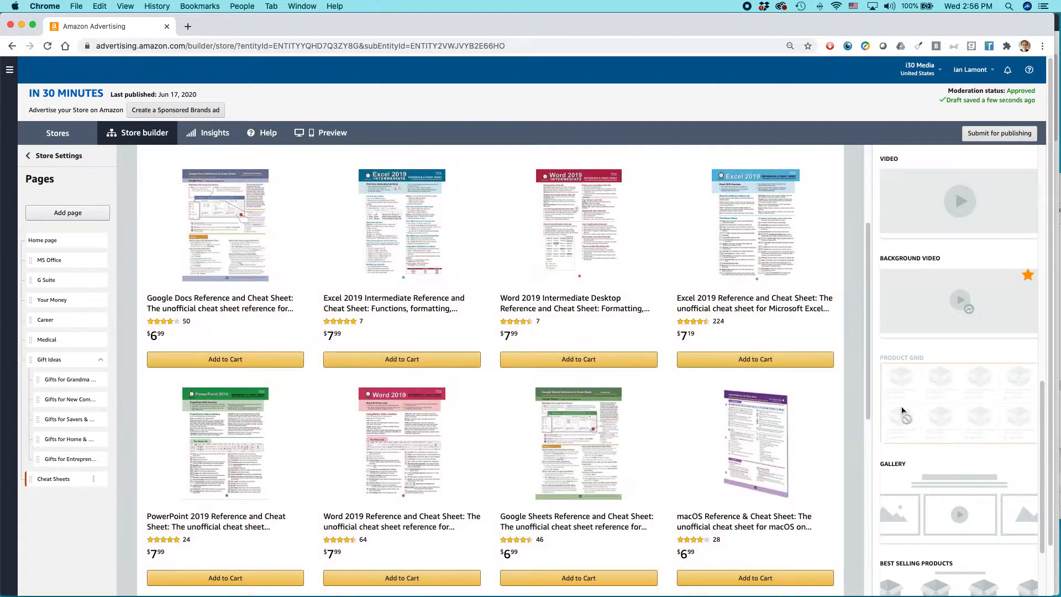
pyautogui.click(958, 399)
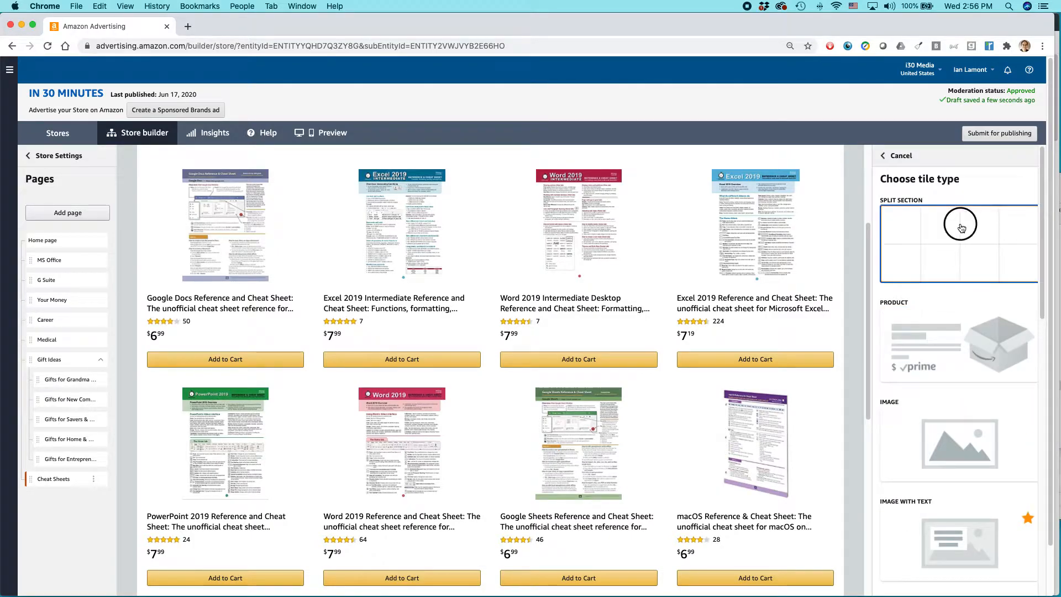
pyautogui.click(958, 242)
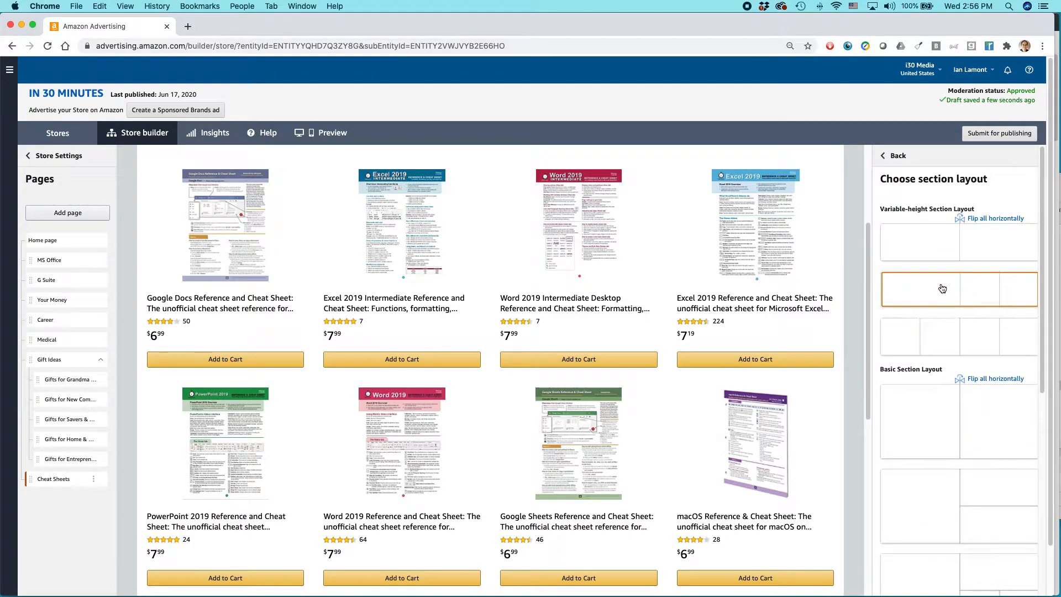
pyautogui.moveTo(933, 289)
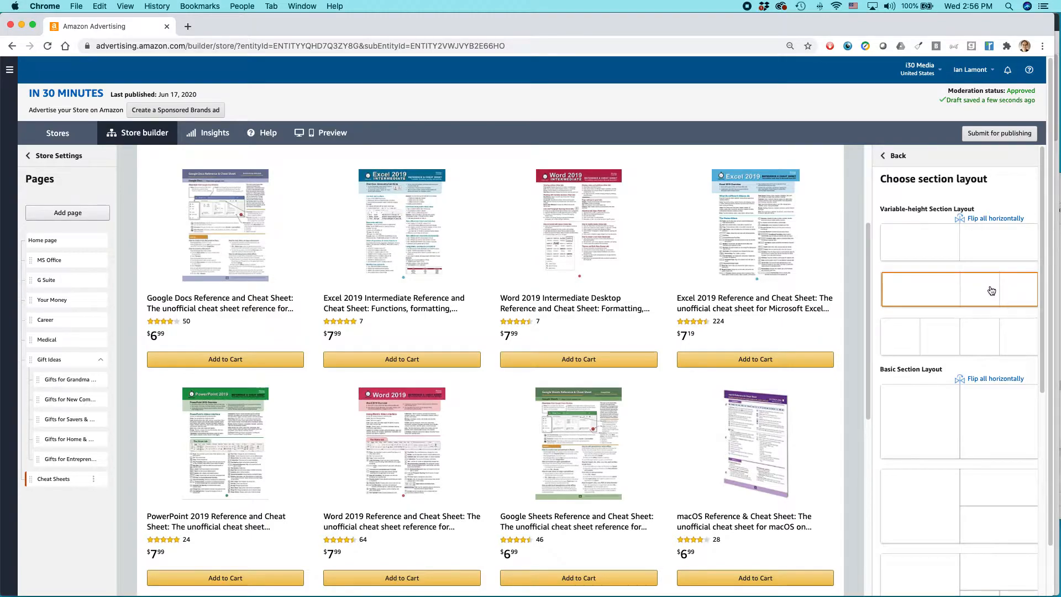
pyautogui.moveTo(918, 499)
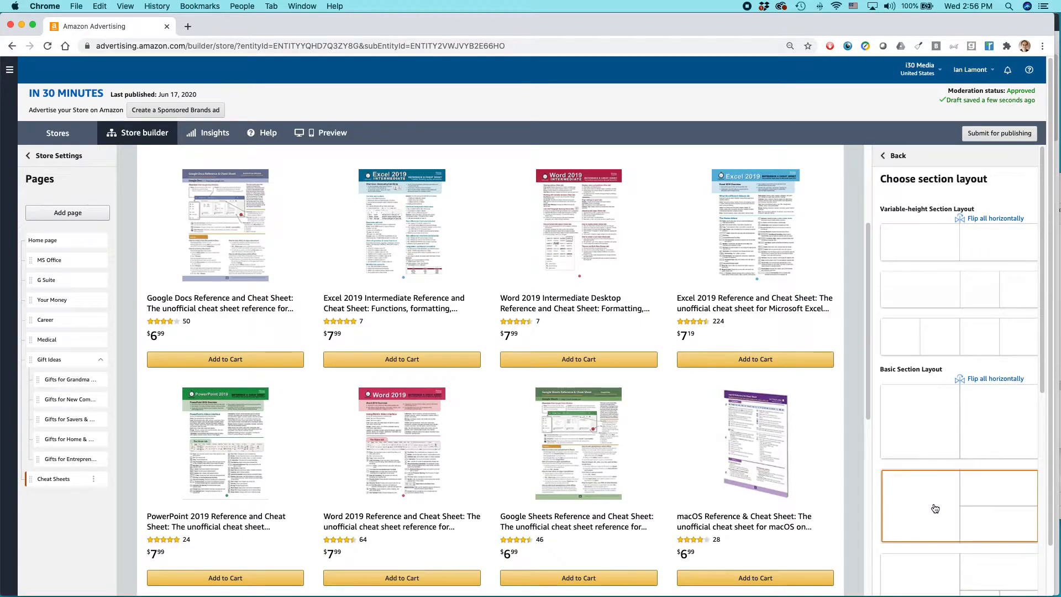
# Choose the one-large-two-small layout and make the large tile an Image tile.
pyautogui.click(959, 506)
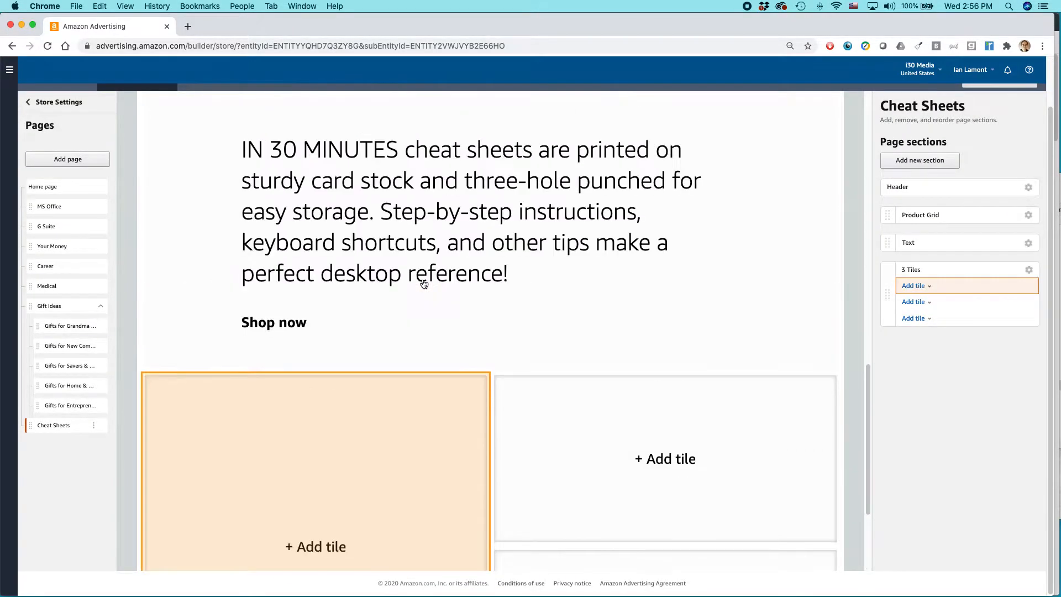
pyautogui.scroll(-3)
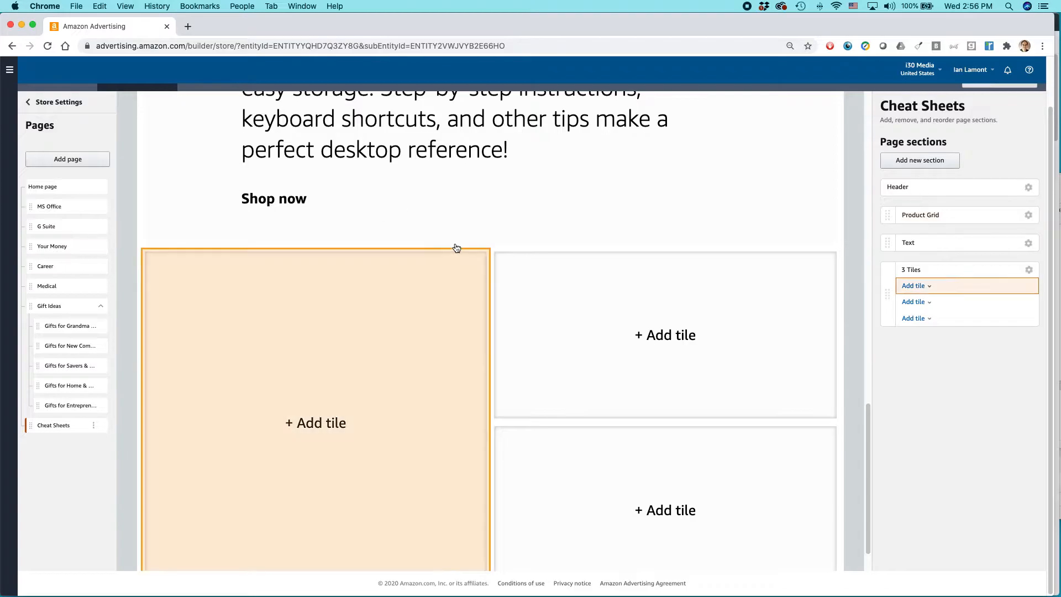
pyautogui.scroll(-3)
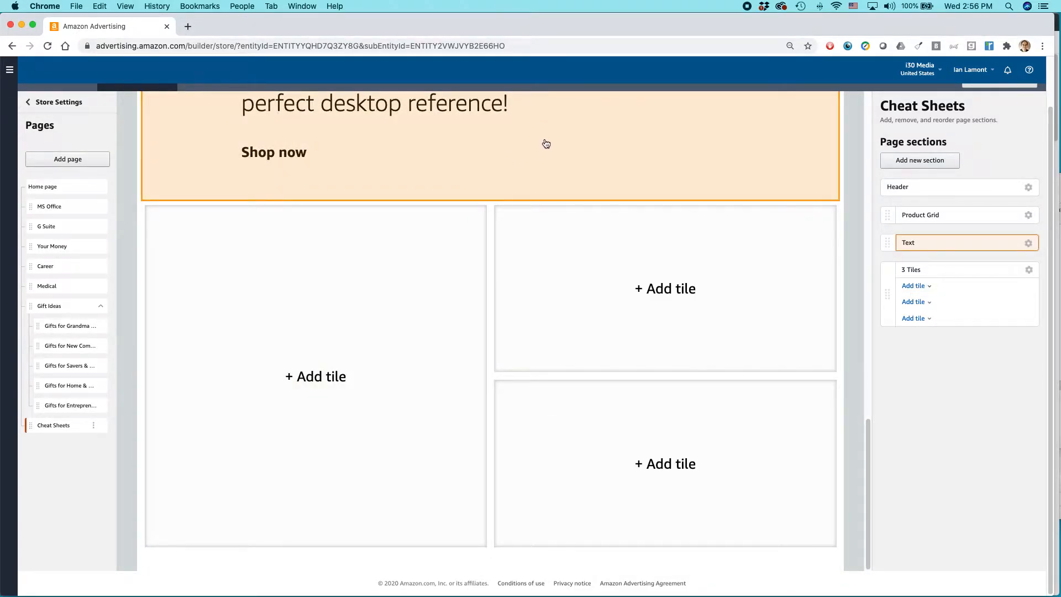
pyautogui.click(315, 375)
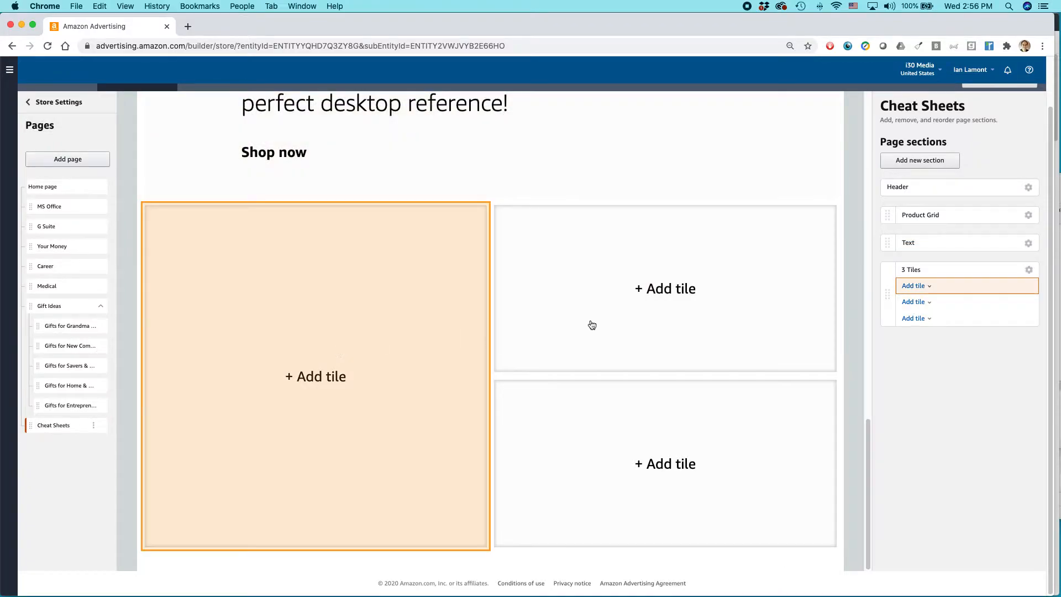
pyautogui.moveTo(700, 325)
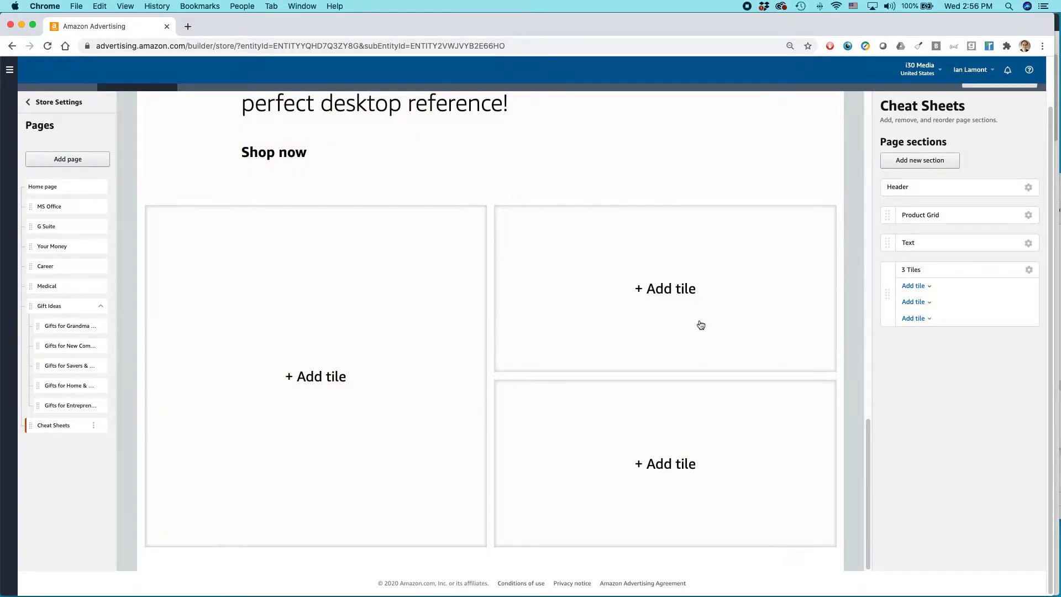
pyautogui.click(315, 375)
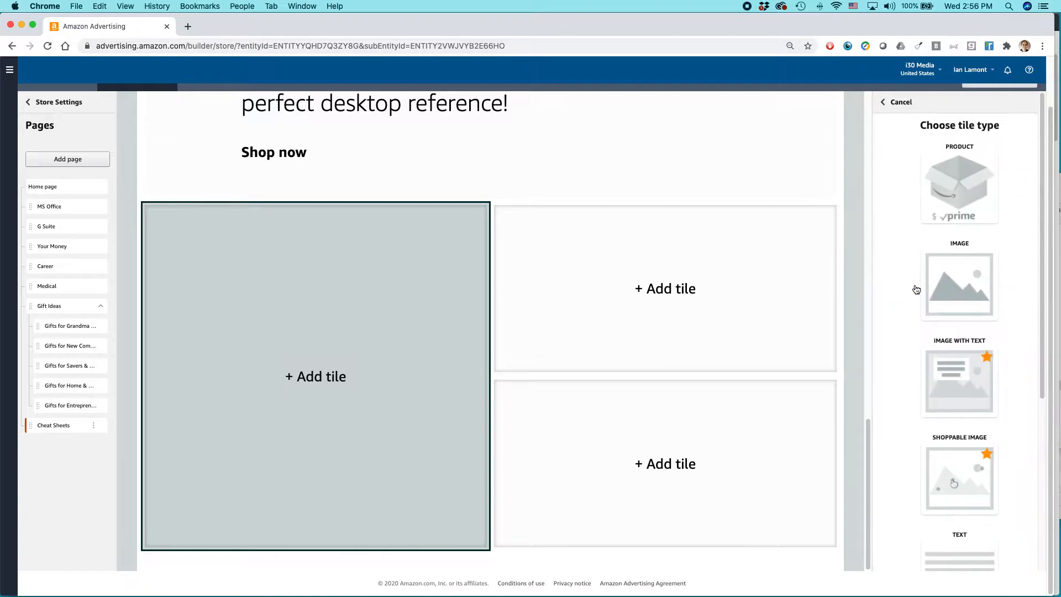
pyautogui.moveTo(1005, 560)
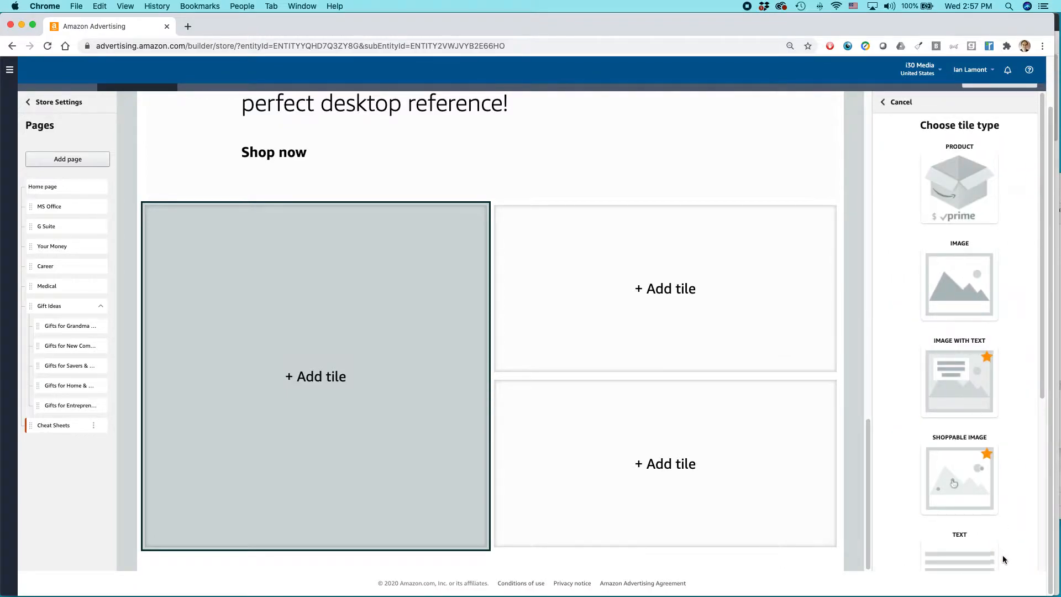
pyautogui.moveTo(1000, 530)
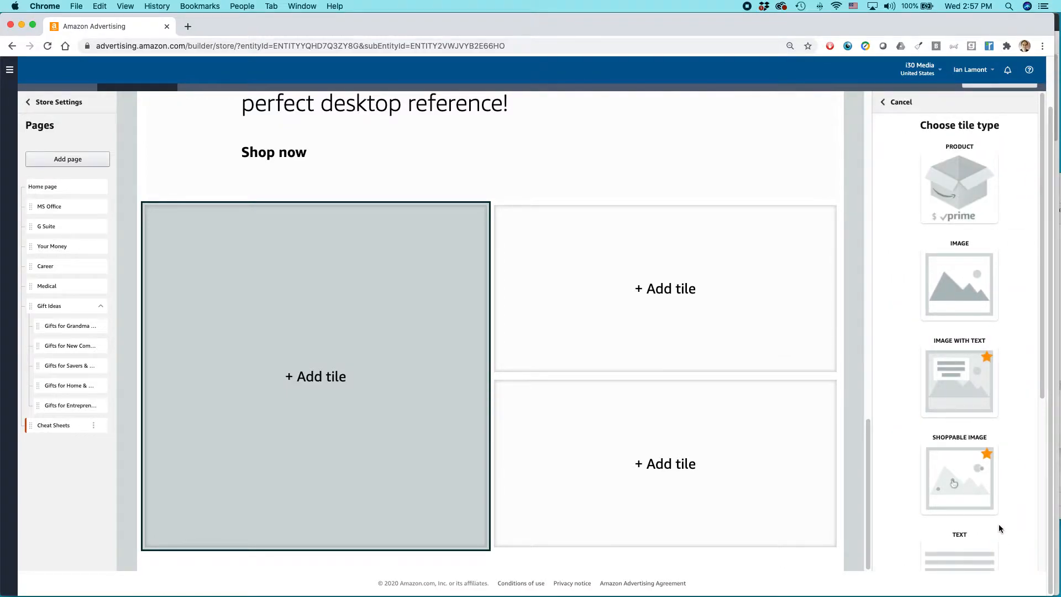
pyautogui.click(959, 284)
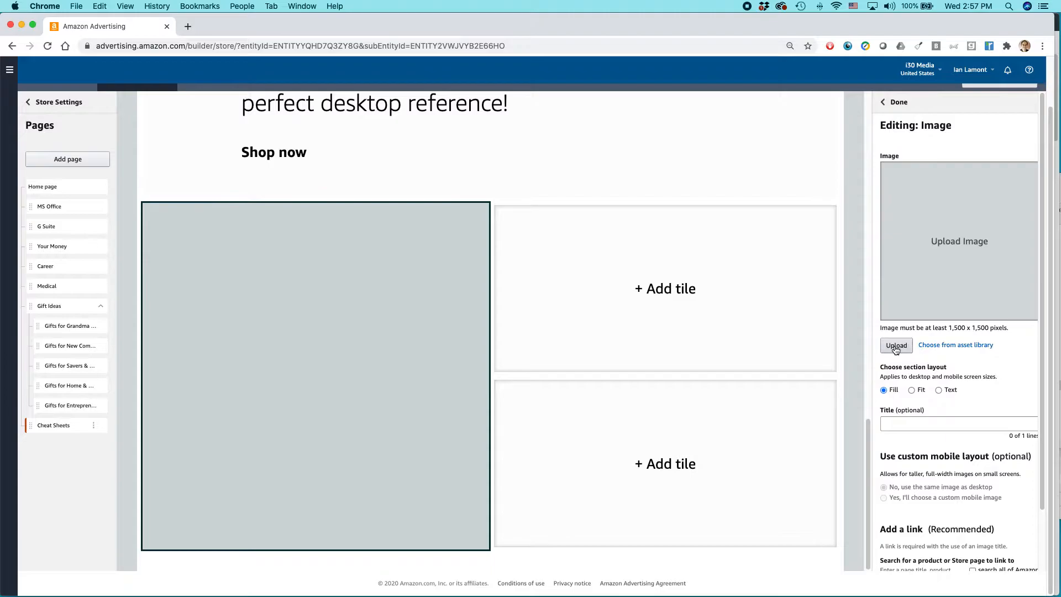
# Upload the office lady photo from Stock Photos > People, which fails with an error.
pyautogui.click(896, 345)
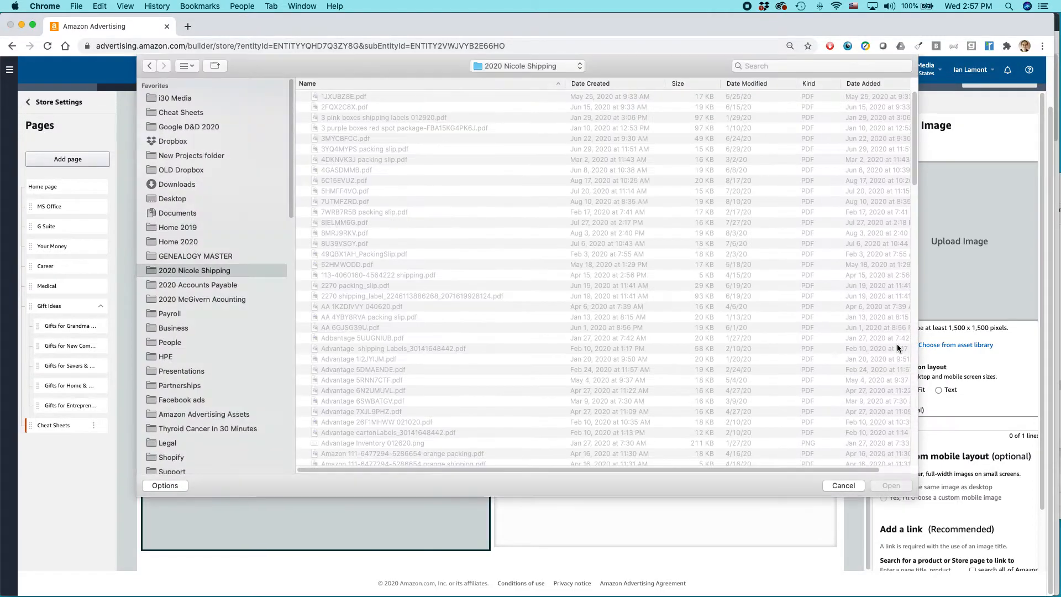
pyautogui.scroll(-3)
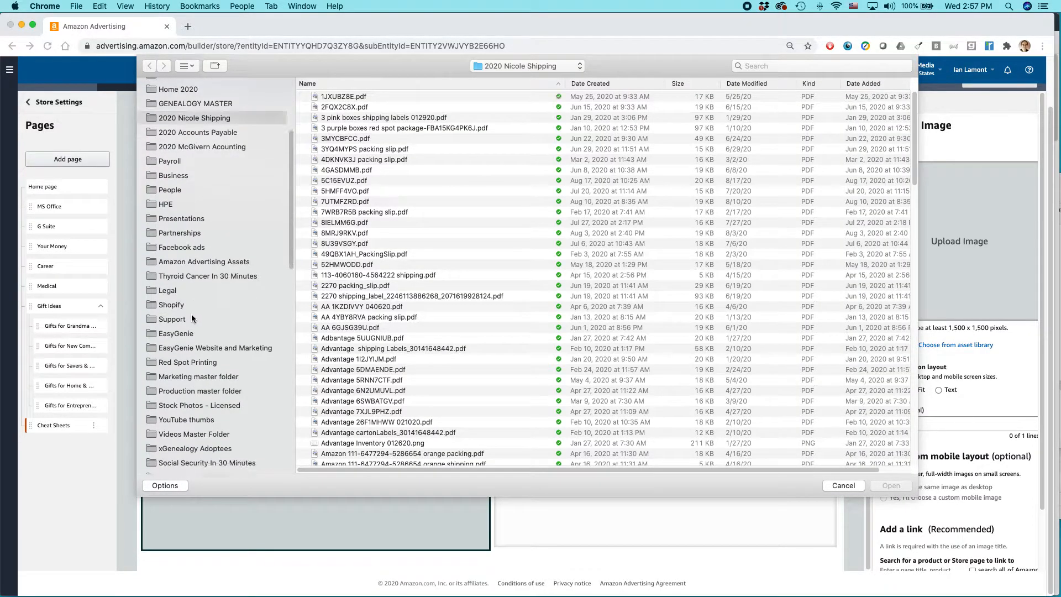
pyautogui.scroll(-3)
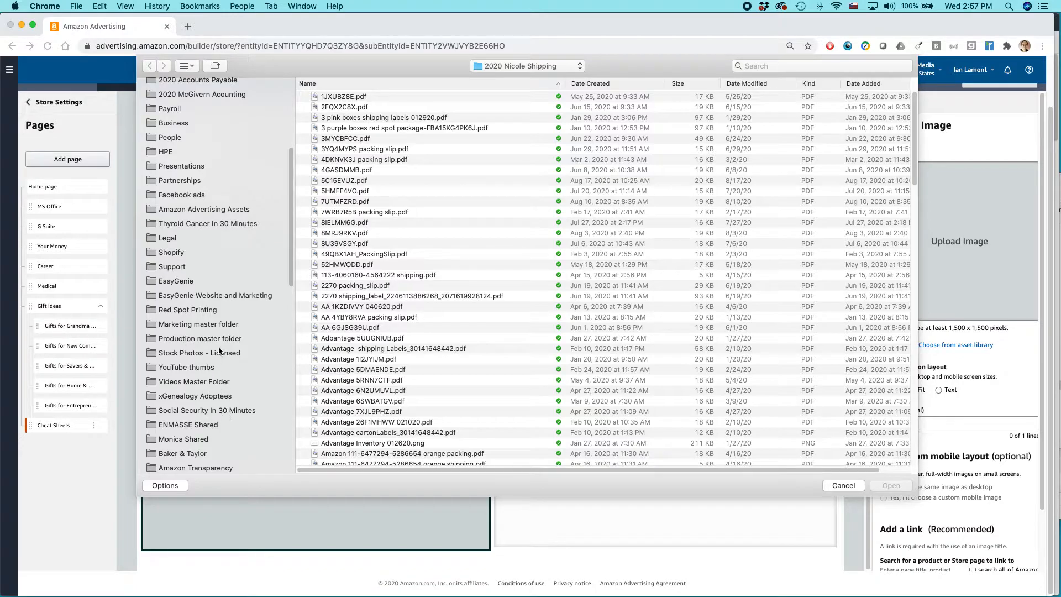
pyautogui.click(199, 352)
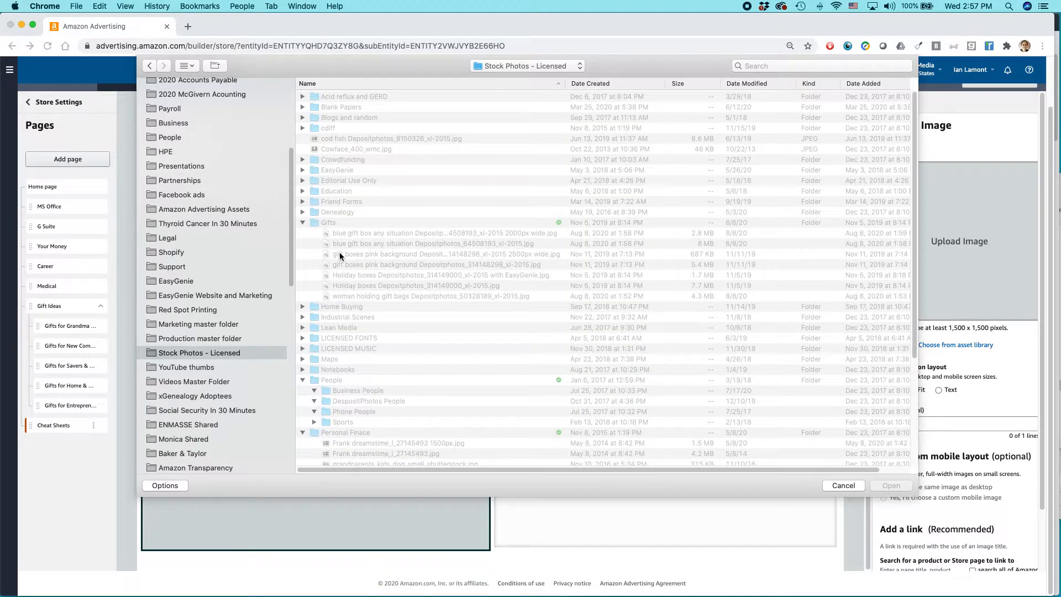
pyautogui.click(314, 390)
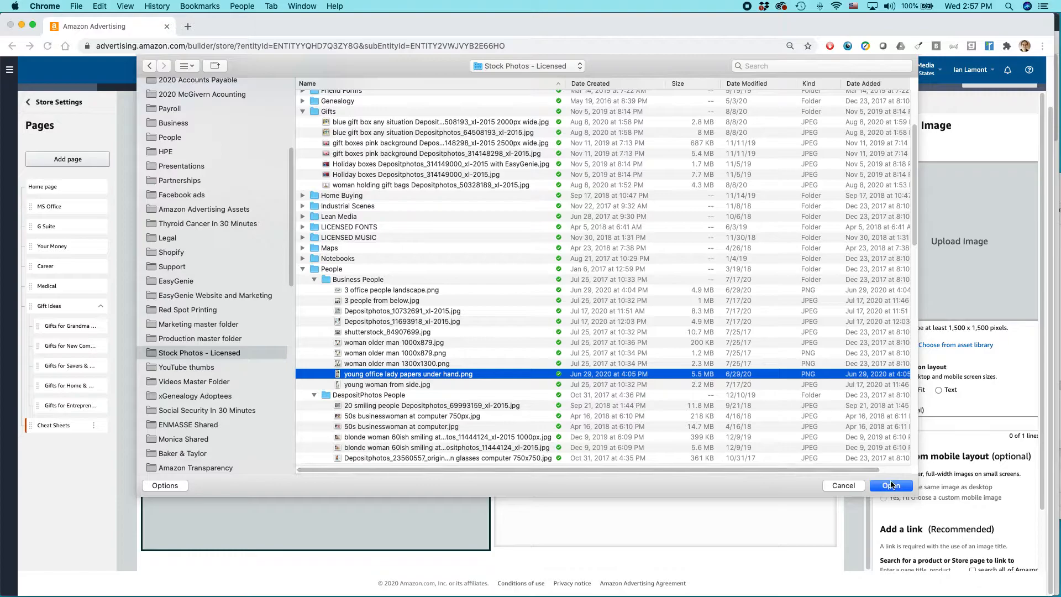
pyautogui.click(891, 485)
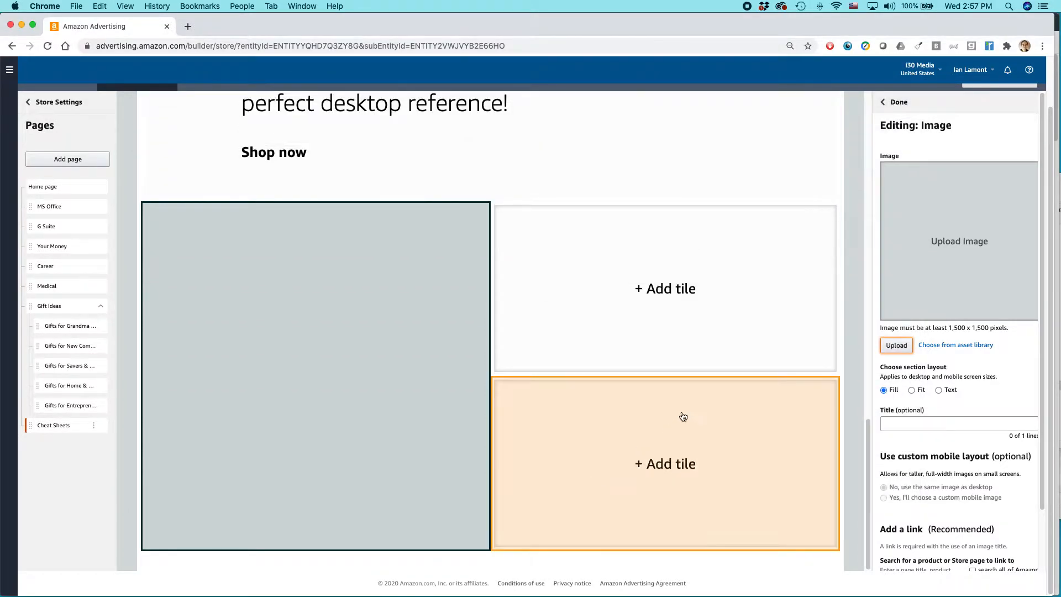
# Upload 'woman older man 1300x1300.png' for the large tile instead.
pyautogui.click(896, 345)
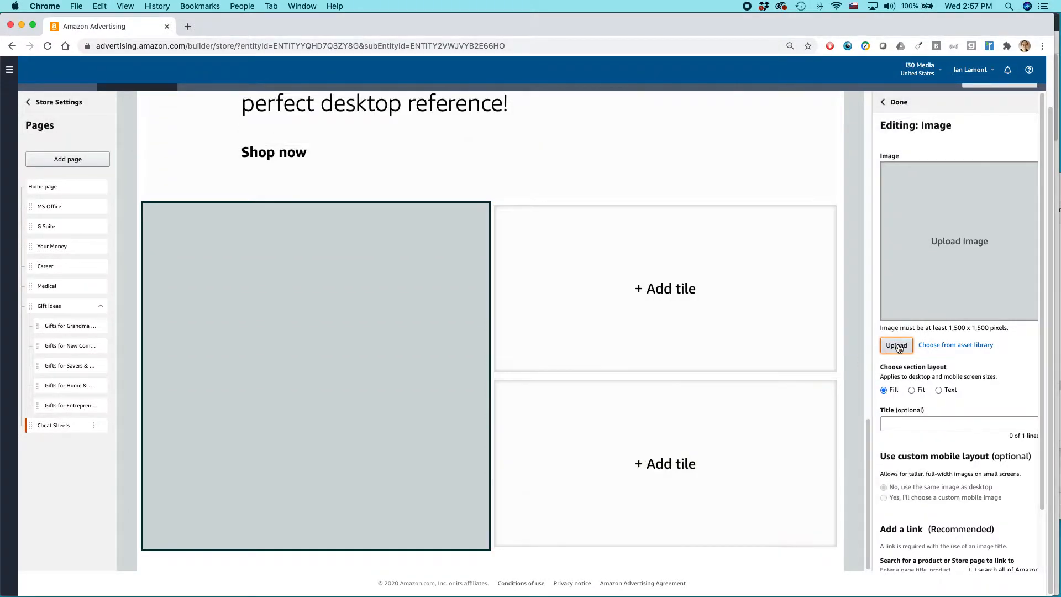
pyautogui.click(896, 345)
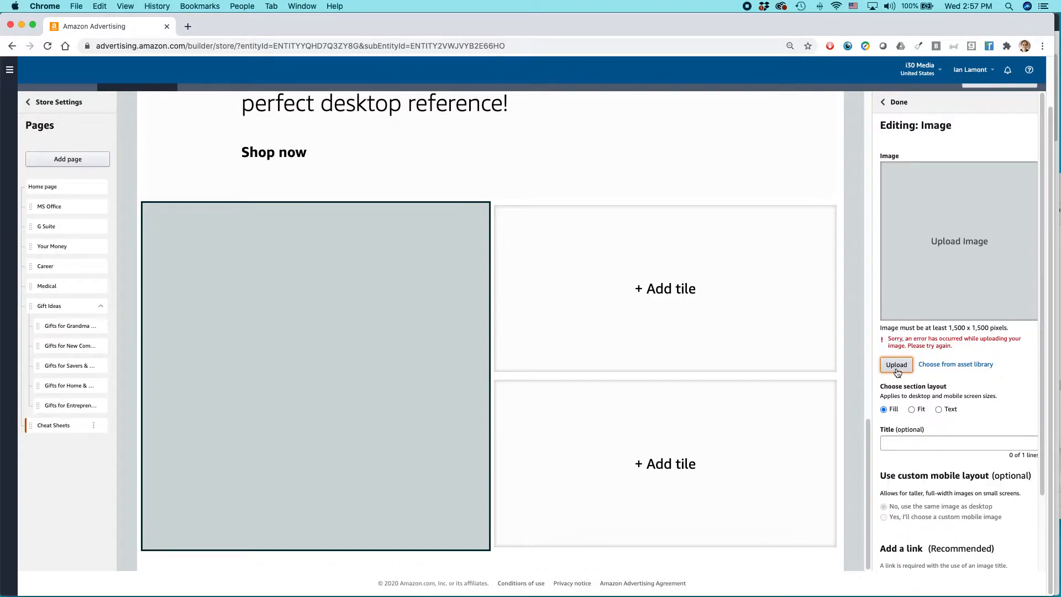
pyautogui.click(897, 364)
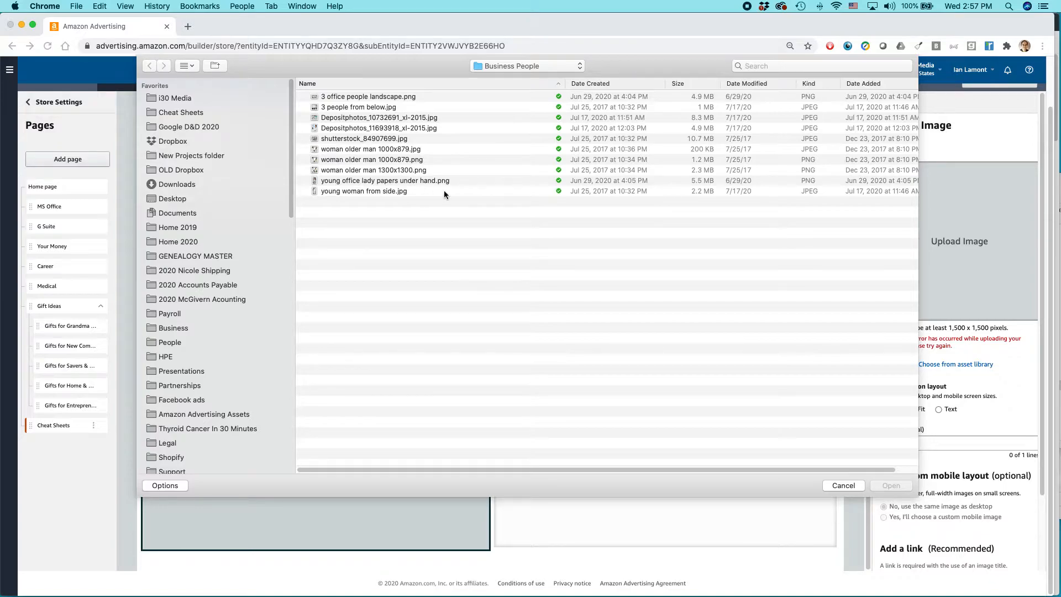
pyautogui.moveTo(444, 225)
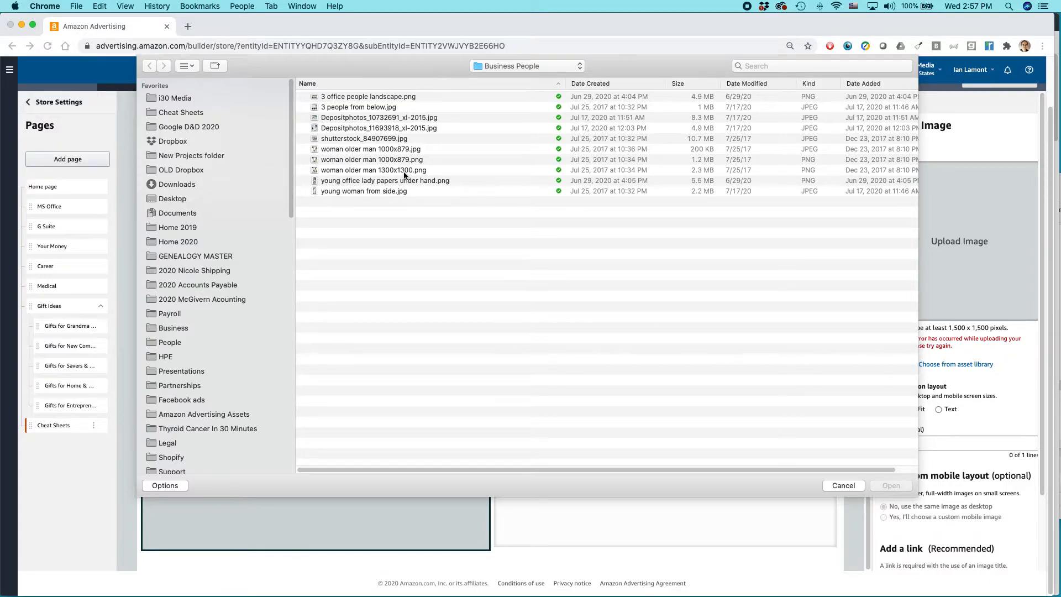
pyautogui.click(374, 170)
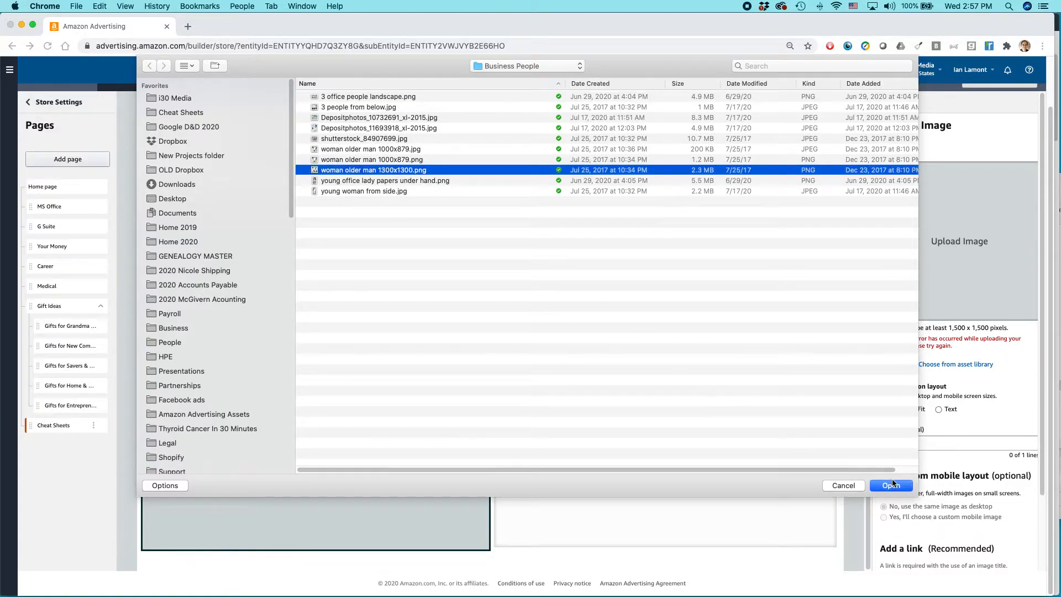
pyautogui.click(891, 485)
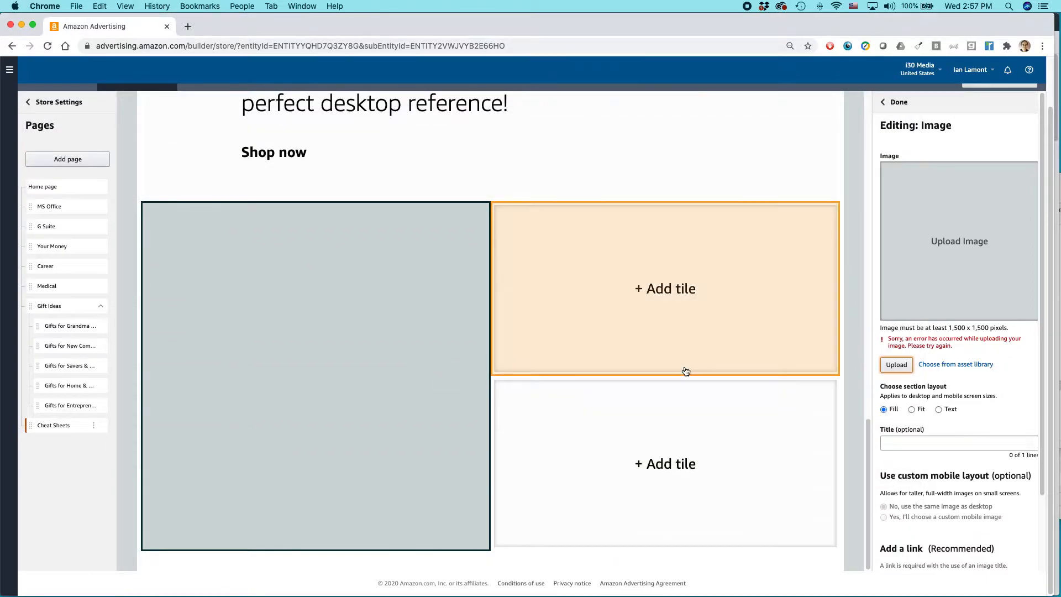
# Title the large image tile 'Professional references for the office'.
pyautogui.click(897, 364)
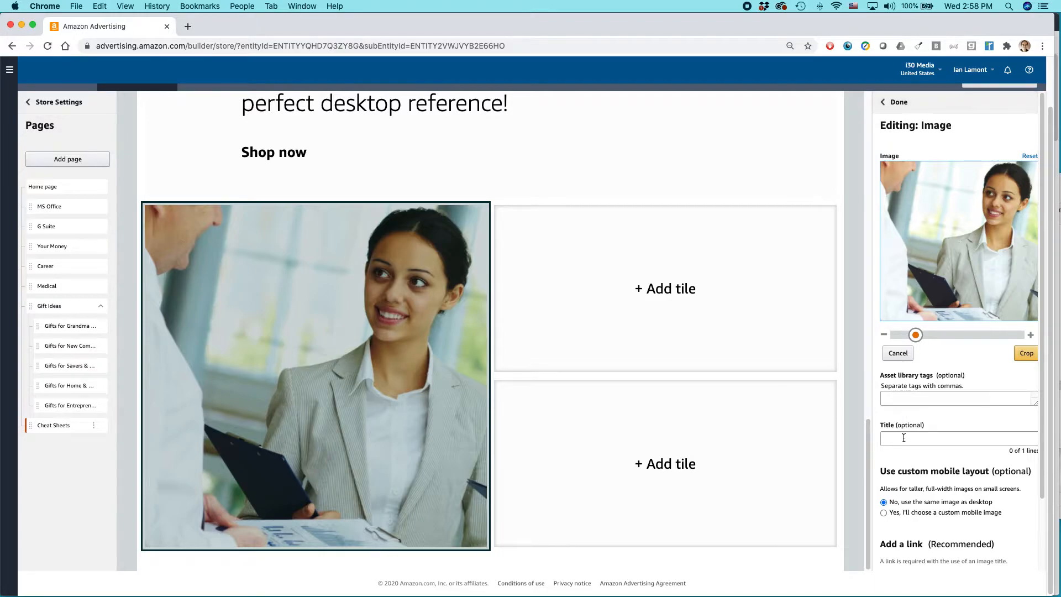
pyautogui.click(958, 439)
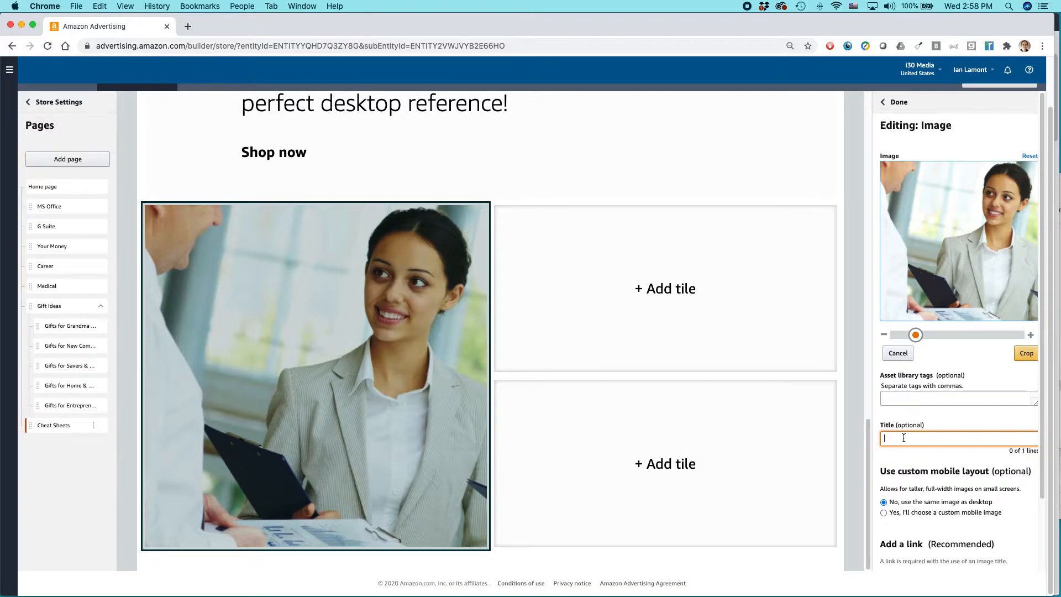
pyautogui.write('Professio')
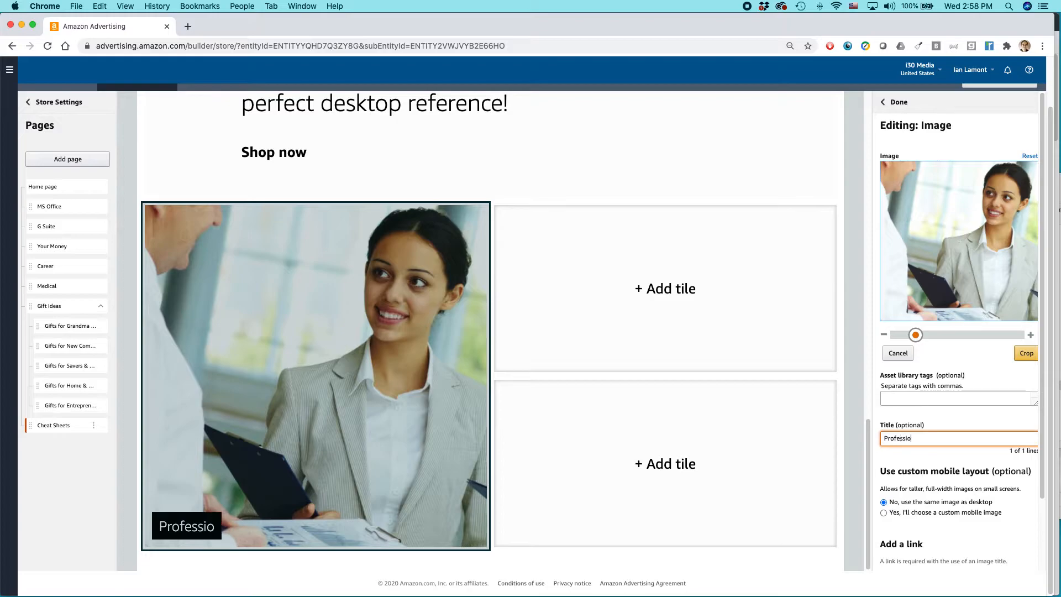
pyautogui.write('nal refere')
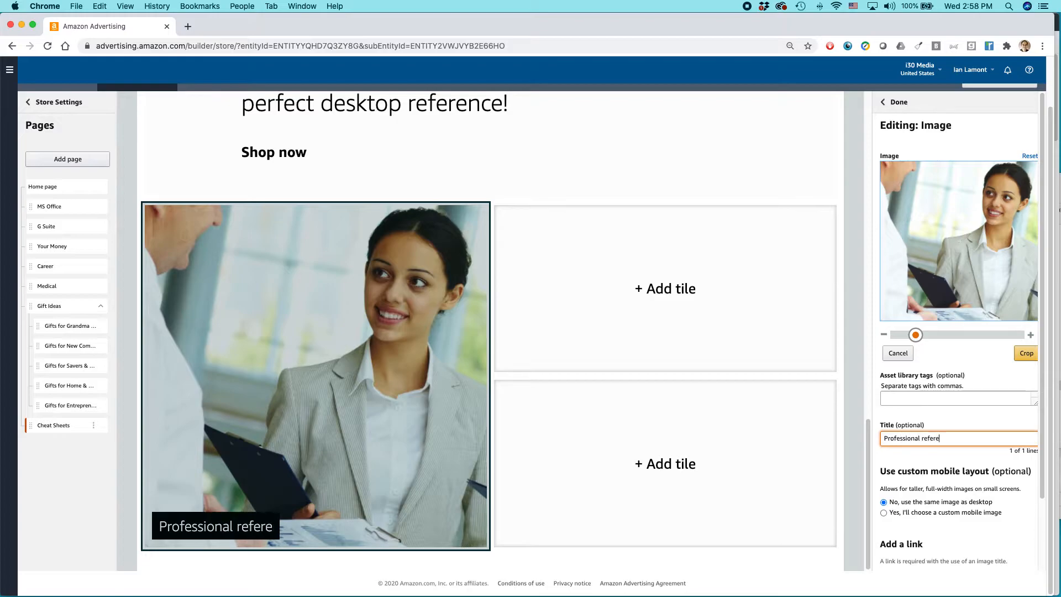
pyautogui.write('nces for work')
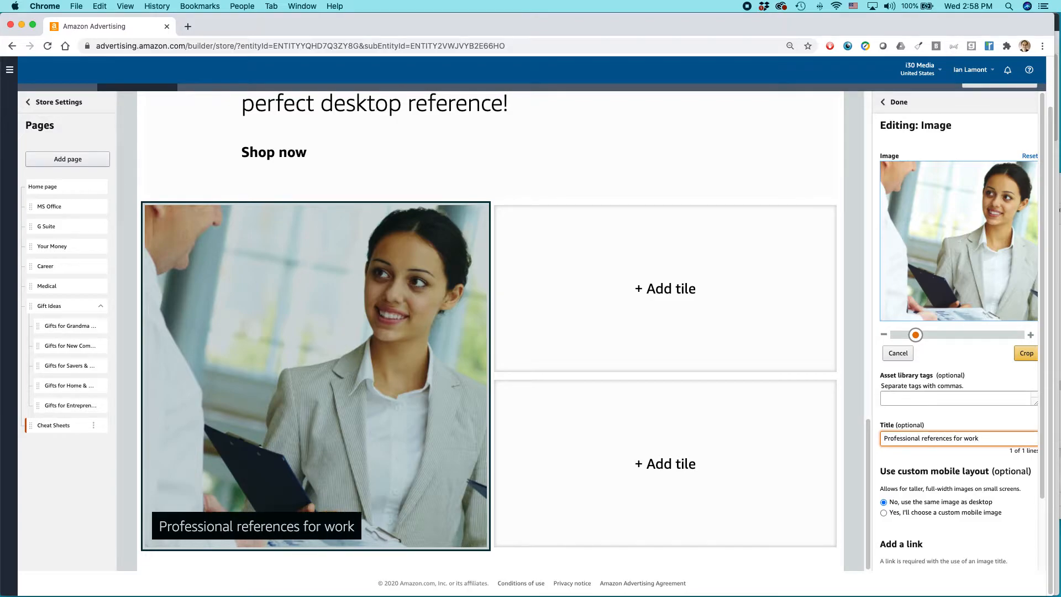
pyautogui.press('backspace')
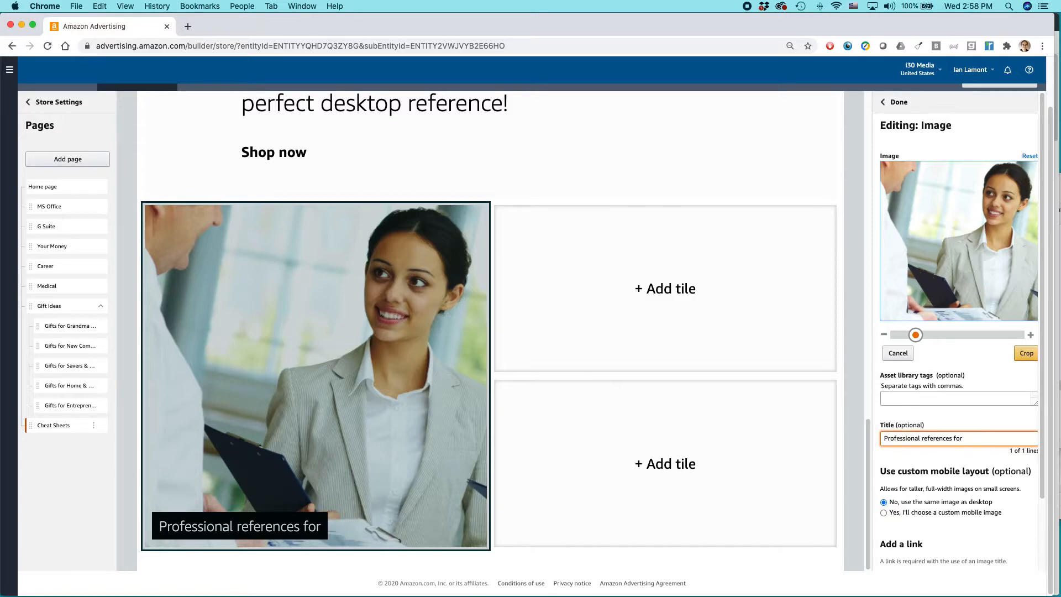
pyautogui.write('the office')
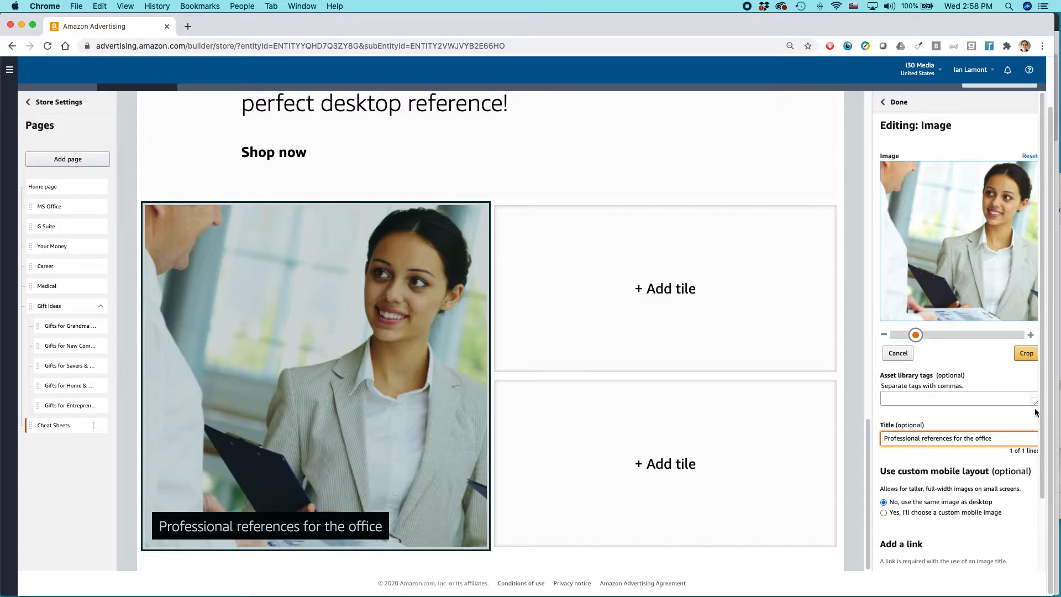
# Link the tile to the Excel 2019 Reference and Cheat Sheet, searching all of Amazon.
pyautogui.scroll(-3)
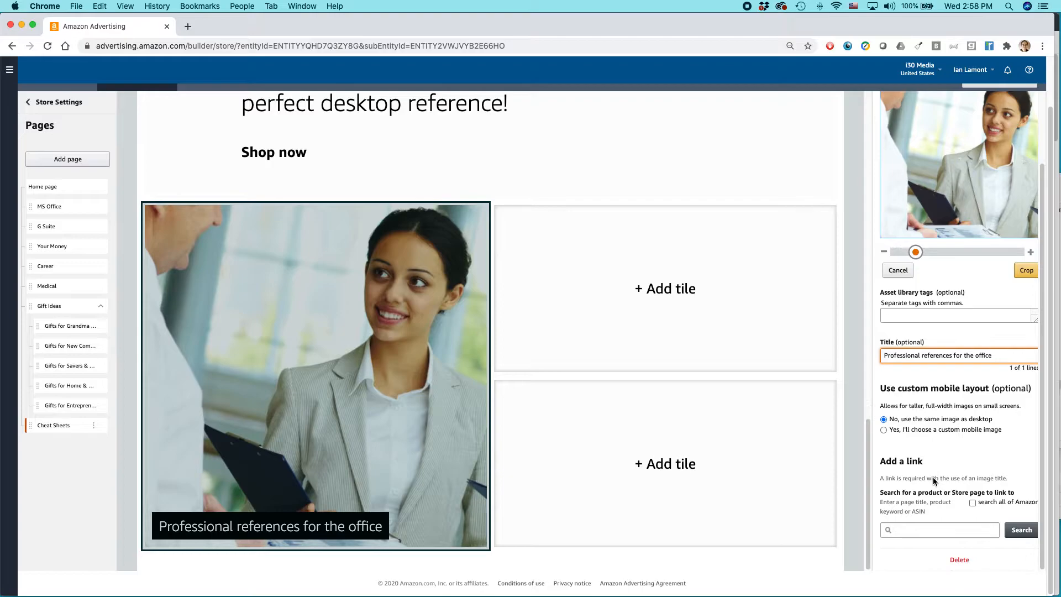
pyautogui.click(940, 530)
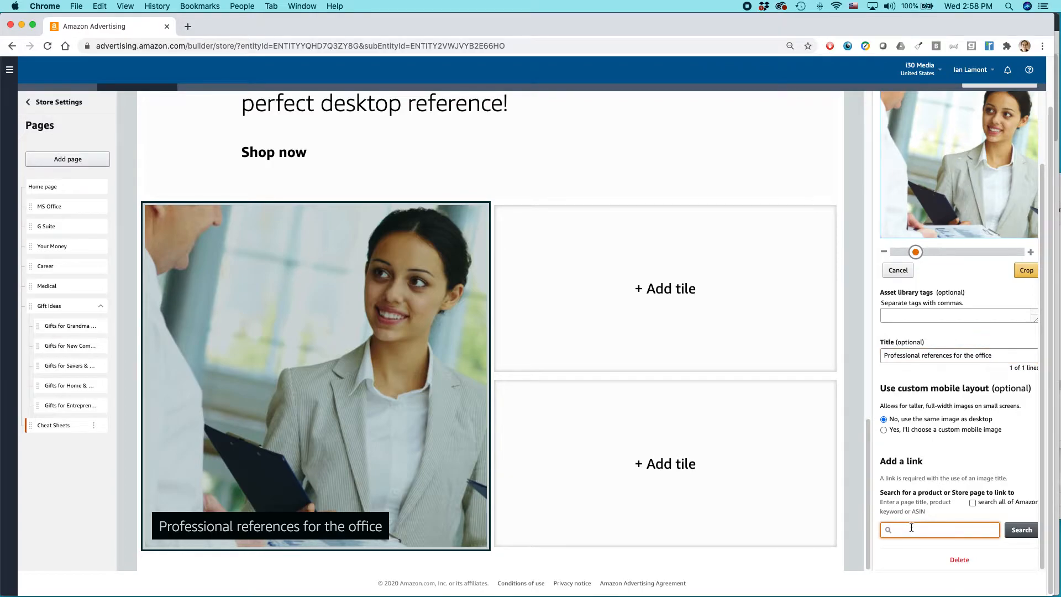
pyautogui.write('excel 2019')
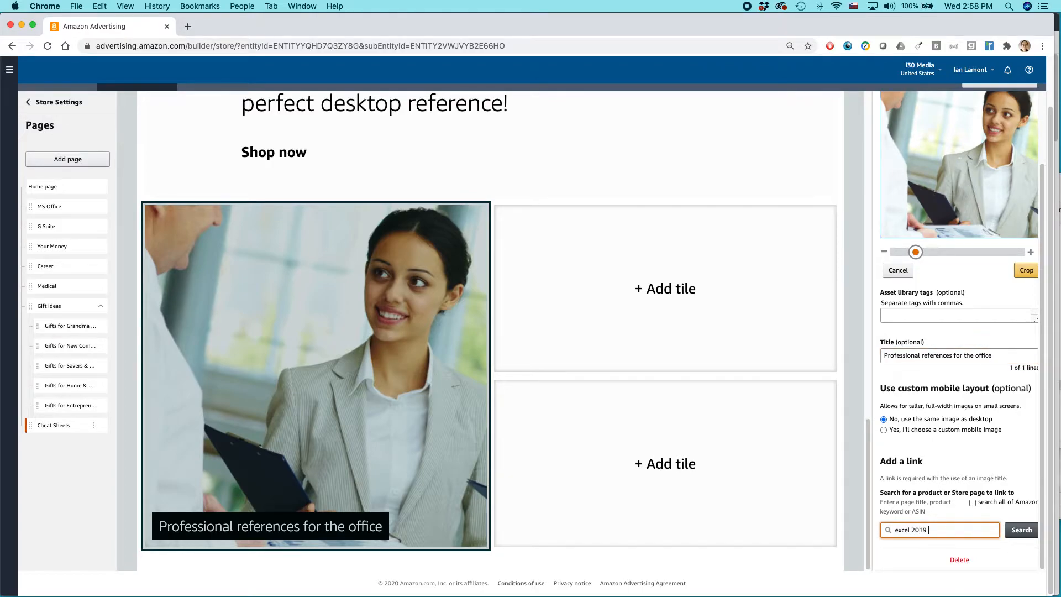
pyautogui.write('cheat sheet')
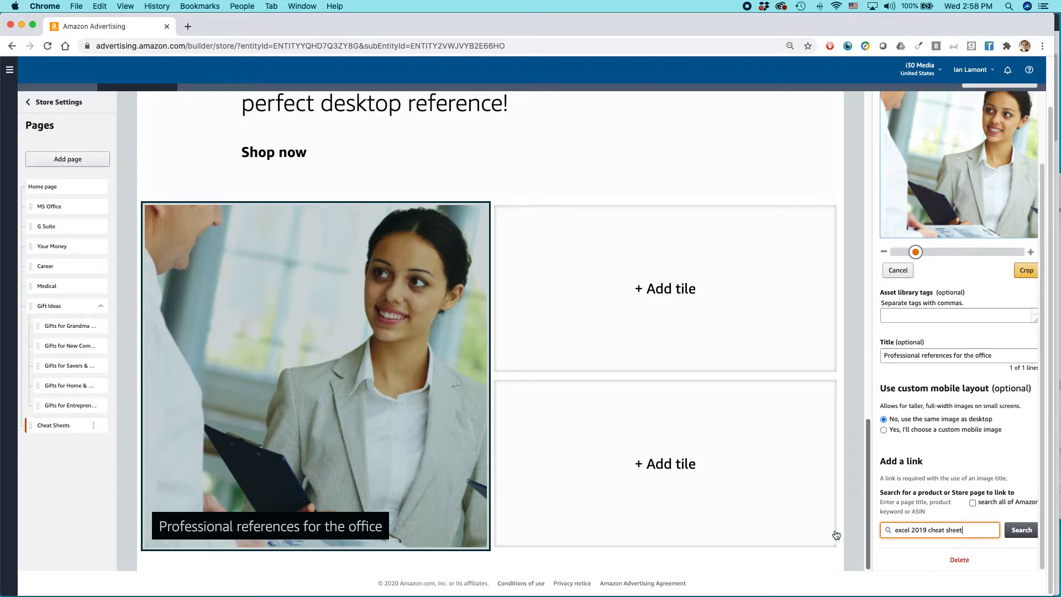
pyautogui.click(1020, 529)
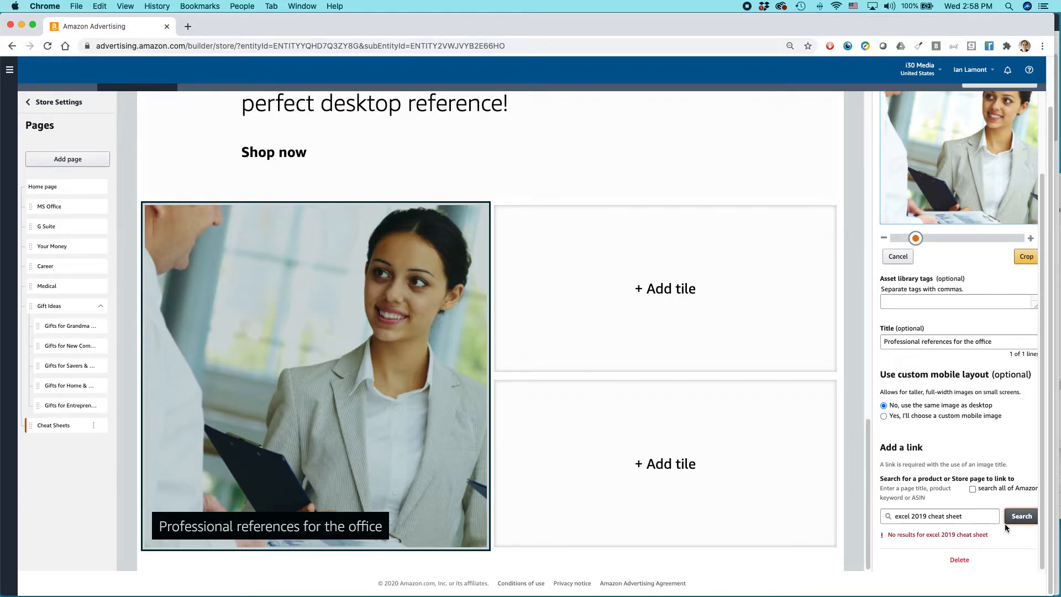
pyautogui.click(973, 489)
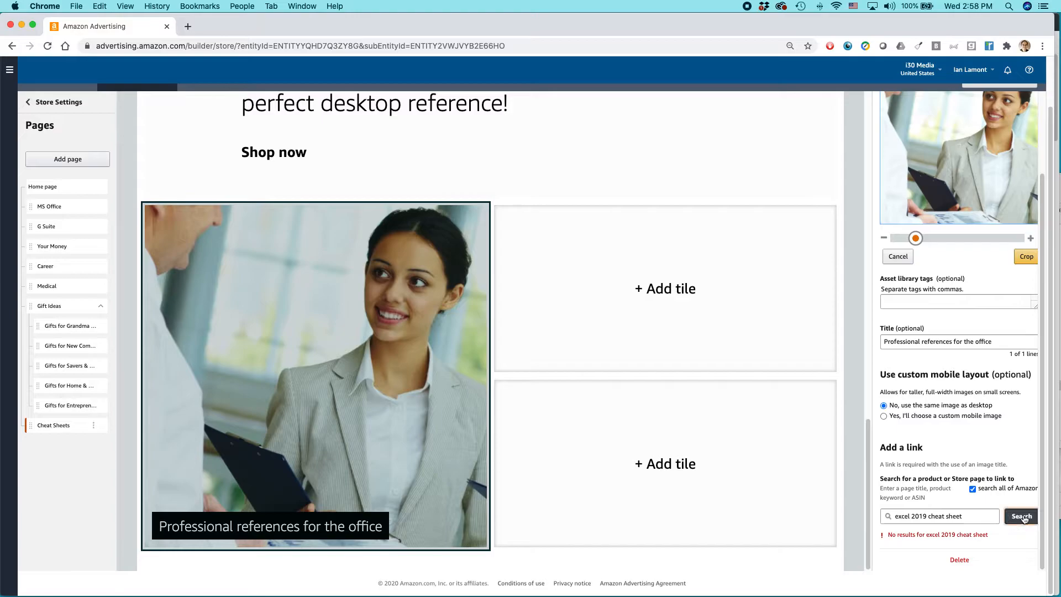
pyautogui.click(1020, 516)
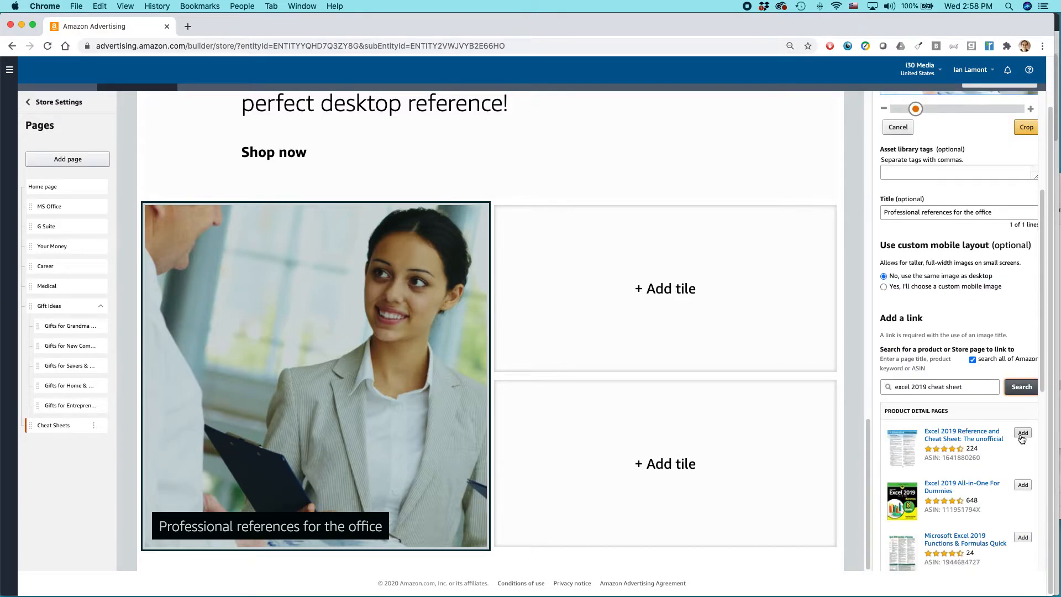
pyautogui.click(1023, 433)
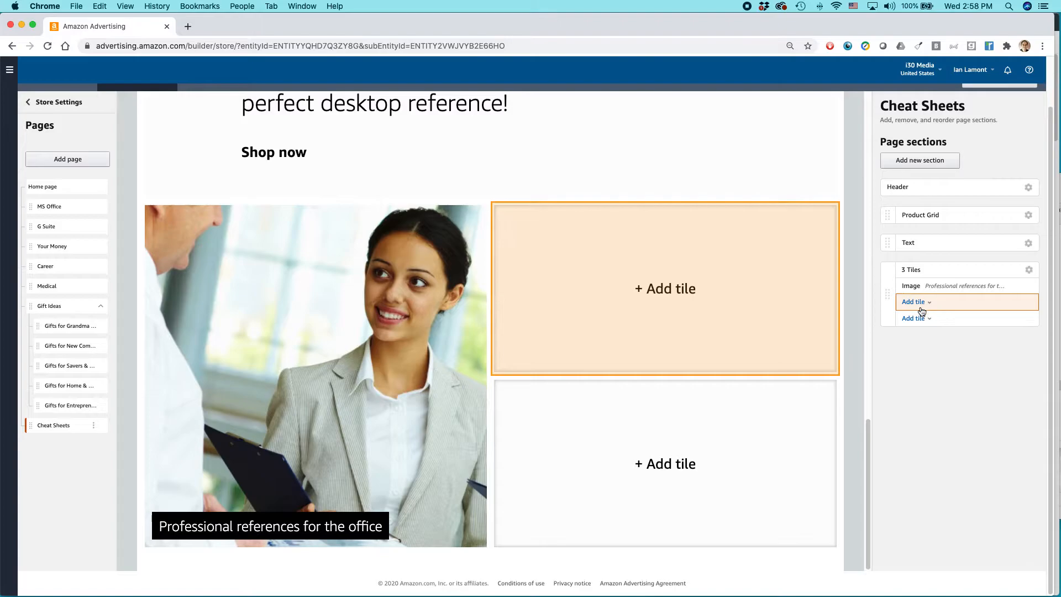
# Add a product tile and search for 'word 2019 cheat sheet'.
pyautogui.click(912, 301)
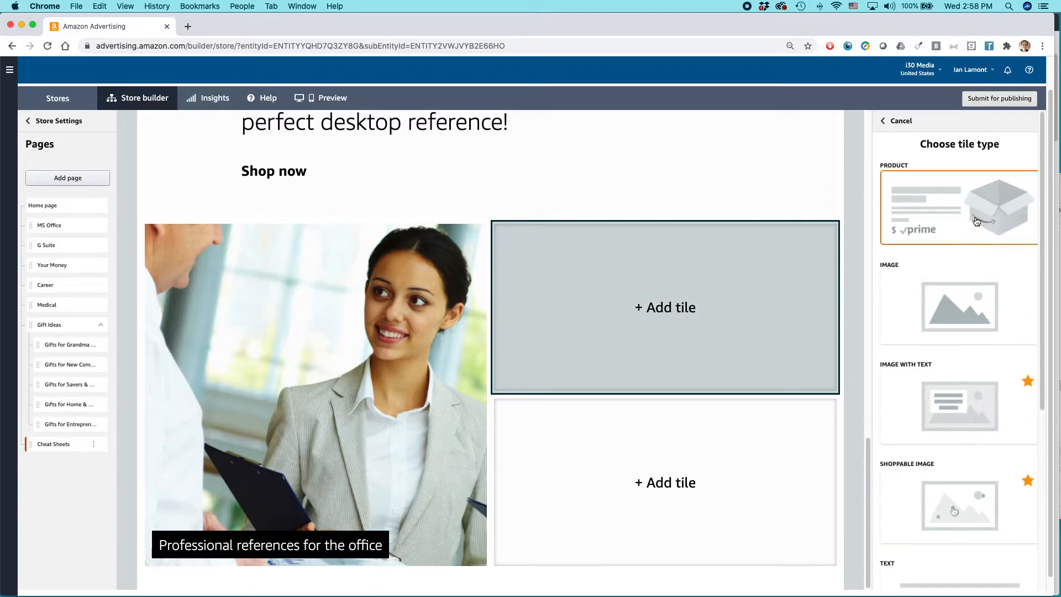
pyautogui.click(959, 207)
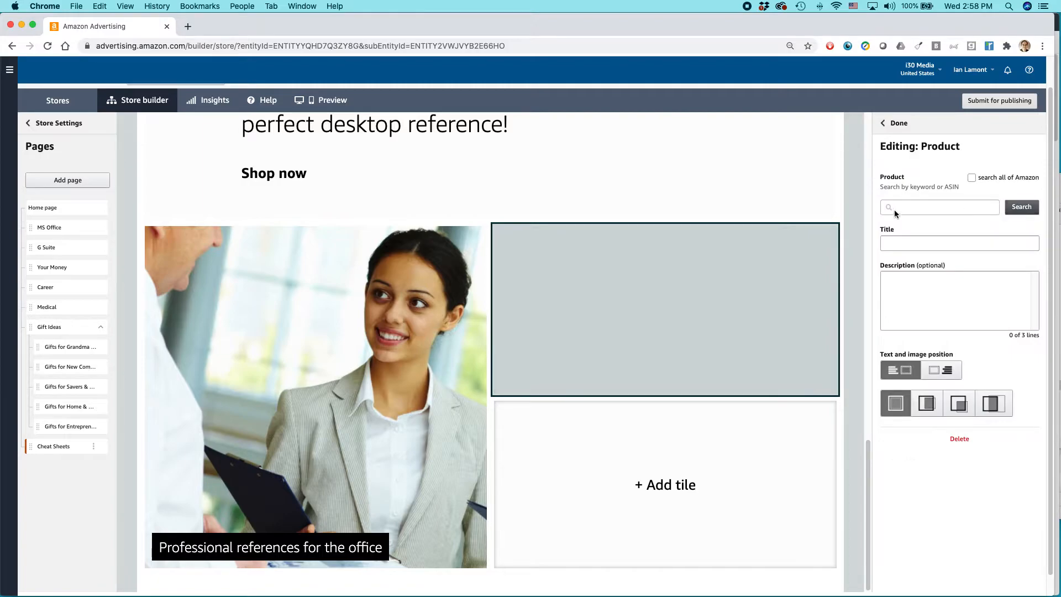
pyautogui.click(939, 207)
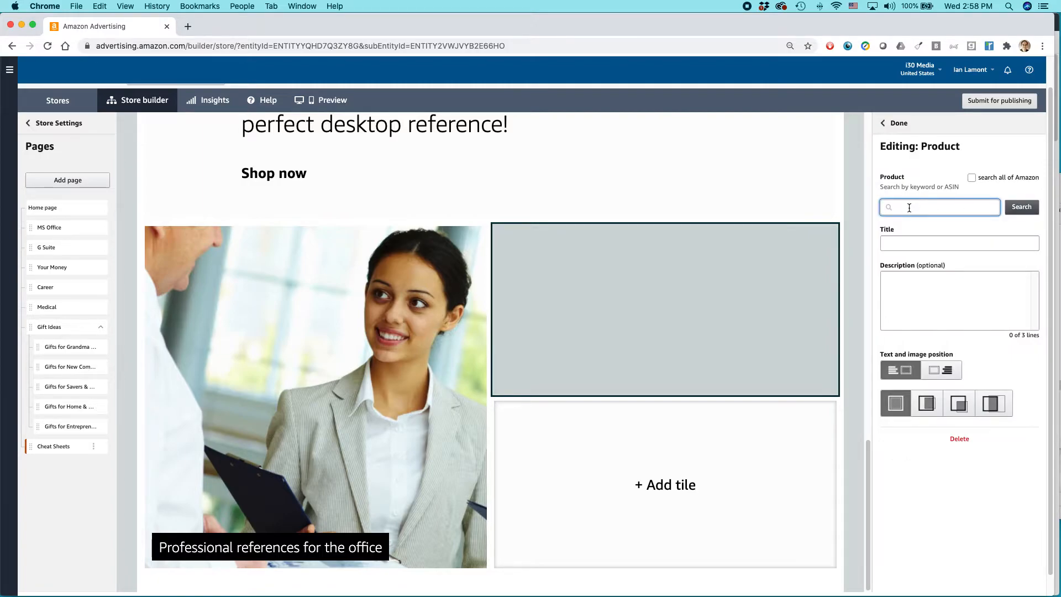
pyautogui.write('word')
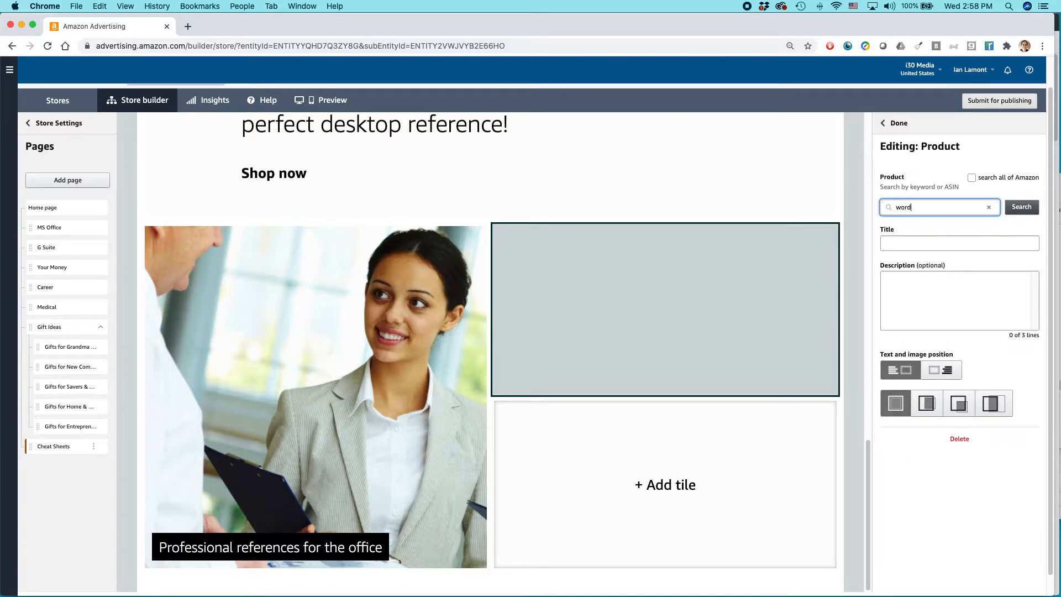
pyautogui.write('2019 c')
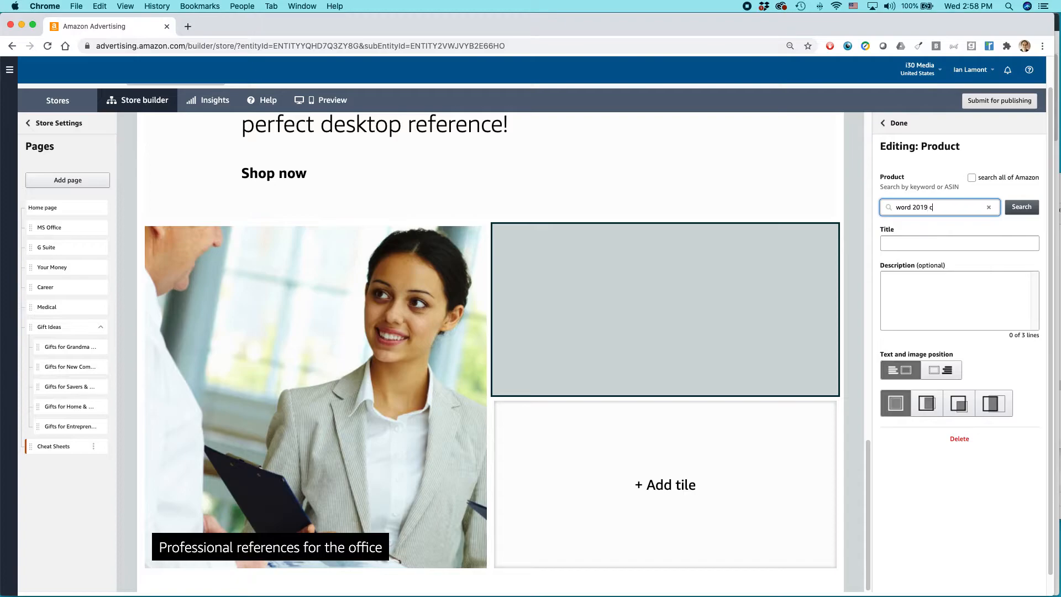
pyautogui.write('heat sheet')
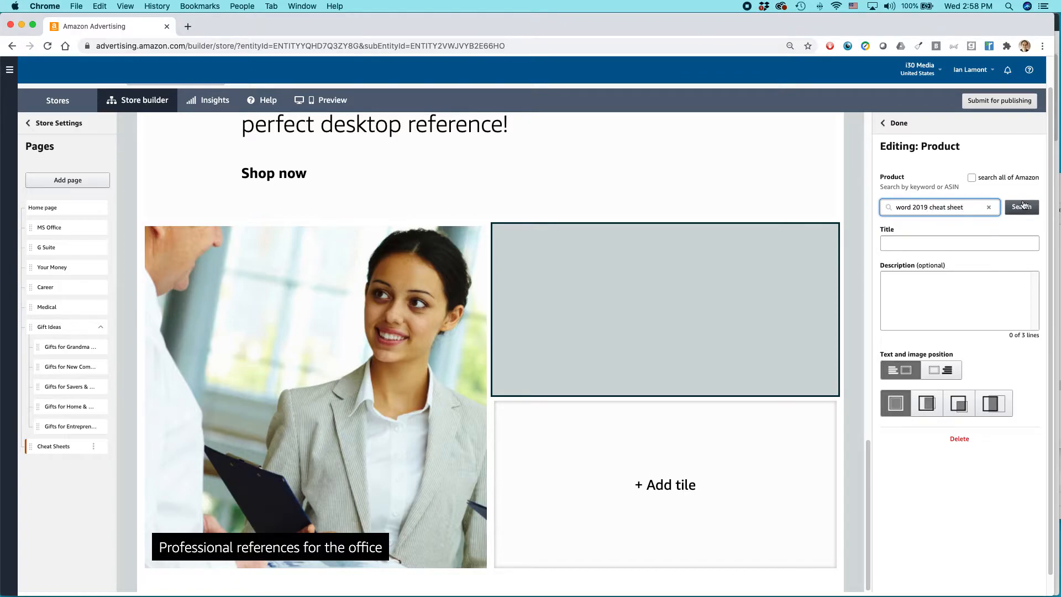
# Widen the search to all of Amazon and put the Word 2019 Reference and Cheat Sheet in the tile.
pyautogui.click(1021, 207)
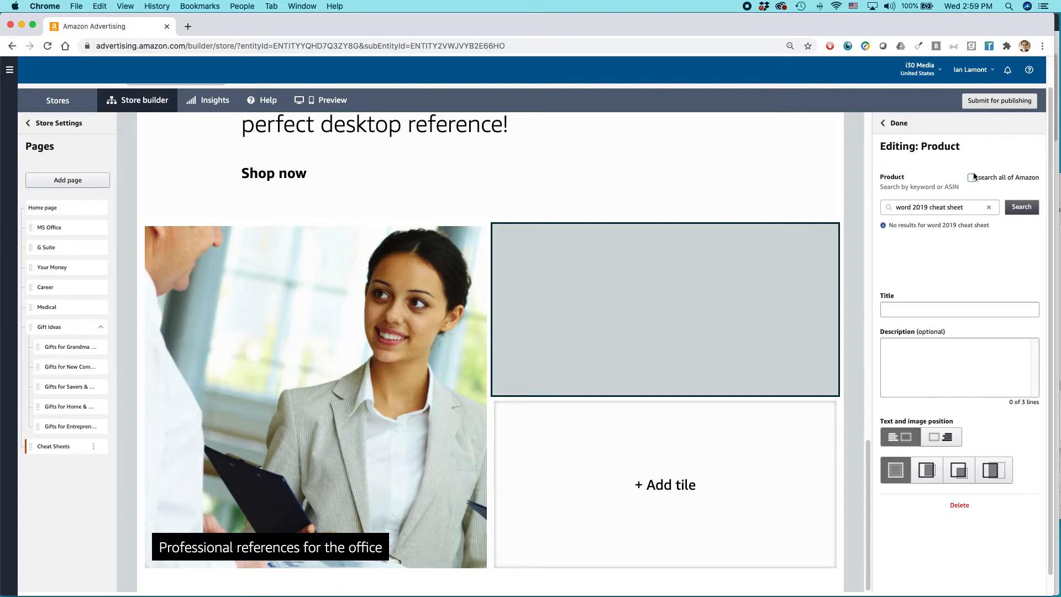
pyautogui.click(1021, 206)
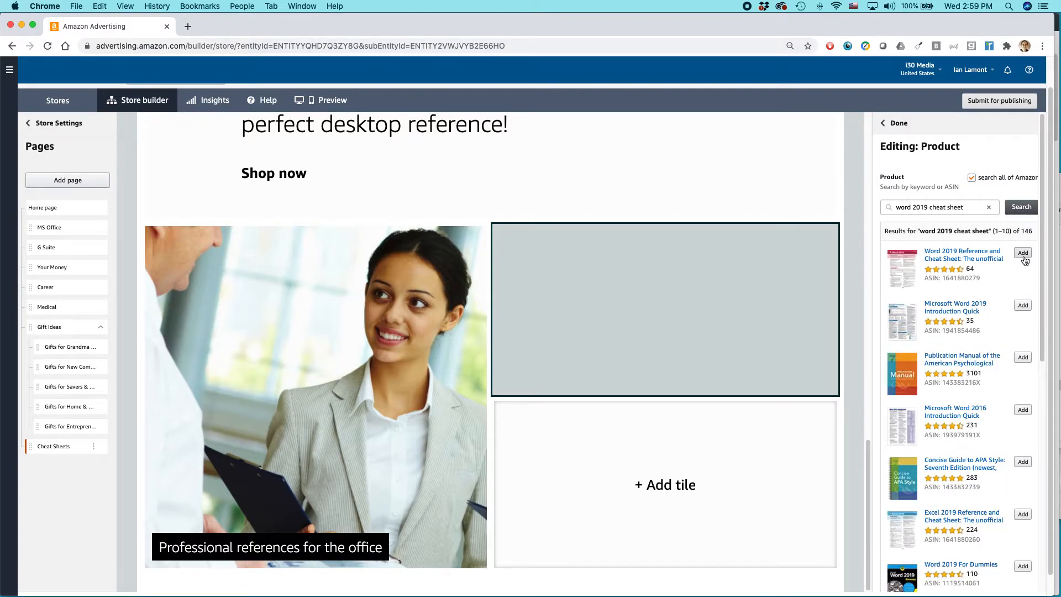
pyautogui.click(1021, 254)
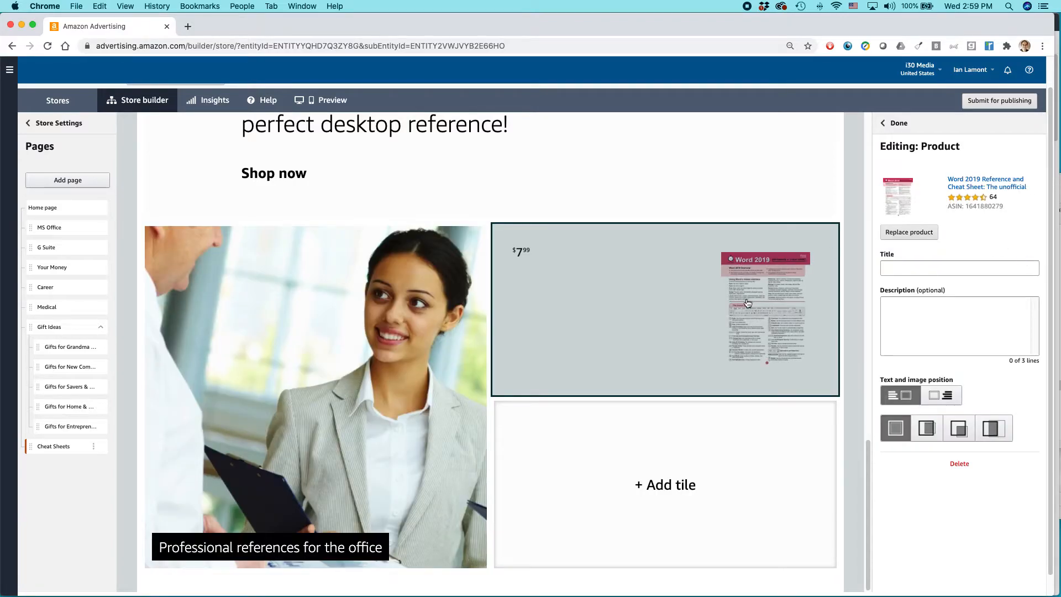
pyautogui.click(959, 267)
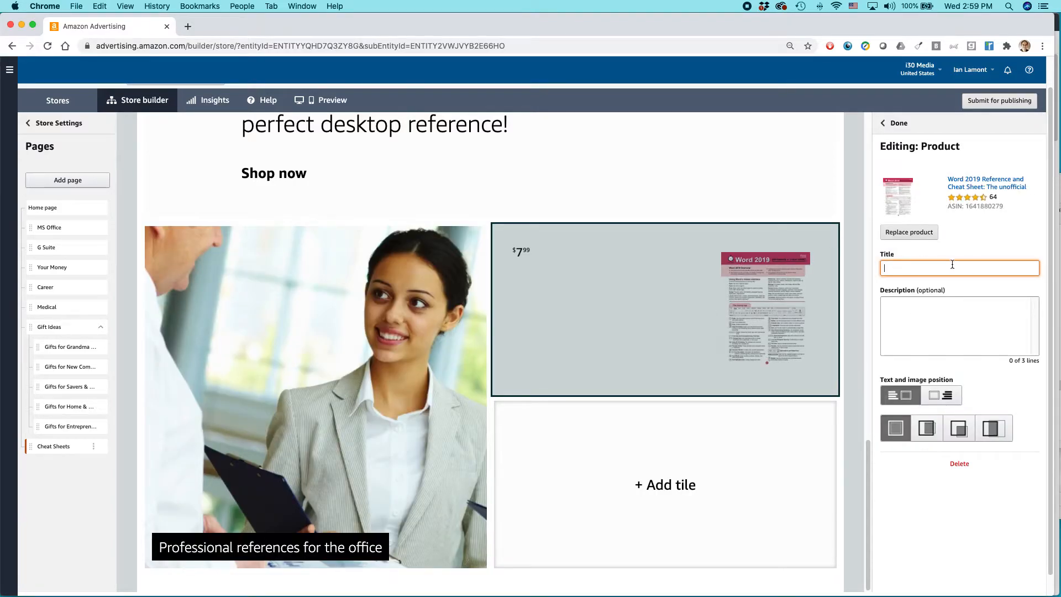
pyautogui.moveTo(1023, 256)
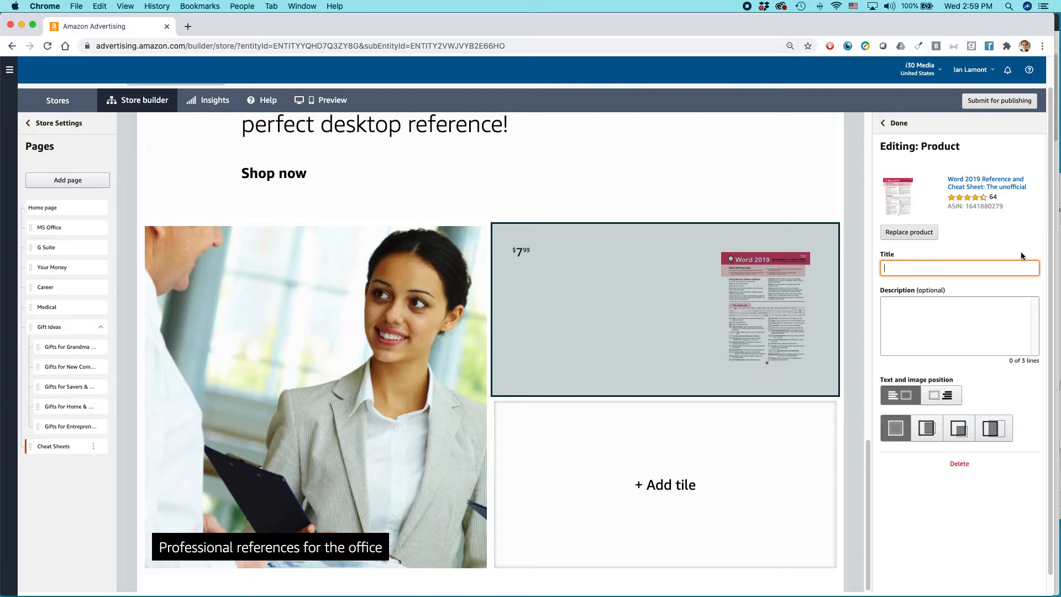
# Title the tile 'Microsoft Word cheat sheet'.
pyautogui.write('Microsof')
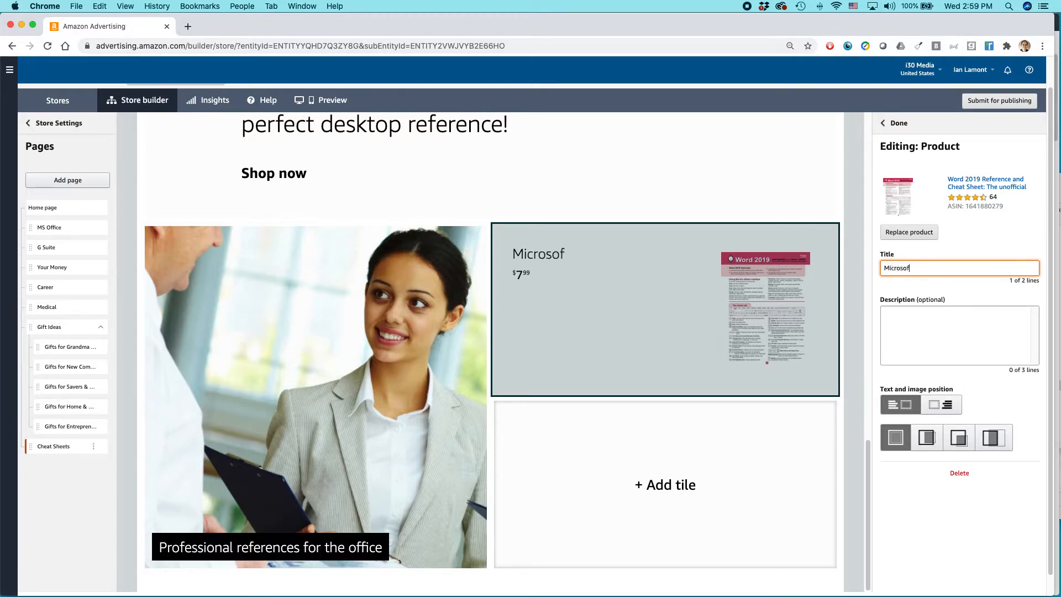
pyautogui.write('Word chea')
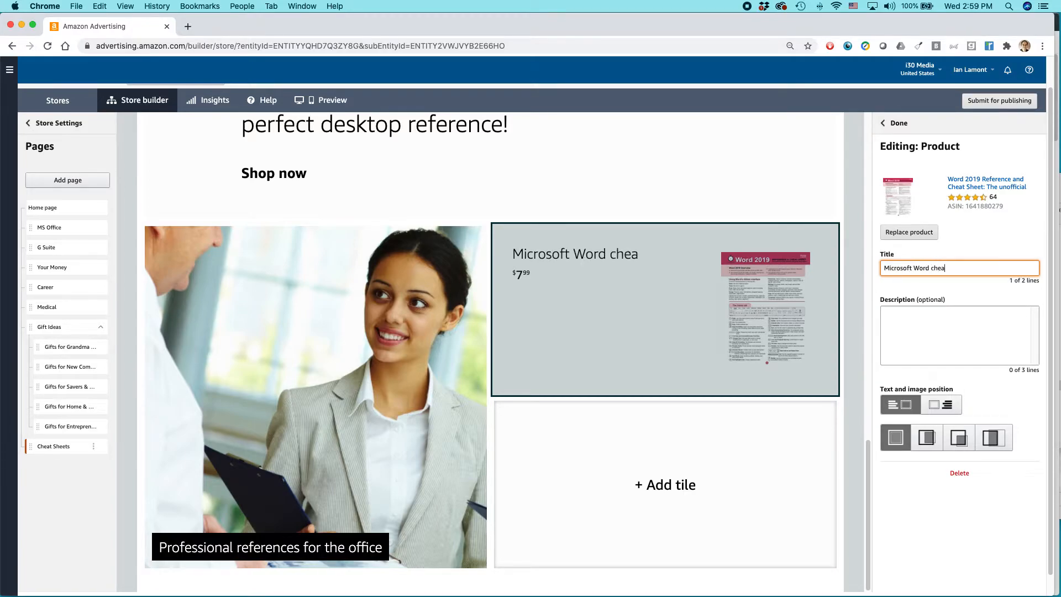
pyautogui.write('t sheet')
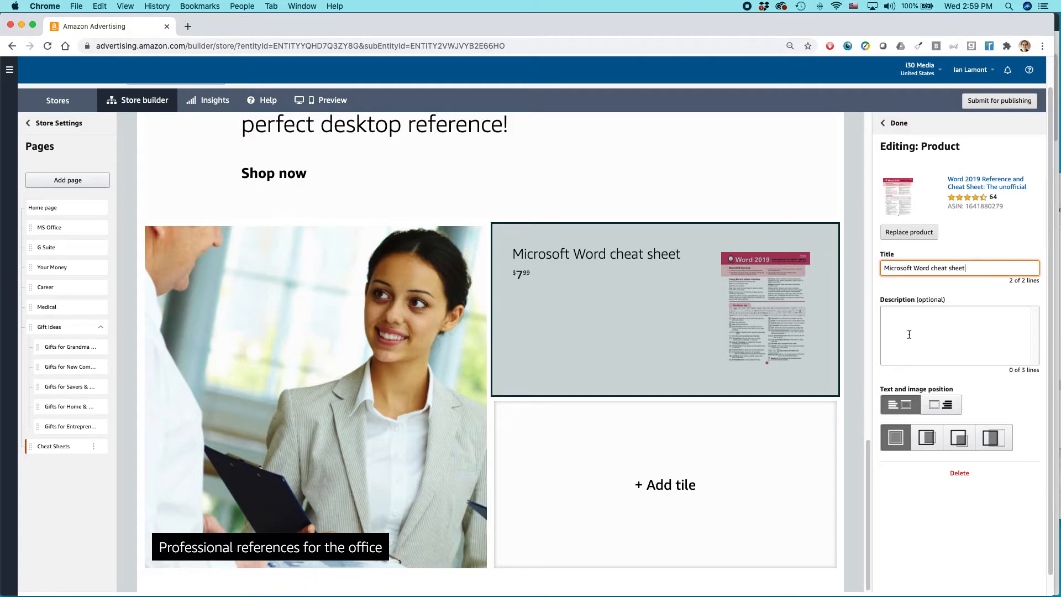
# Describe it as 'Easy tips and examples for MS Word! Includes keyboard shortcuts.'.
pyautogui.click(959, 335)
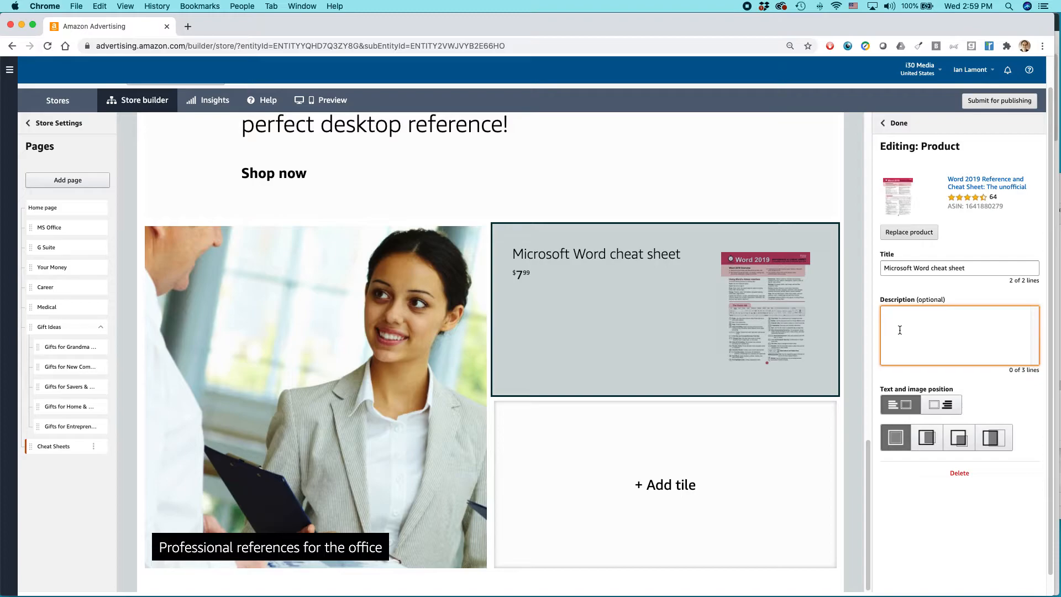
pyautogui.write('Easy tips')
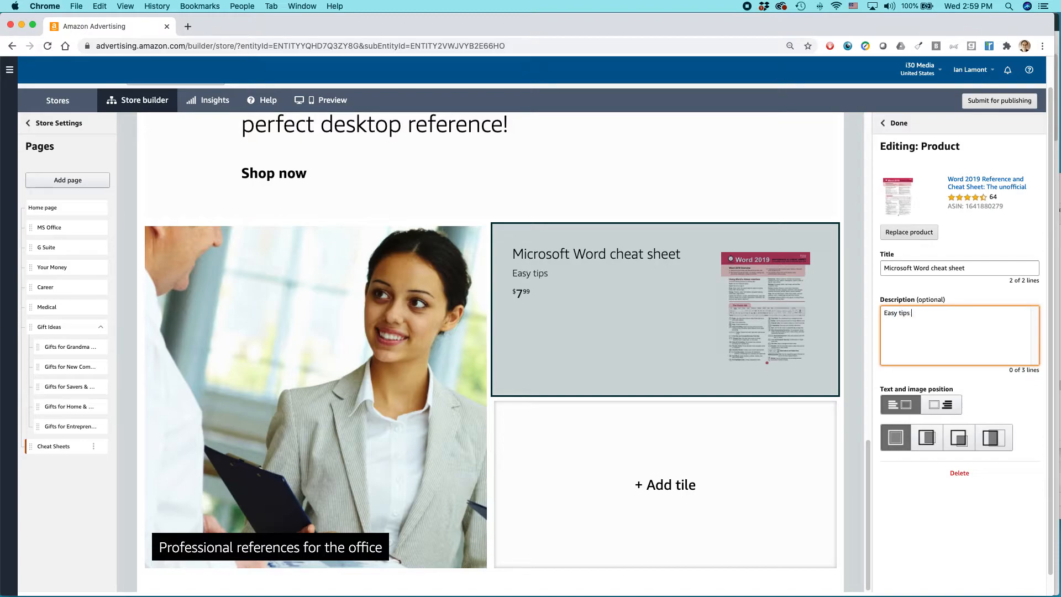
pyautogui.write('and examples for')
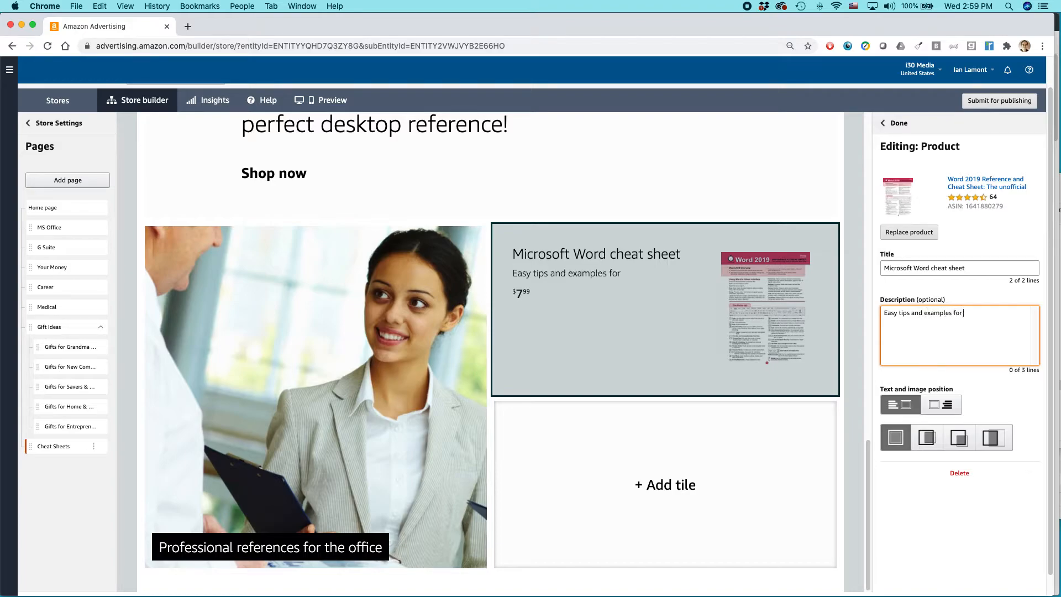
pyautogui.write('MS Word')
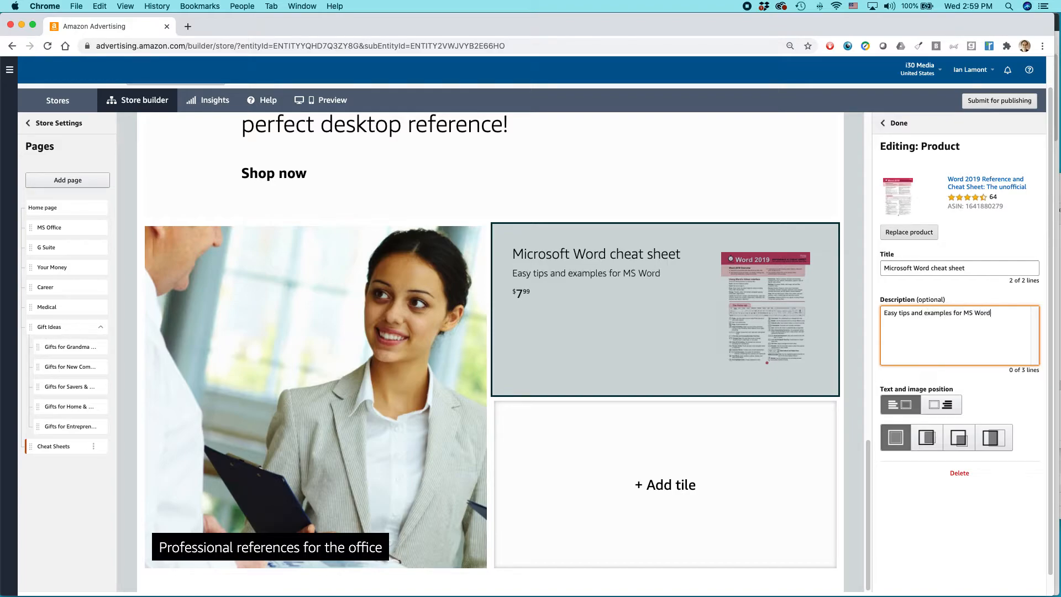
pyautogui.write('!')
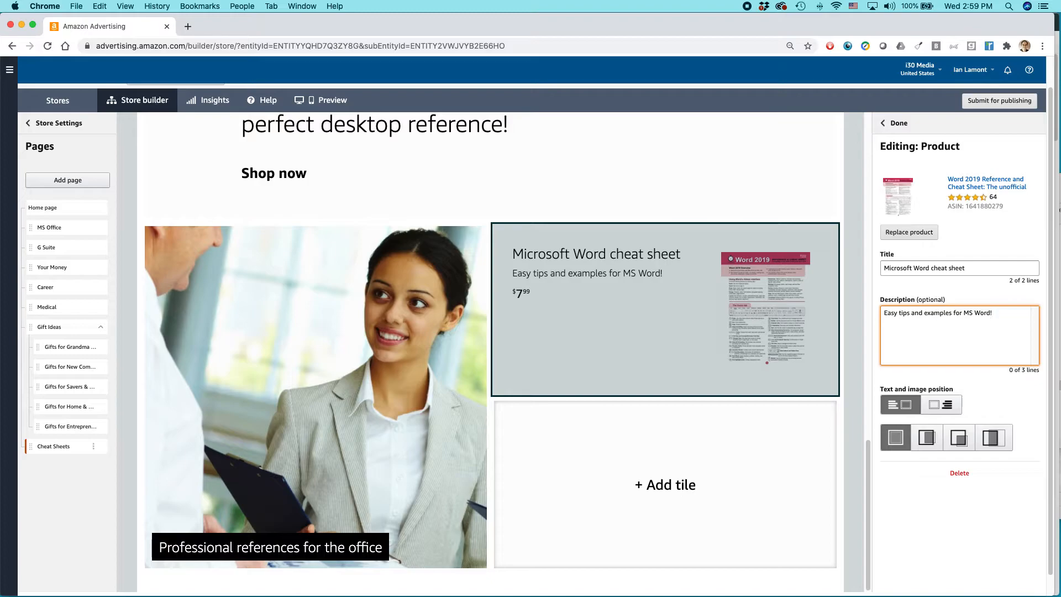
pyautogui.write('Includes keyboar')
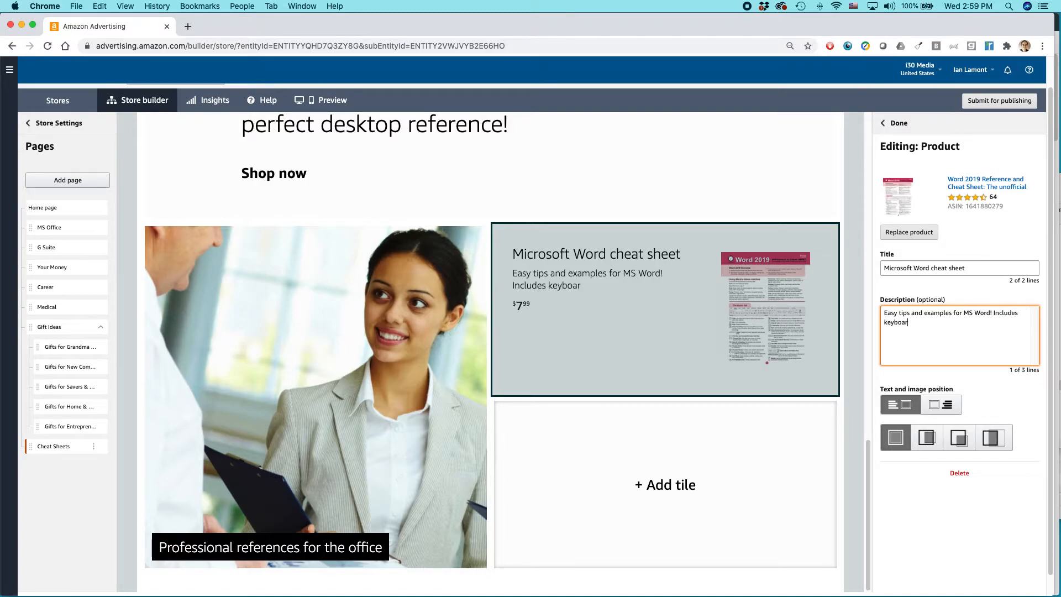
pyautogui.write('d shortcuts.')
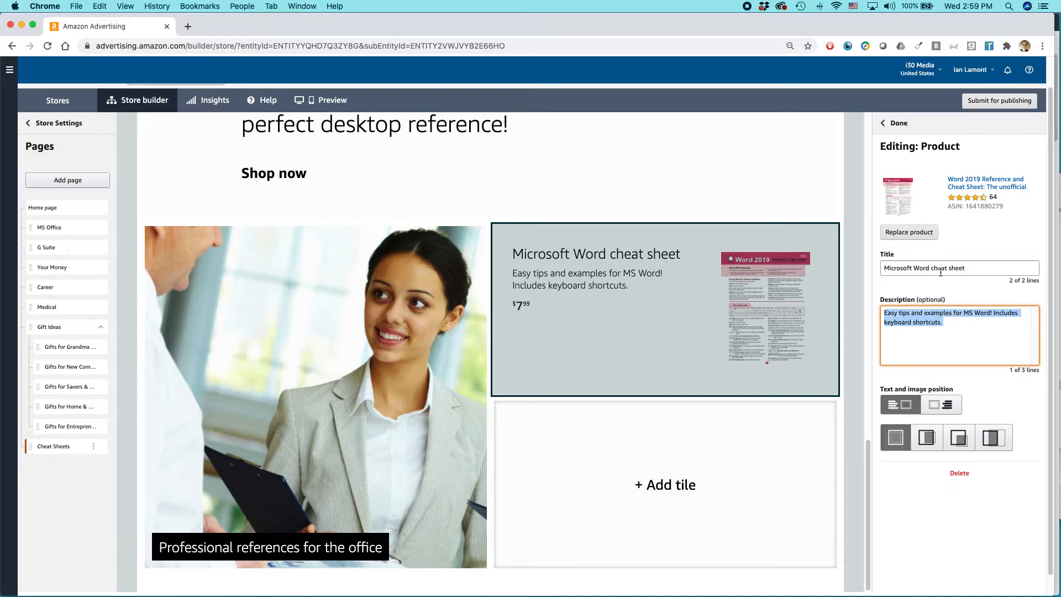
pyautogui.click(897, 122)
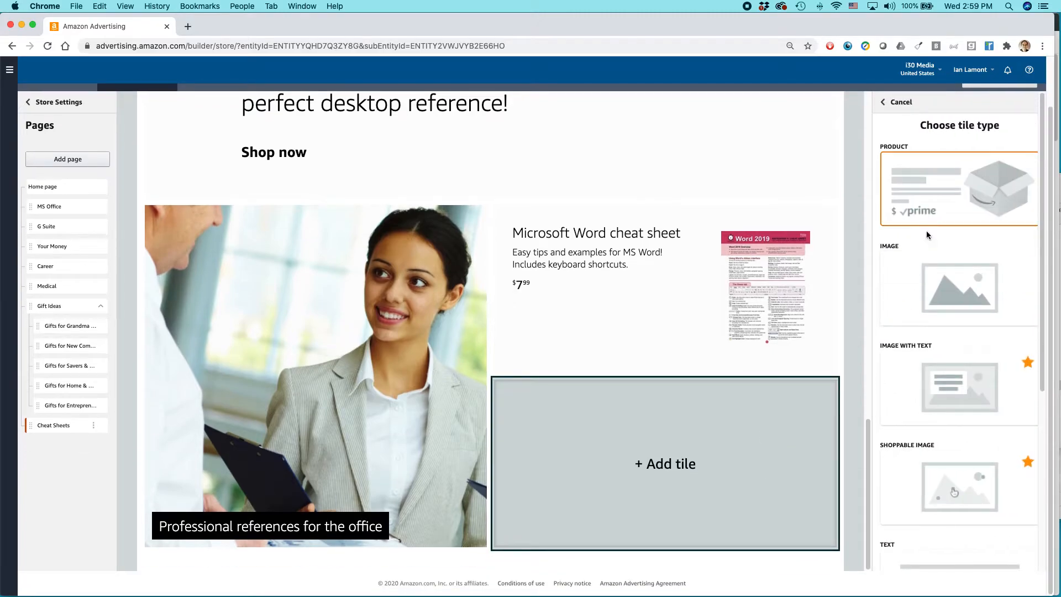
# Make the last slot a product tile and fill it with the LinkedIn cheat sheet found across all of Amazon.
pyautogui.click(959, 188)
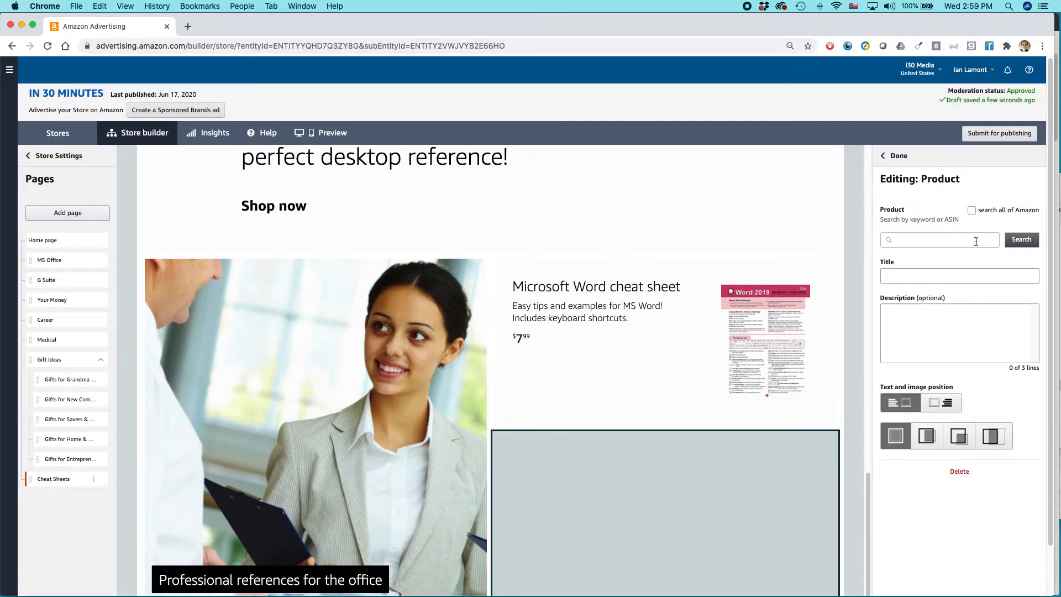
pyautogui.click(938, 240)
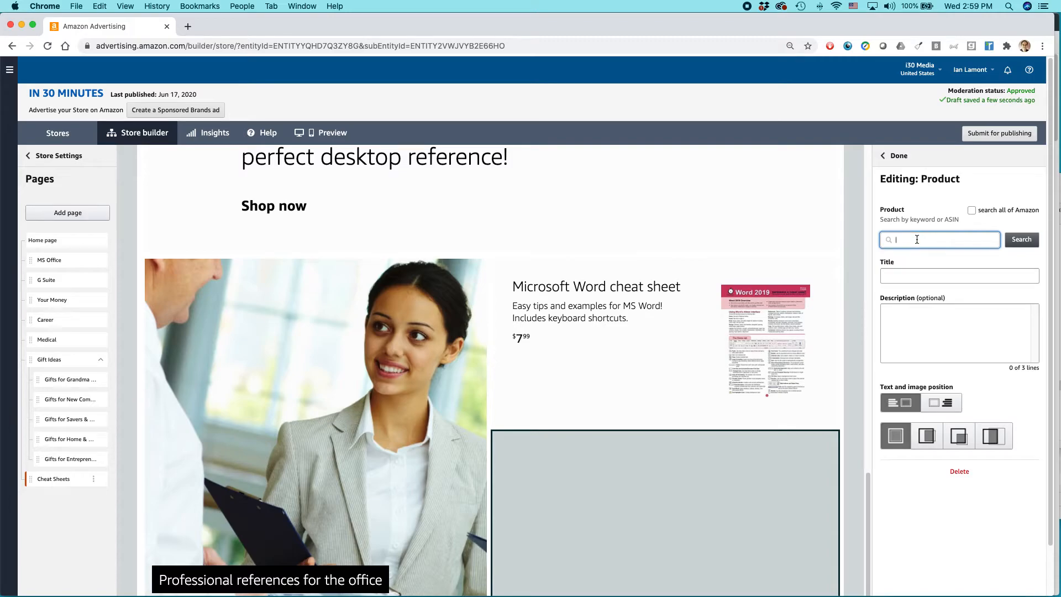
pyautogui.write('linkedin cheat sheet')
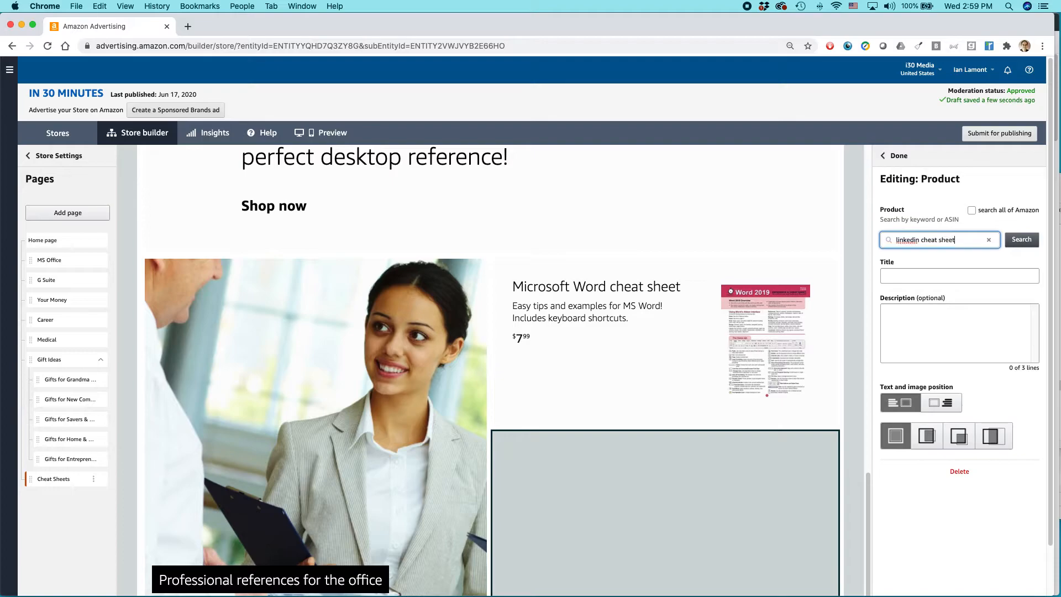
pyautogui.click(1021, 239)
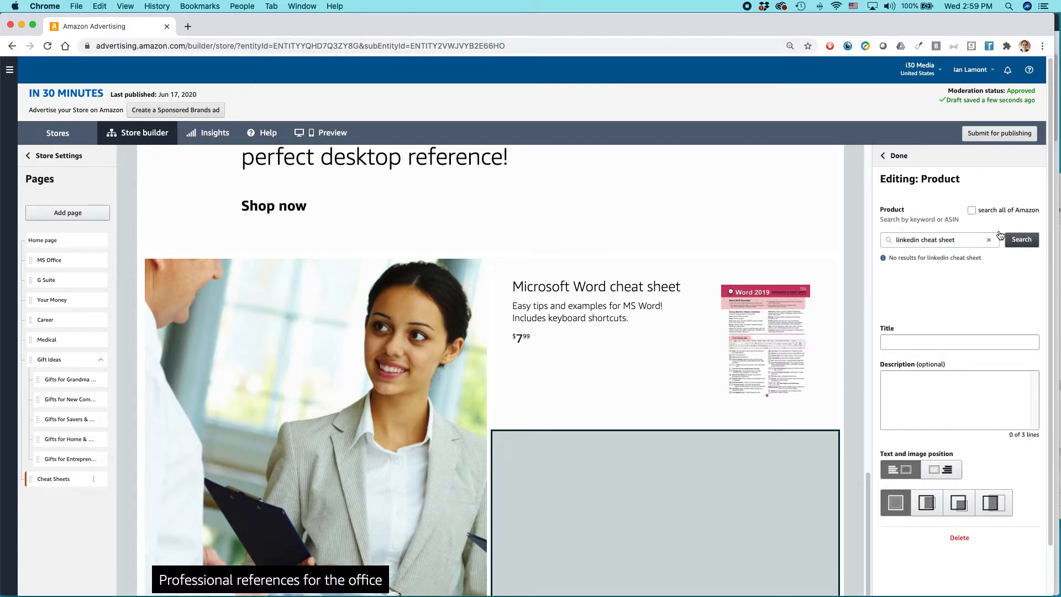
pyautogui.click(972, 210)
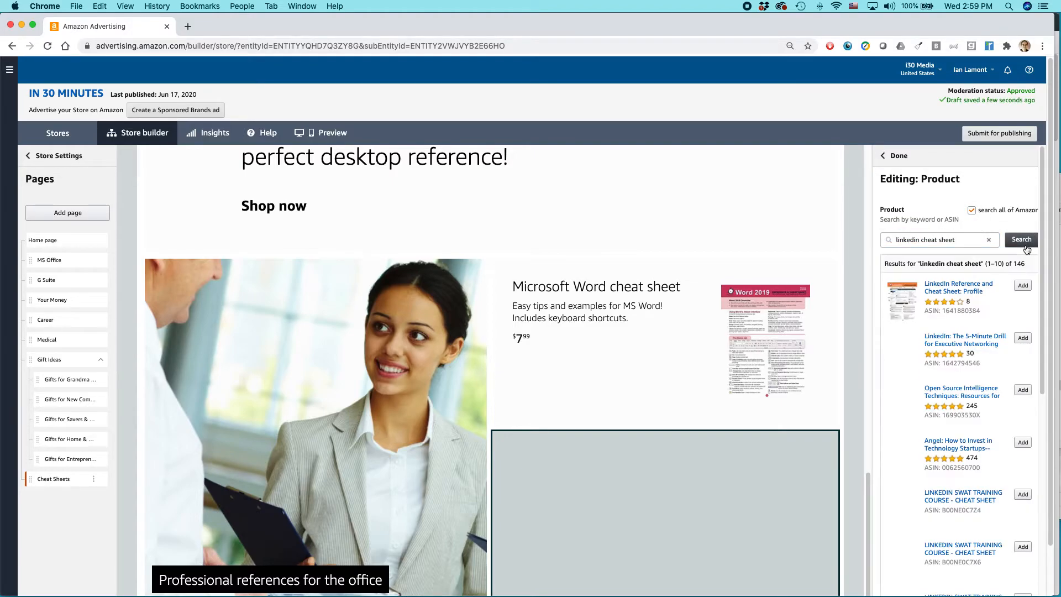
pyautogui.click(1021, 285)
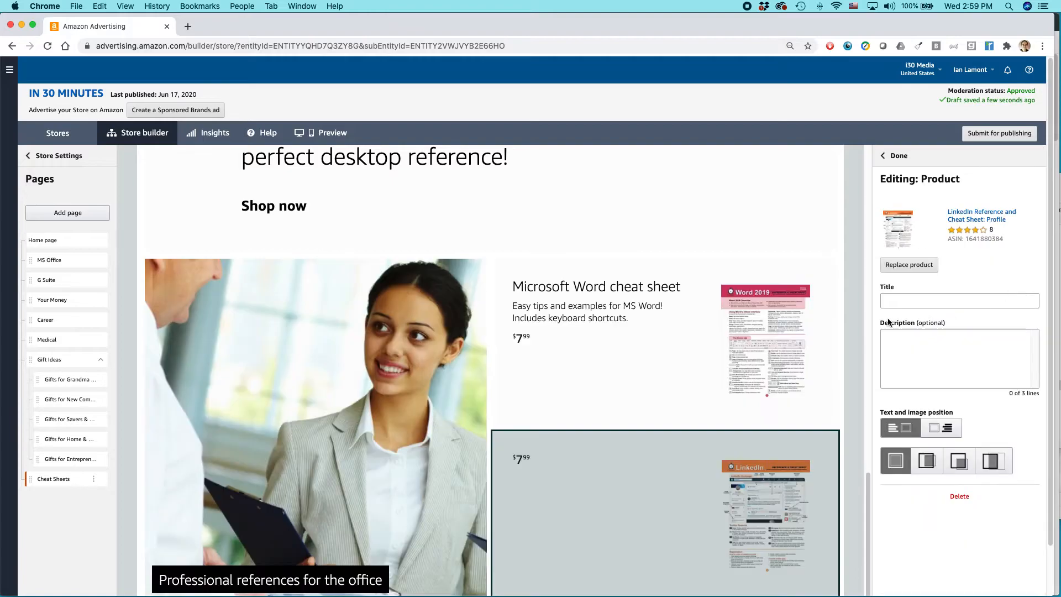
# Title it LinkedIn Cheat Sheet with 'Quick tips and examples for LinkedIn profiles, job searches, and networking' and finish the tile.
pyautogui.write('LinkedIn Cheat Sheet')
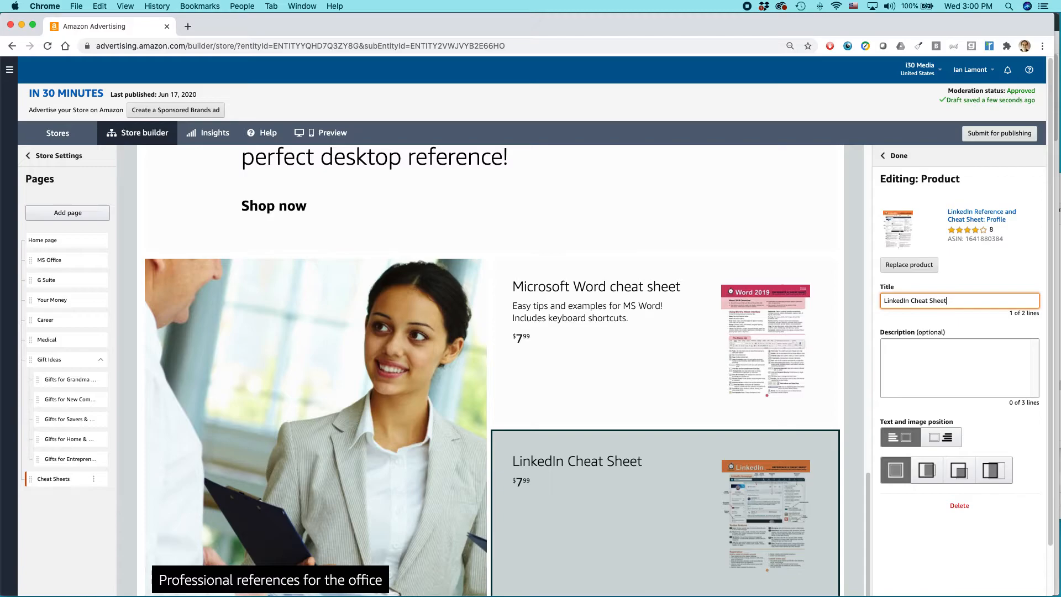
pyautogui.click(960, 367)
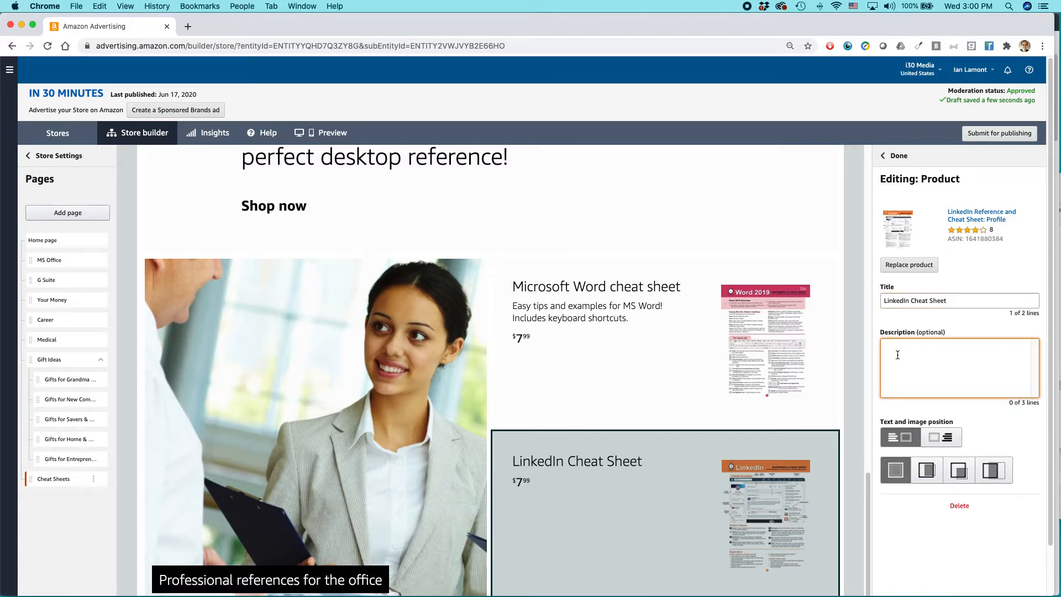
pyautogui.write('Quick tips and exa')
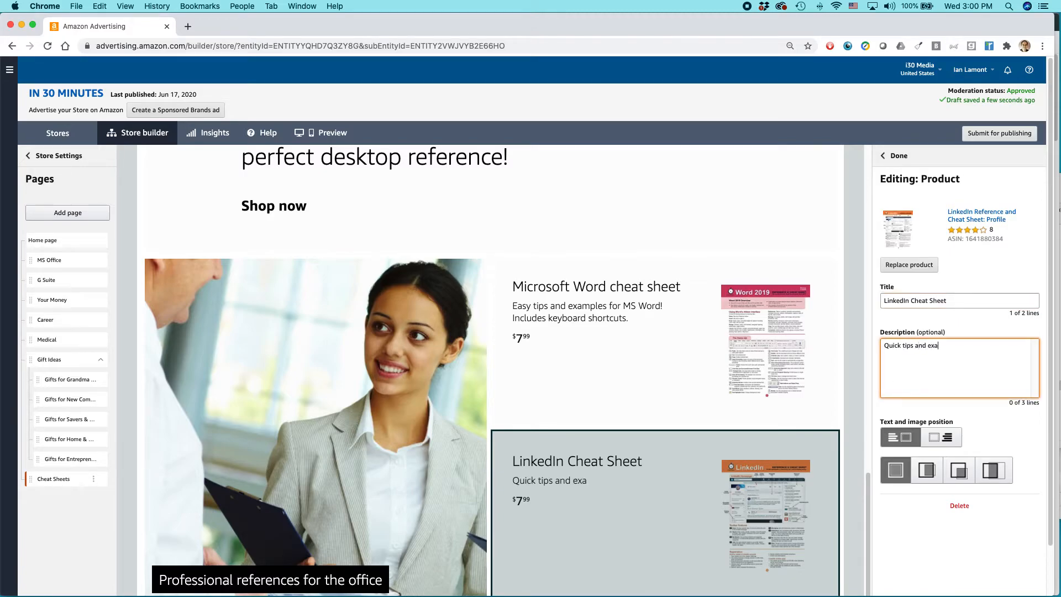
pyautogui.write('mples for LinkedIn')
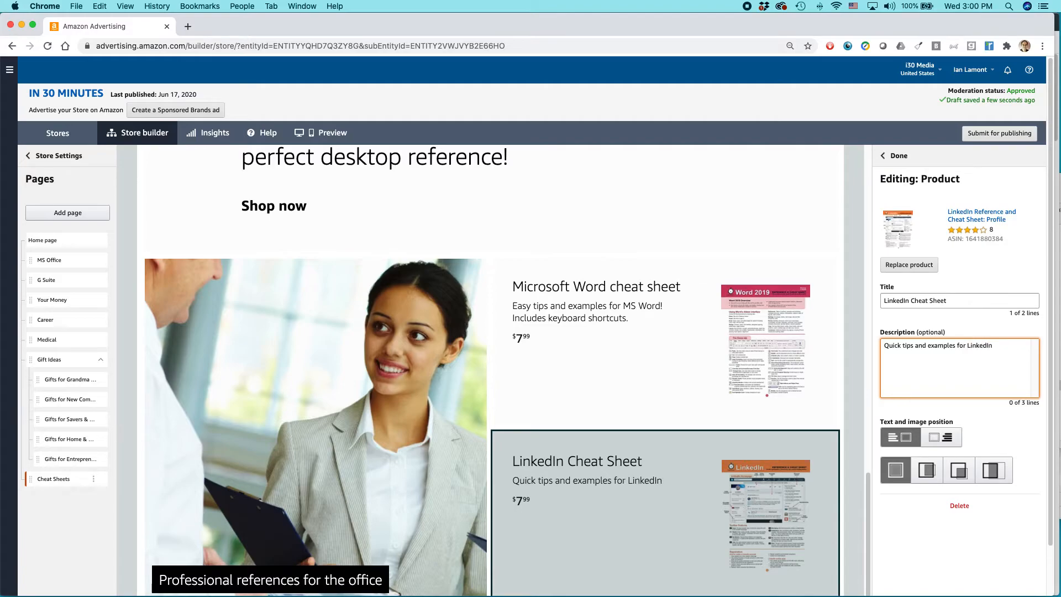
pyautogui.write('profil')
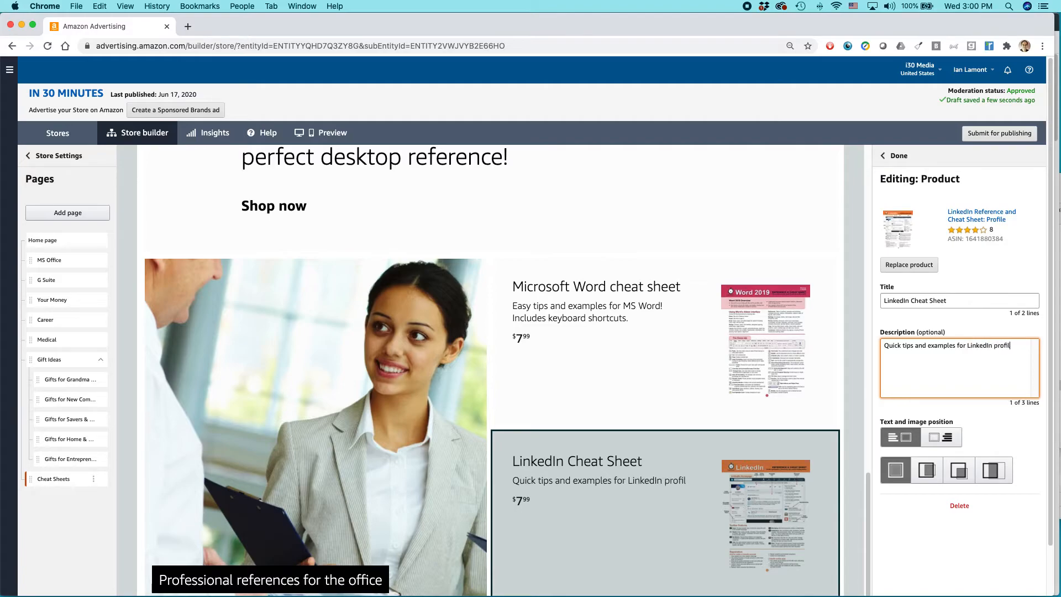
pyautogui.write('es, job sear')
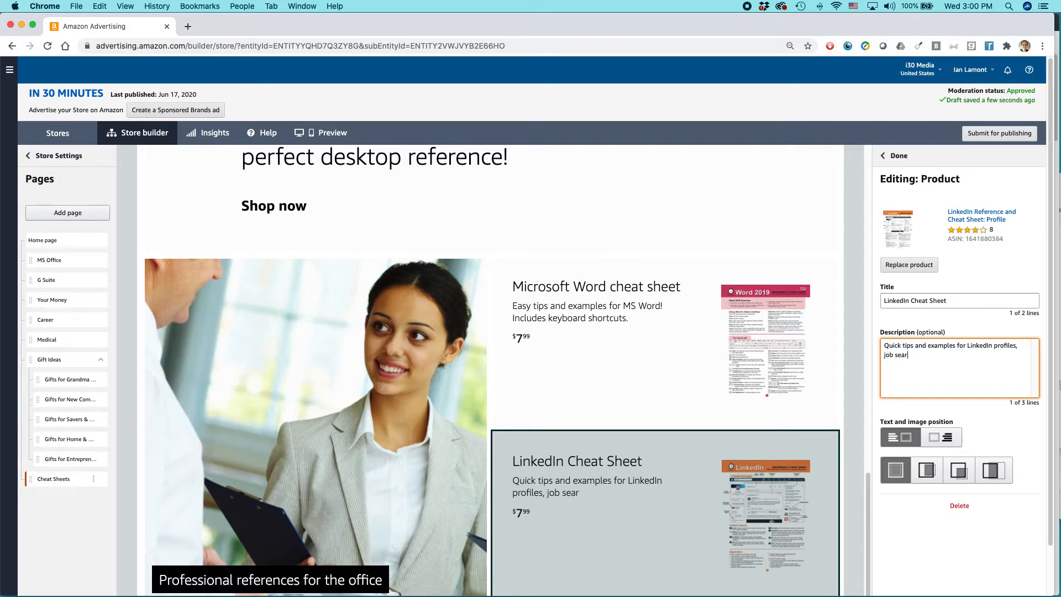
pyautogui.write('ches, and networking')
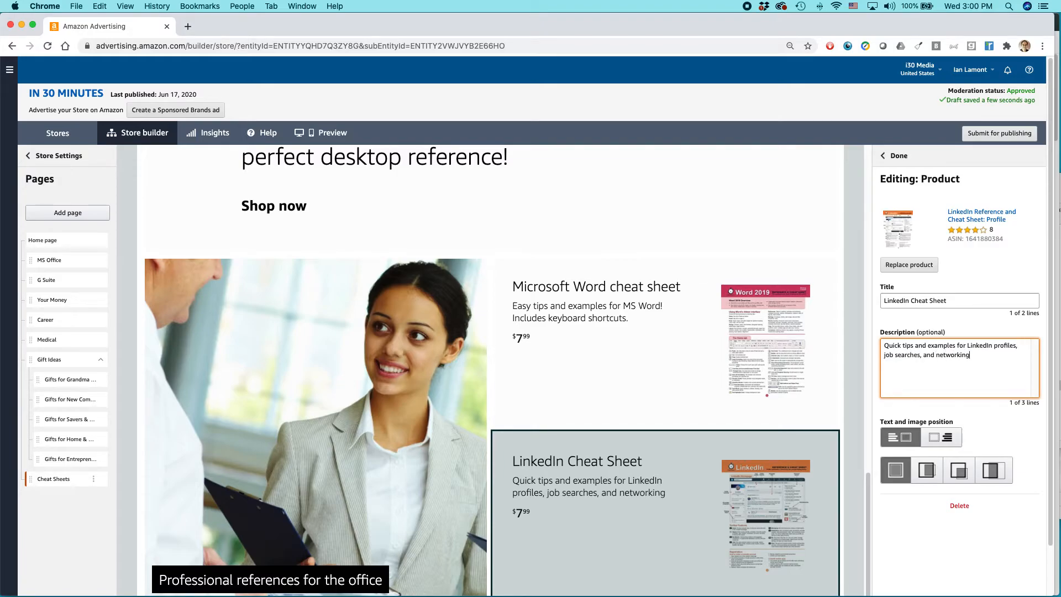
pyautogui.scroll(-3)
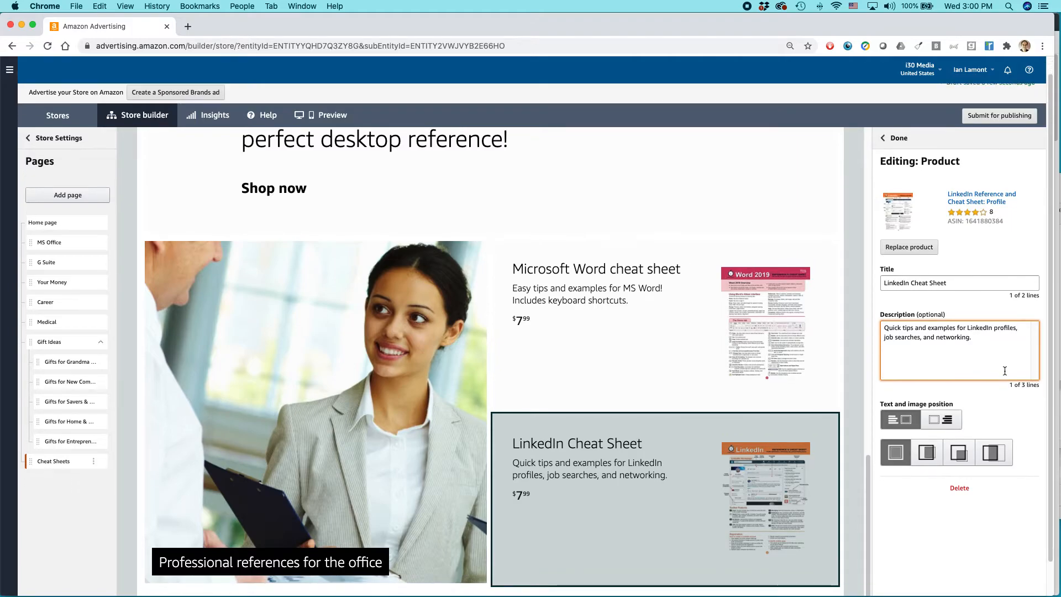
pyautogui.click(894, 138)
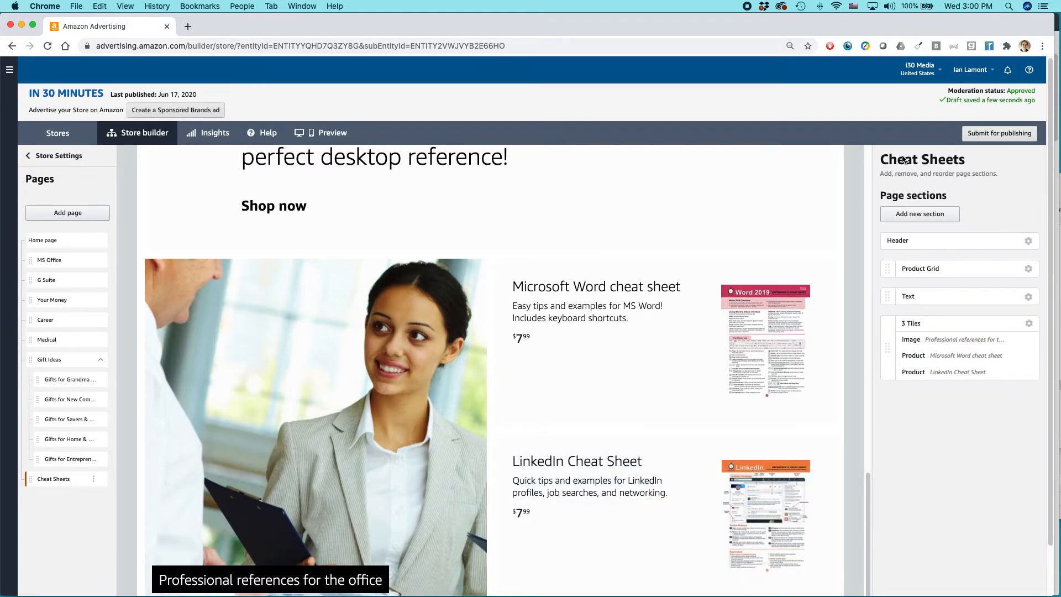
# Place the 3 Tiles section above the Product Grid and scroll the preview to check the new layout.
pyautogui.scroll(-3)
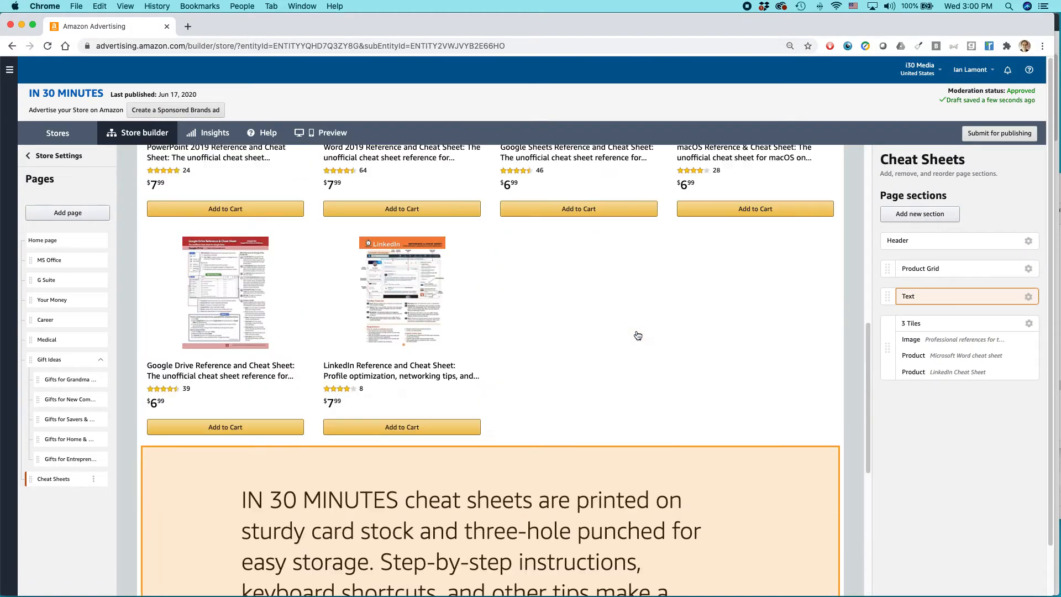
pyautogui.scroll(3)
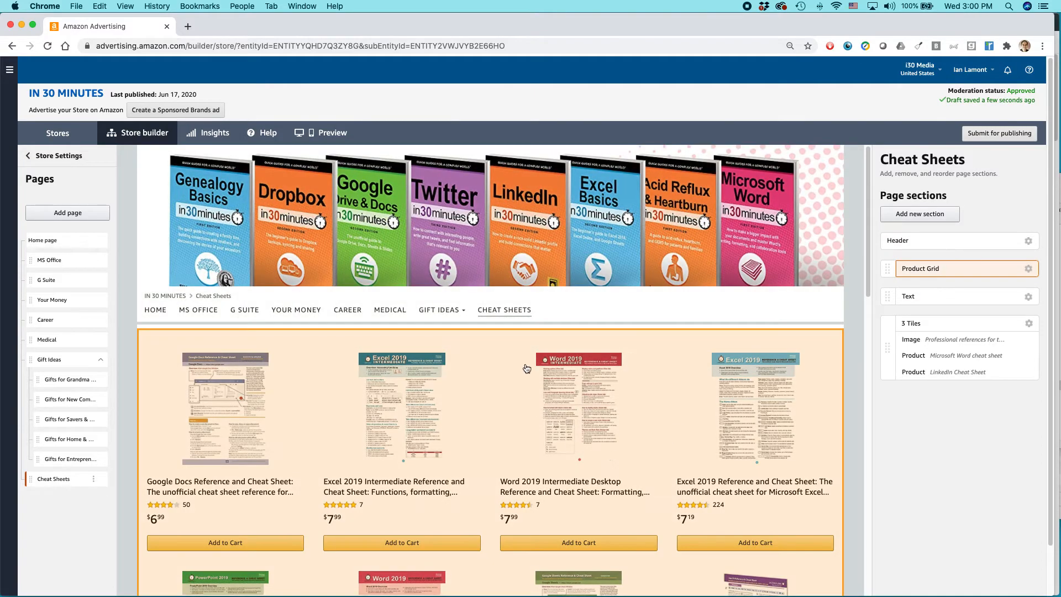
pyautogui.scroll(-3)
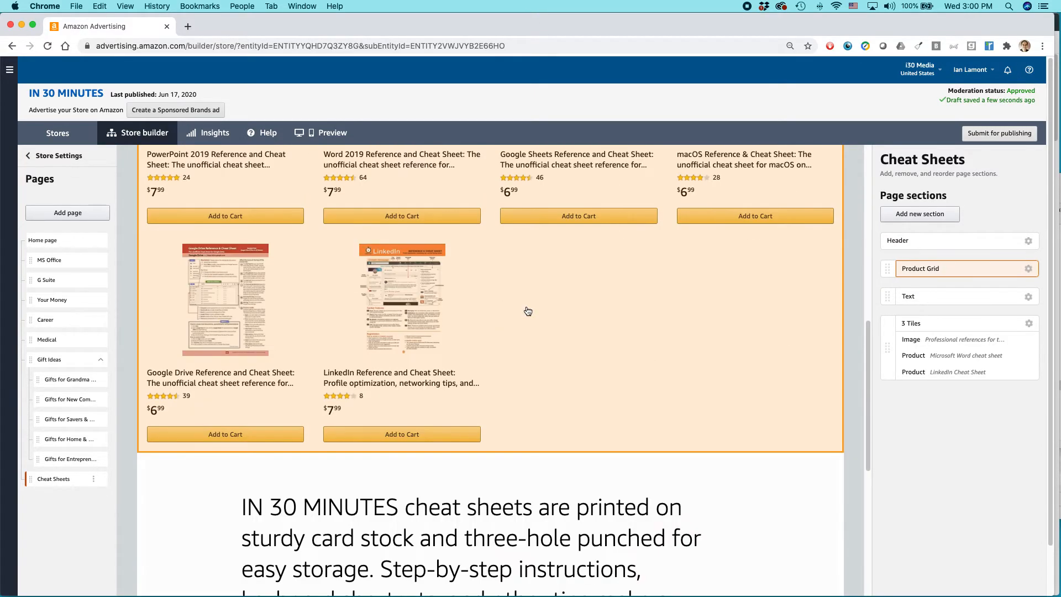
pyautogui.scroll(-3)
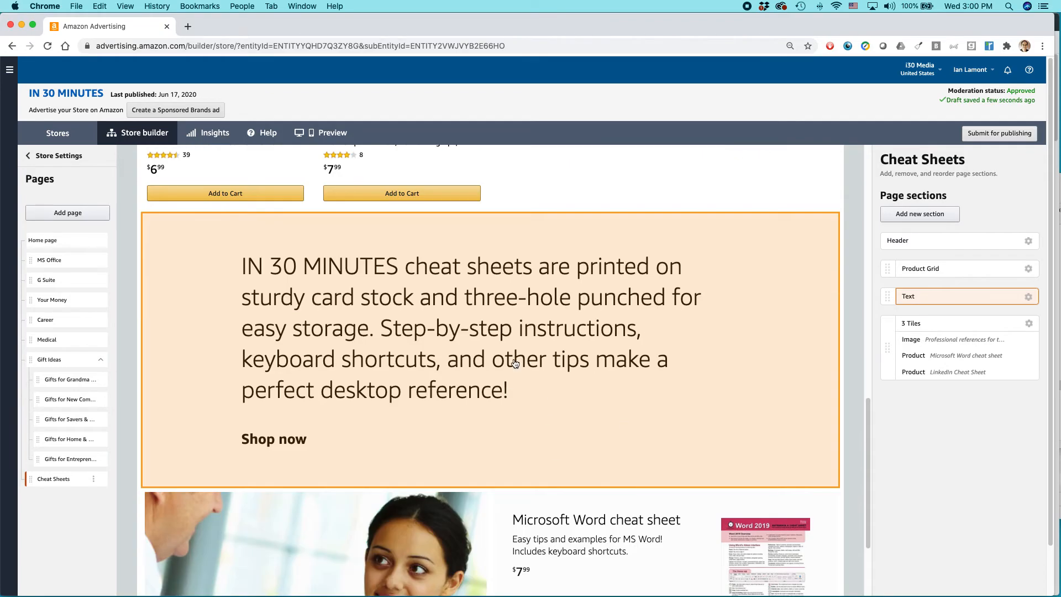
pyautogui.scroll(-3)
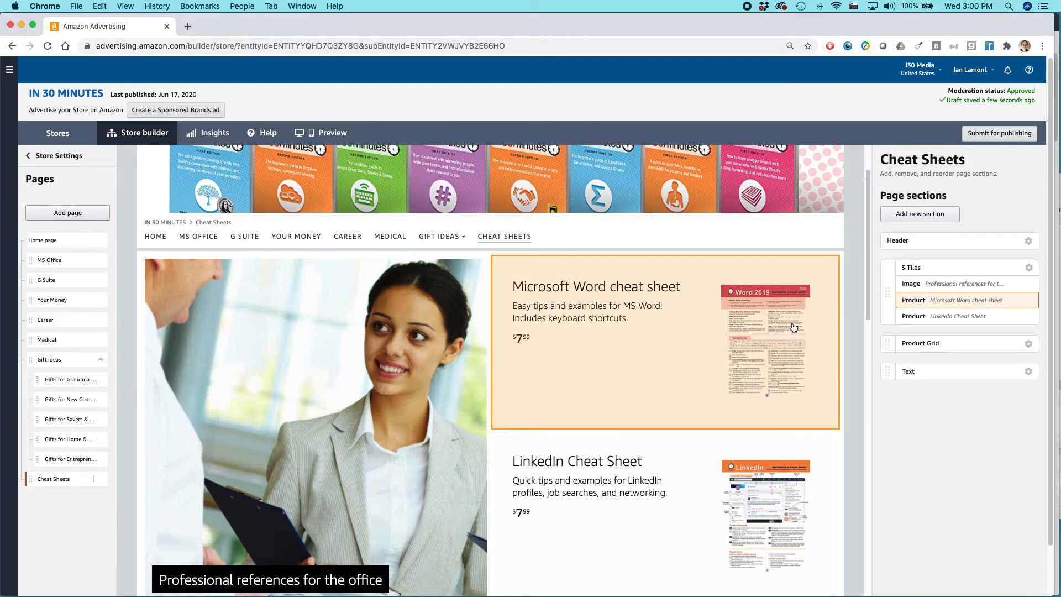
pyautogui.scroll(3)
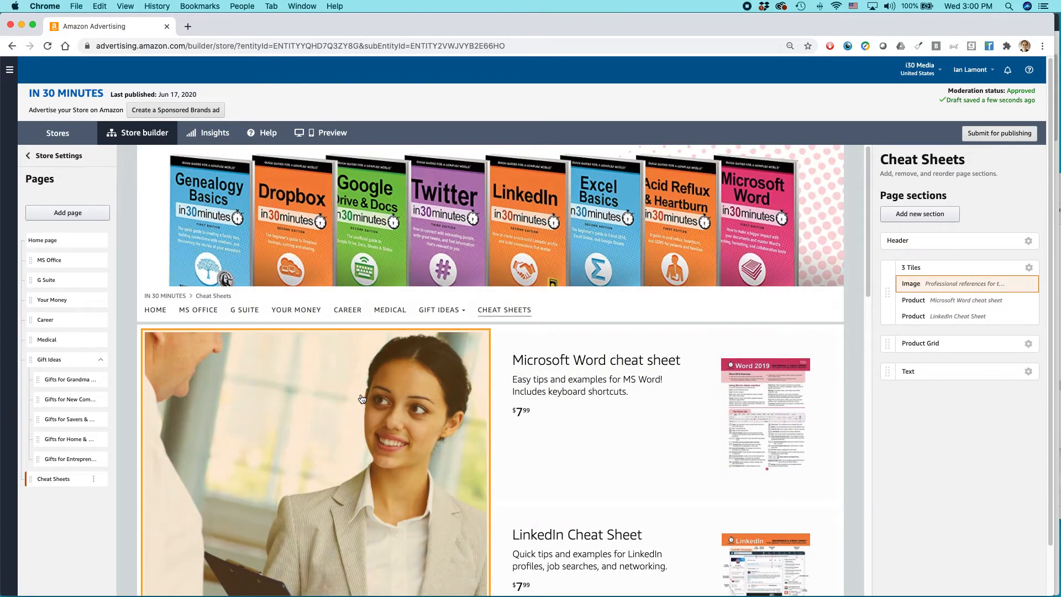
pyautogui.moveTo(442, 287)
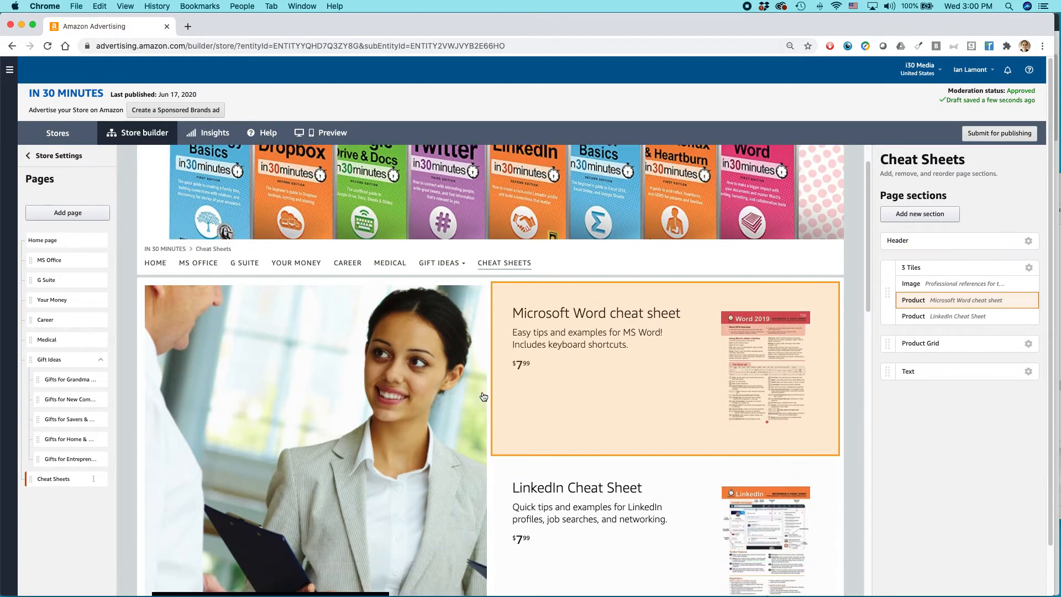
pyautogui.scroll(-3)
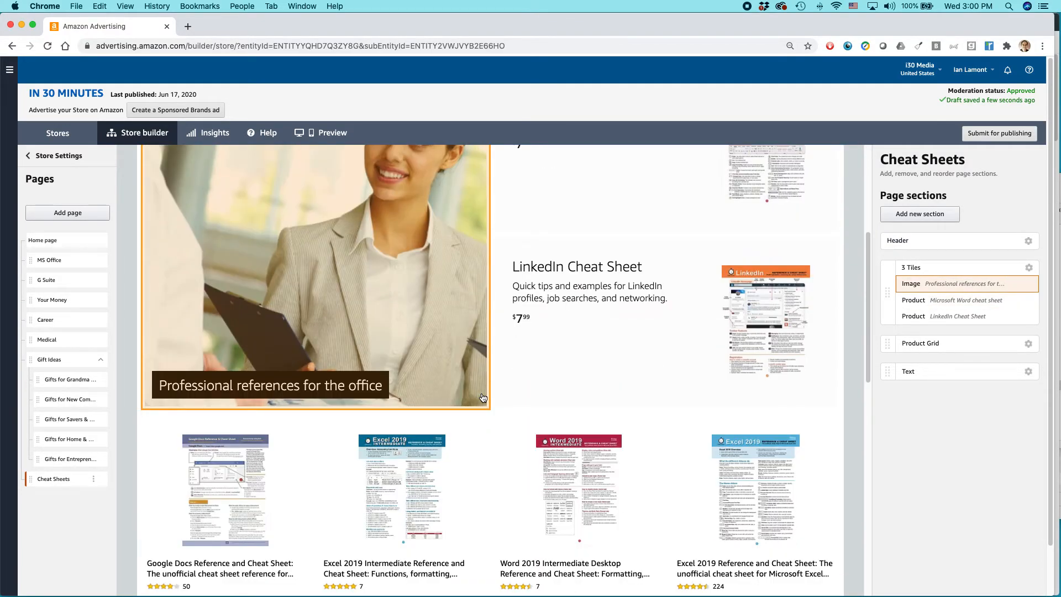
pyautogui.scroll(-3)
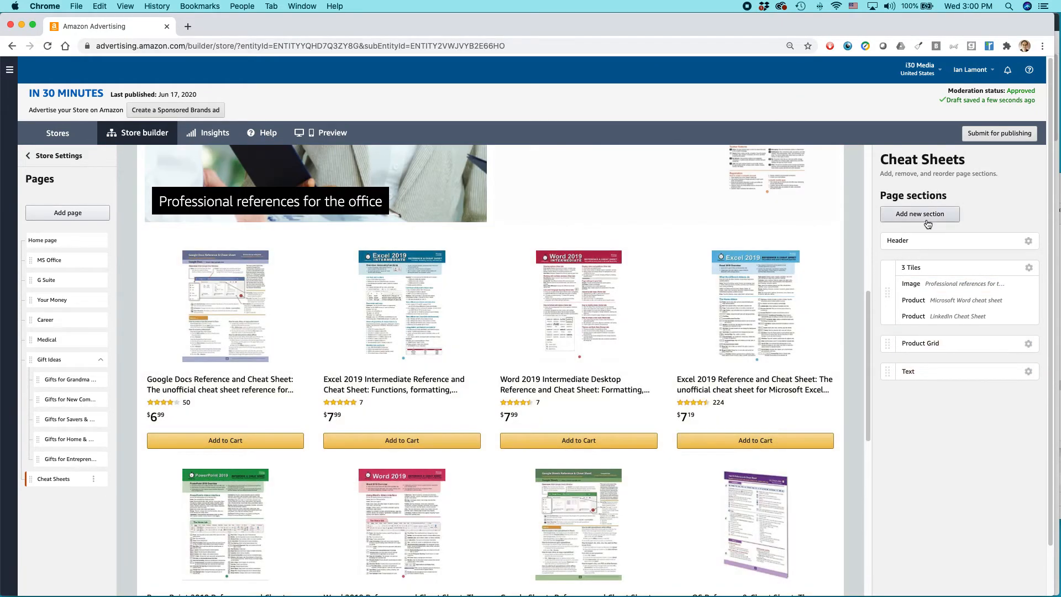
pyautogui.moveTo(1006, 220)
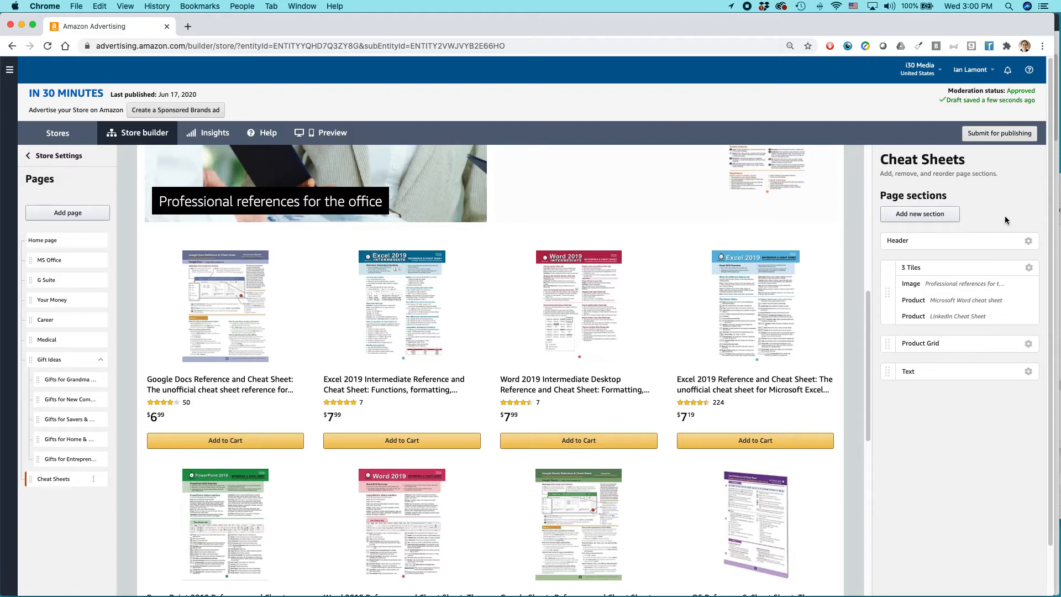
pyautogui.moveTo(1005, 141)
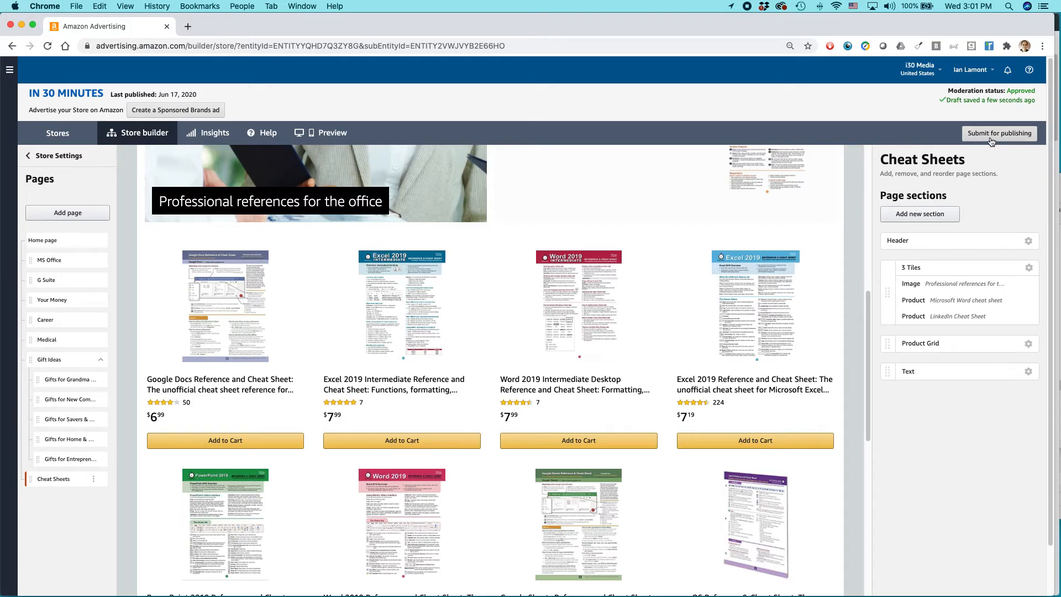
# Submit the store for publishing and ignore the missing image link warnings.
pyautogui.click(999, 134)
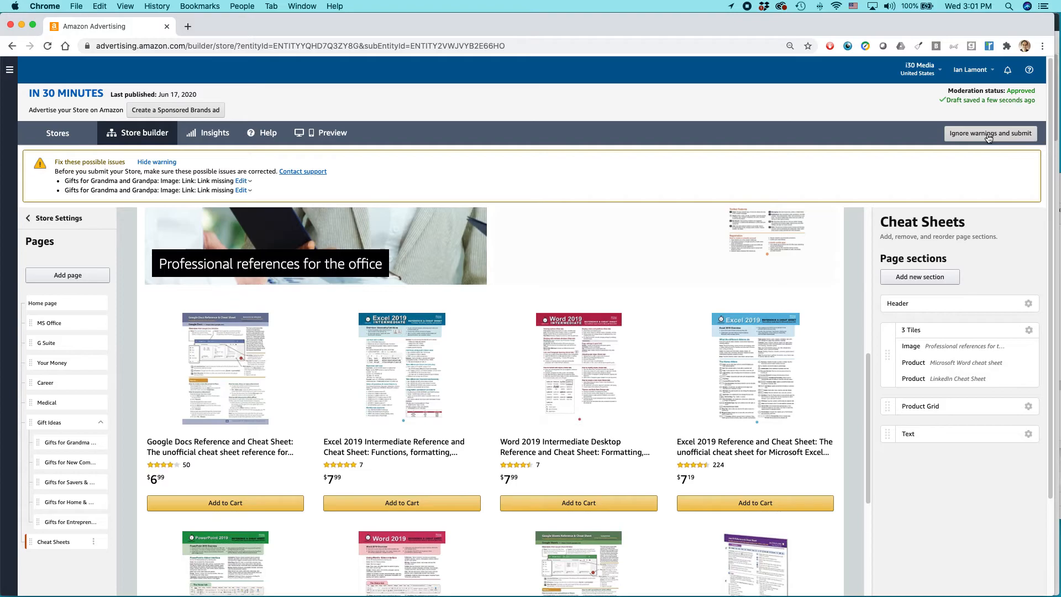
pyautogui.moveTo(54, 164)
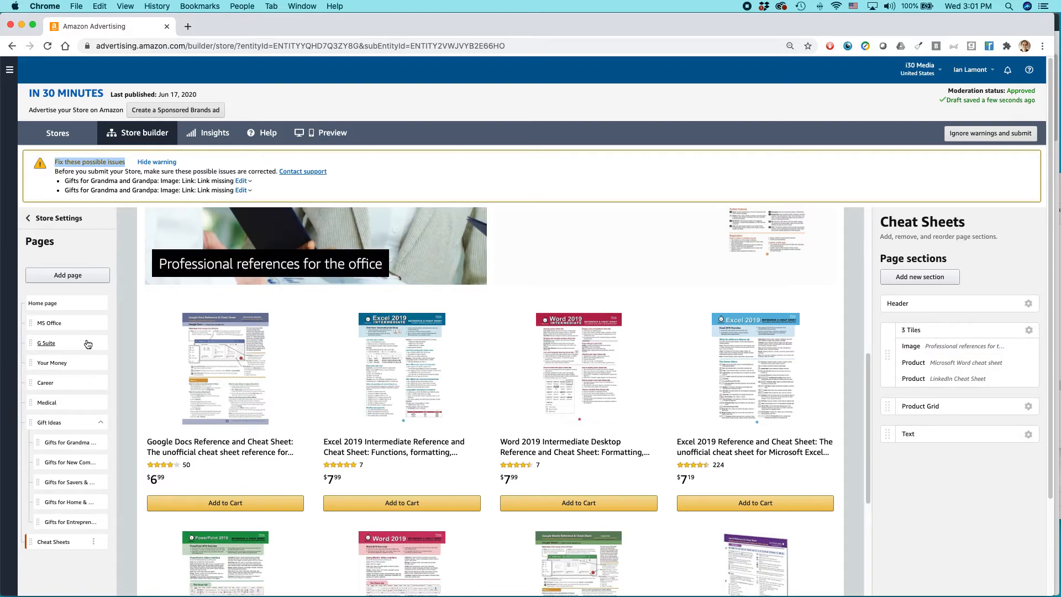
pyautogui.moveTo(89, 433)
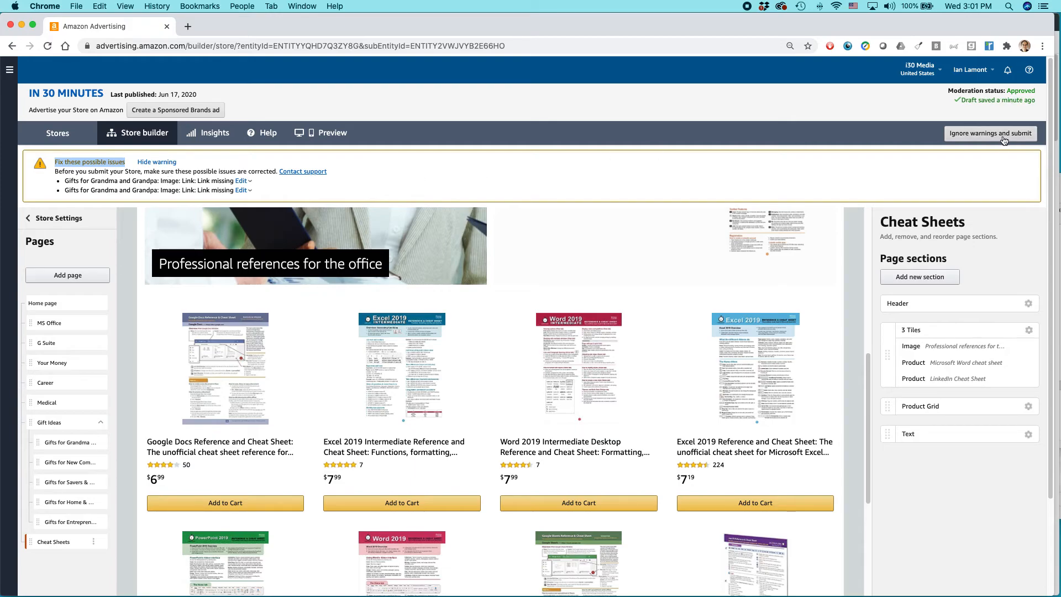
pyautogui.click(989, 133)
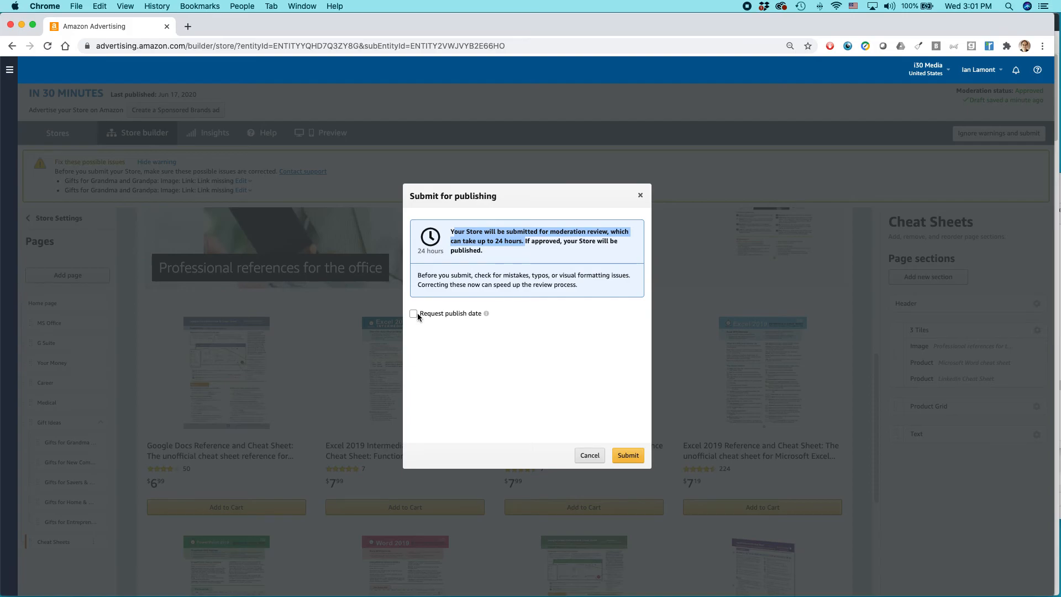
pyautogui.moveTo(630, 441)
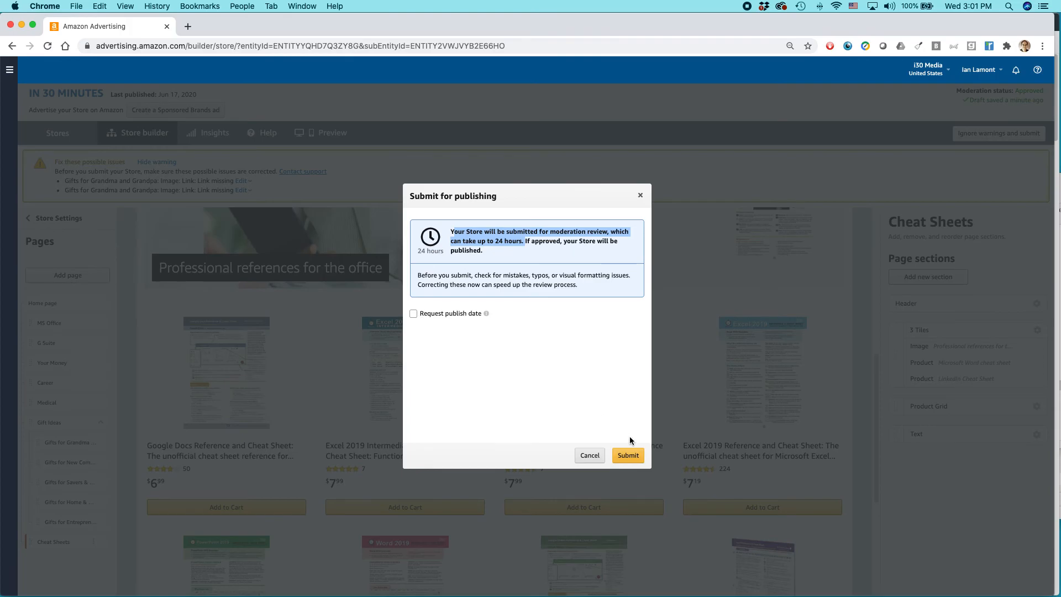
# Confirm the submission without a requested publish date, sending the store into moderation review until 08/22/20.
pyautogui.click(627, 455)
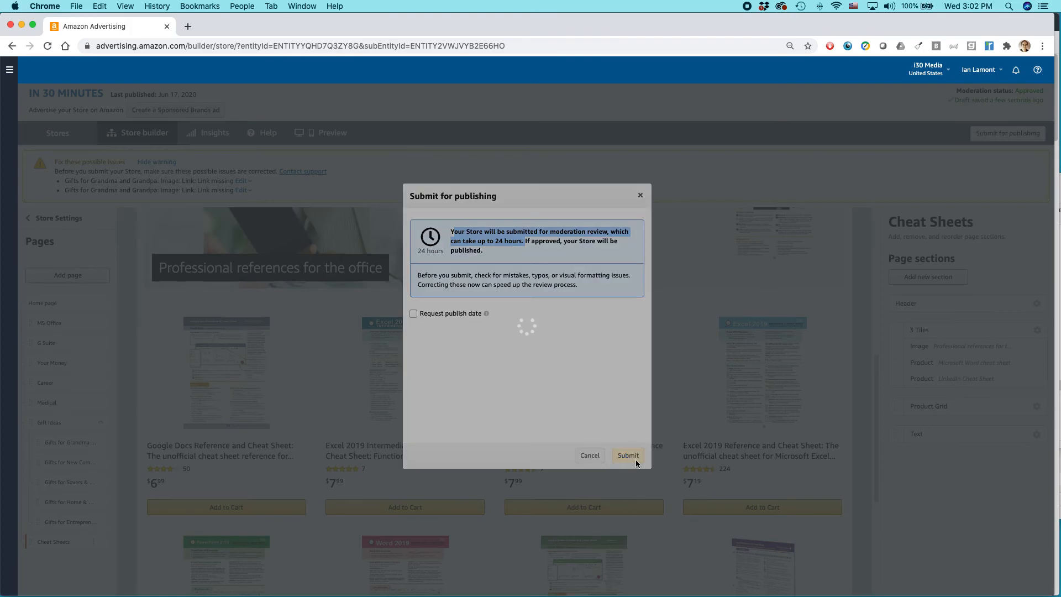
pyautogui.click(628, 455)
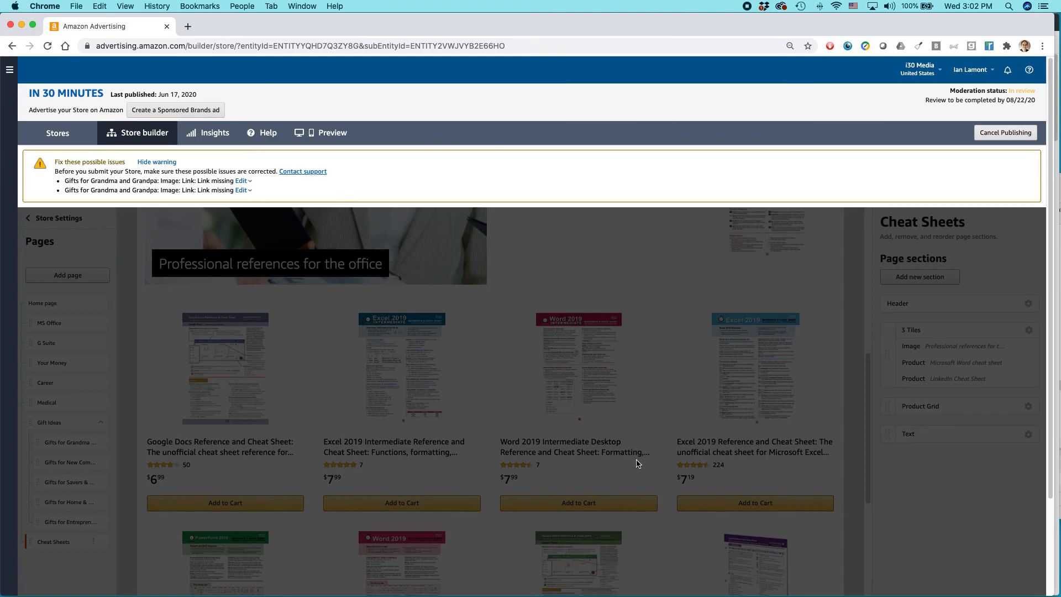
pyautogui.moveTo(946, 96)
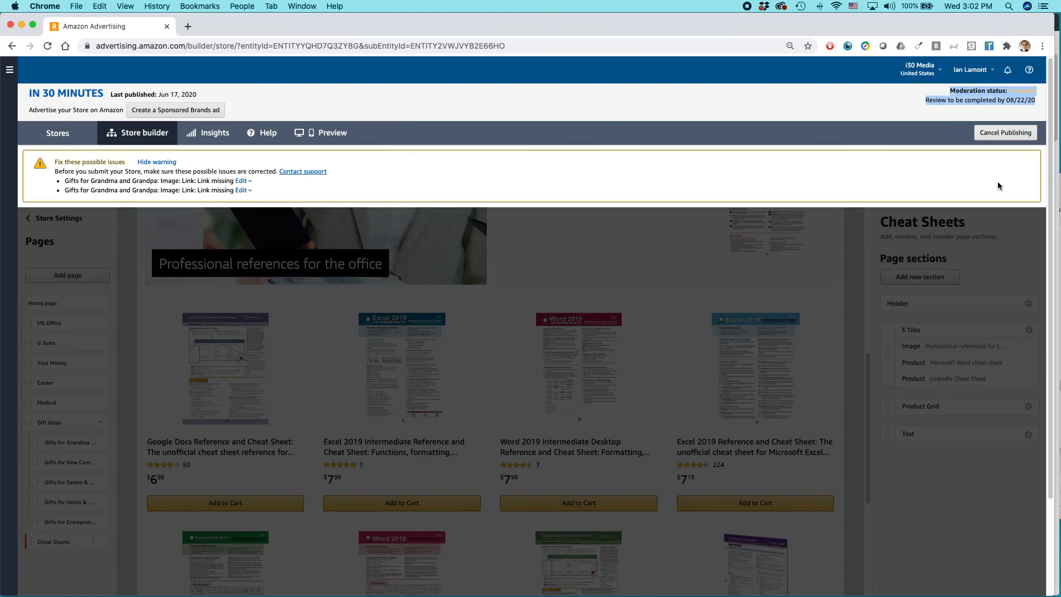
pyautogui.moveTo(928, 100)
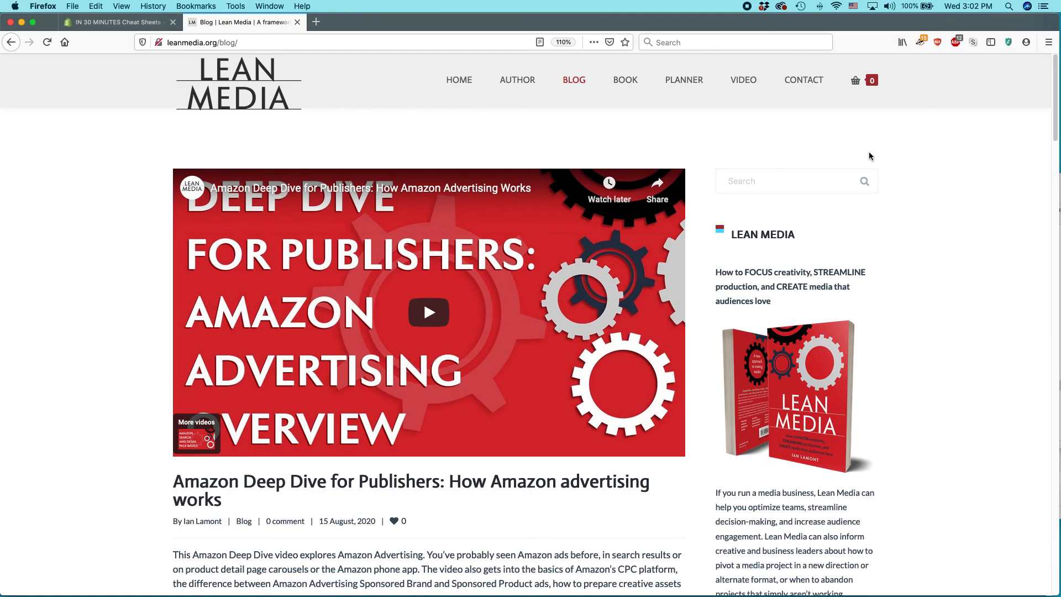
pyautogui.moveTo(743, 80)
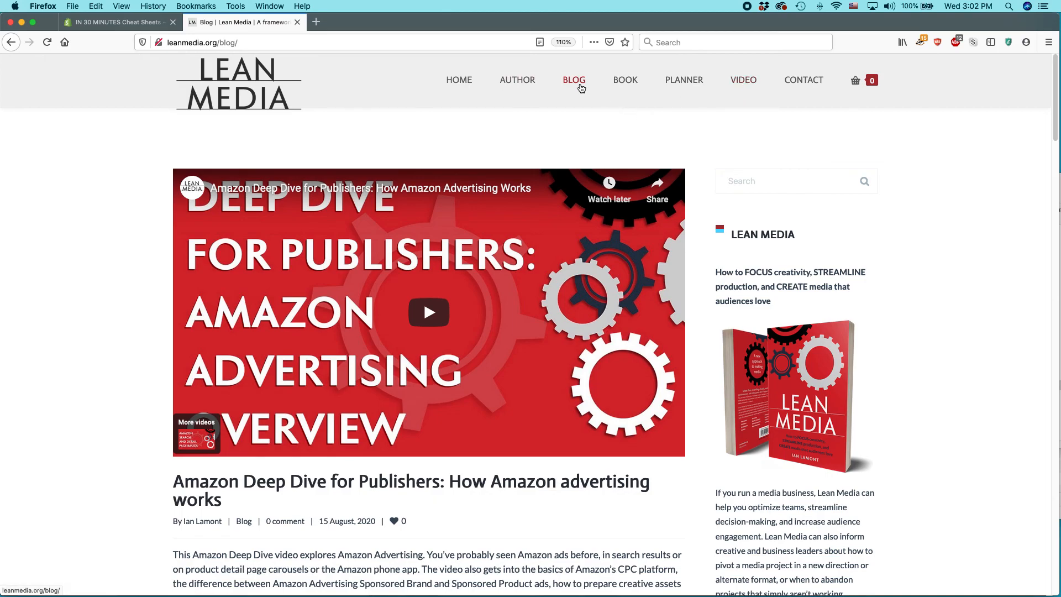
# Scroll down through the Lean Media blog's list of posts.
pyautogui.scroll(-3)
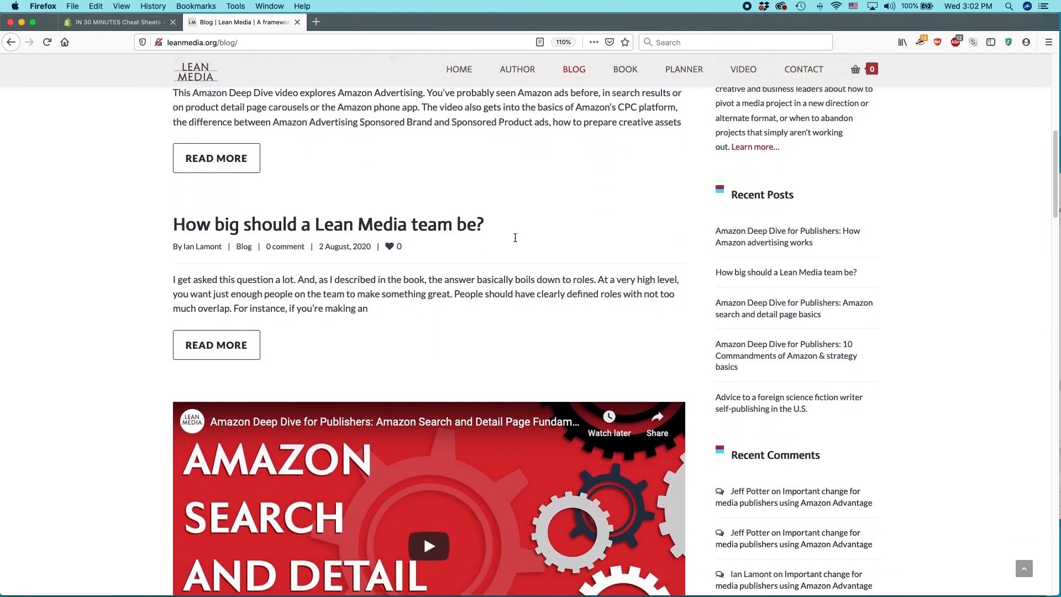
pyautogui.scroll(-3)
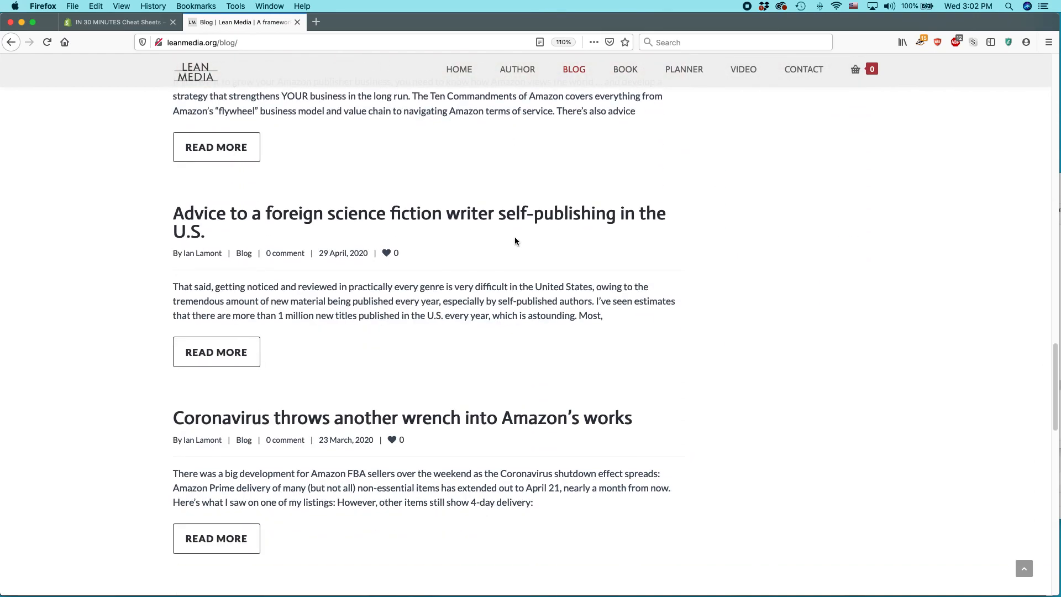
pyautogui.moveTo(762, 288)
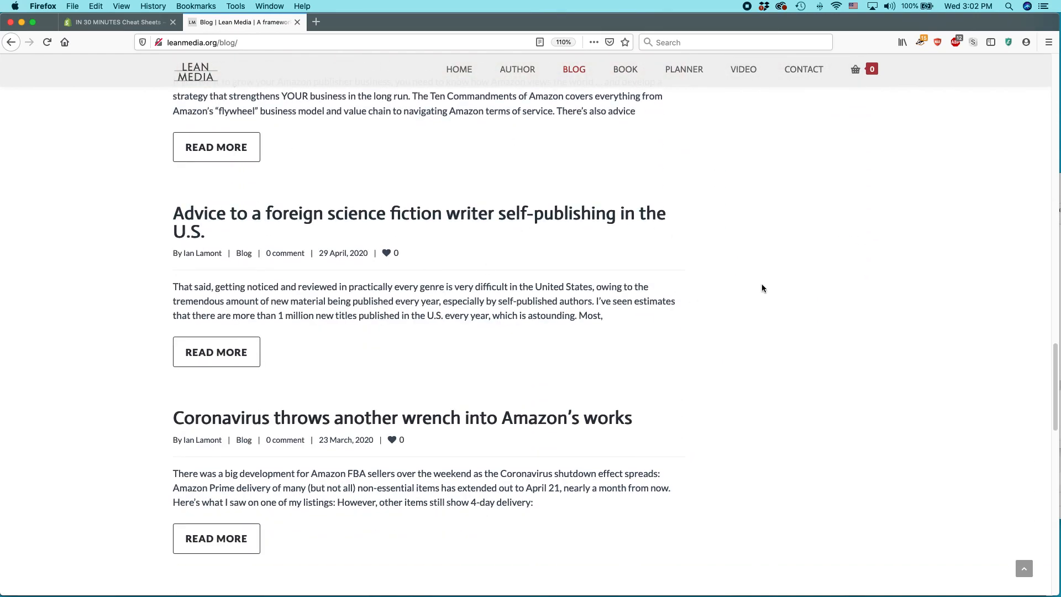